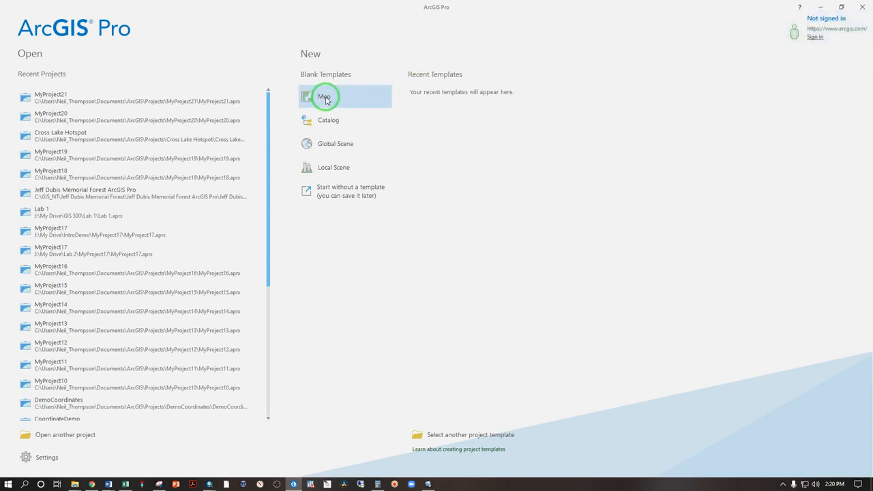
# Step: Start a blank map project named FirstProMap, keeping the default projects location
pyautogui.click(324, 95)
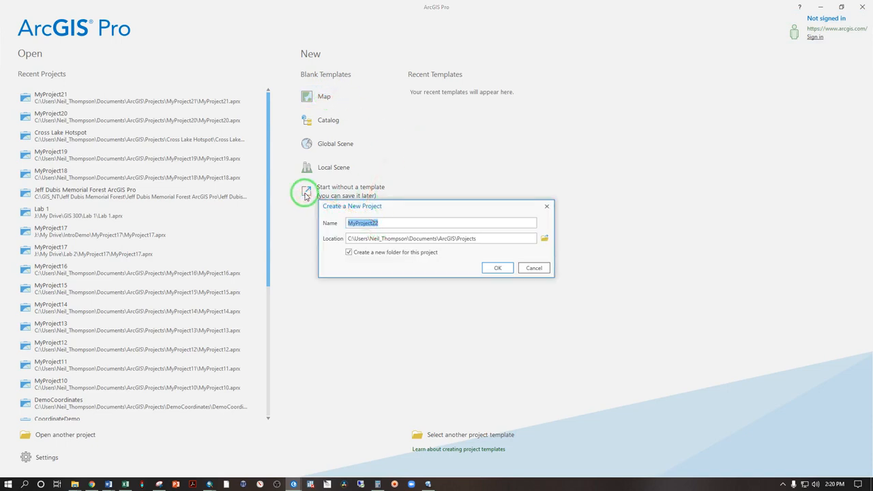
pyautogui.write('FirstProMap')
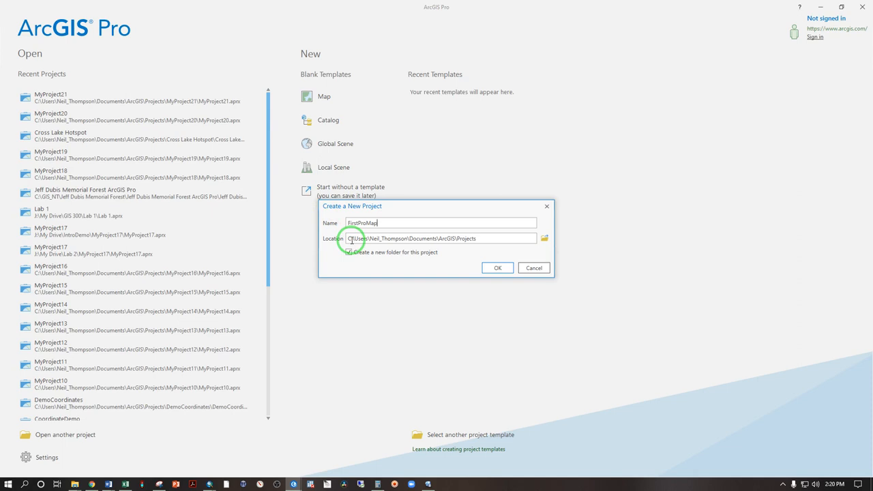
pyautogui.click(497, 267)
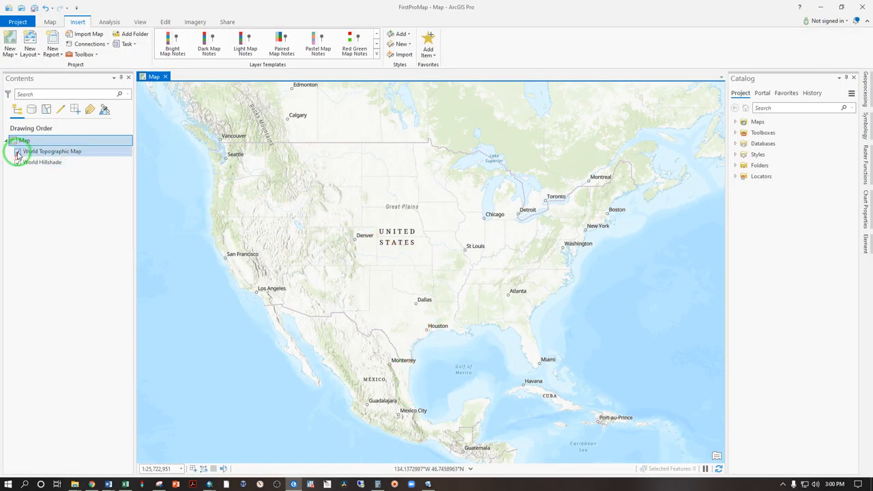
# Step: Toggle the World Topographic Map and World Hillshade layers off and back on
pyautogui.click(18, 163)
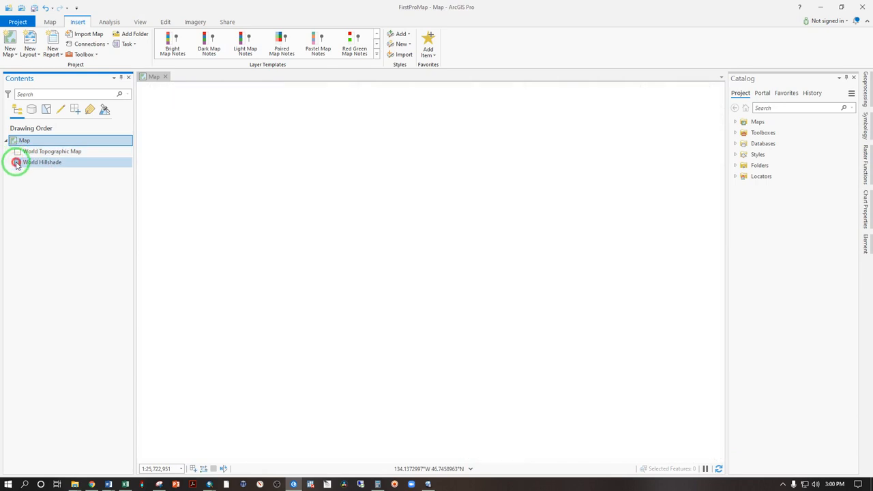
pyautogui.click(16, 151)
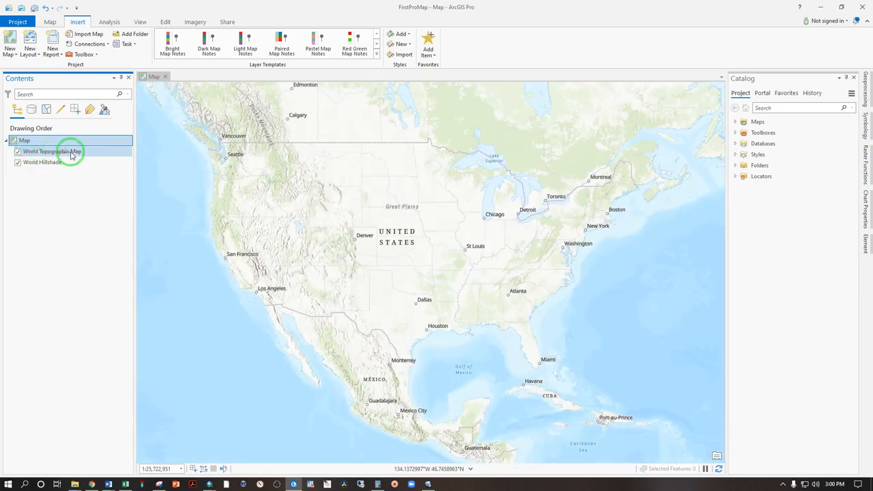
pyautogui.click(42, 164)
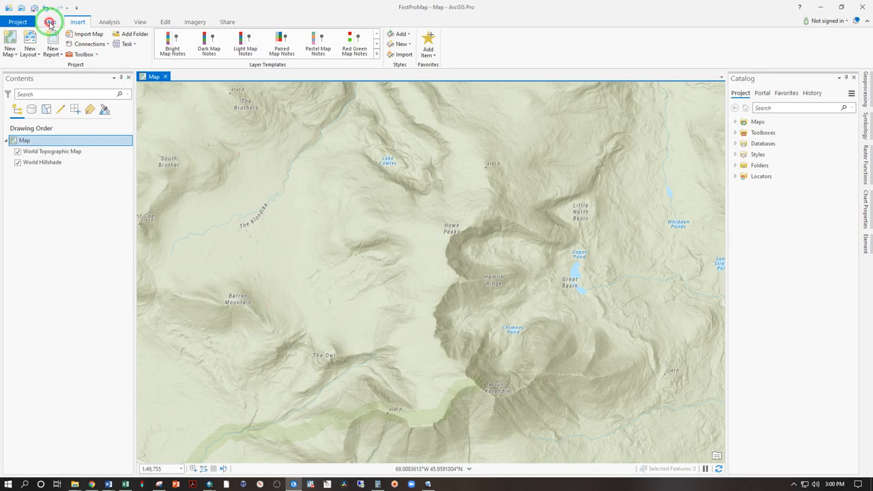
# Step: Set the map's basemap to Imagery from the Basemap gallery
pyautogui.click(55, 22)
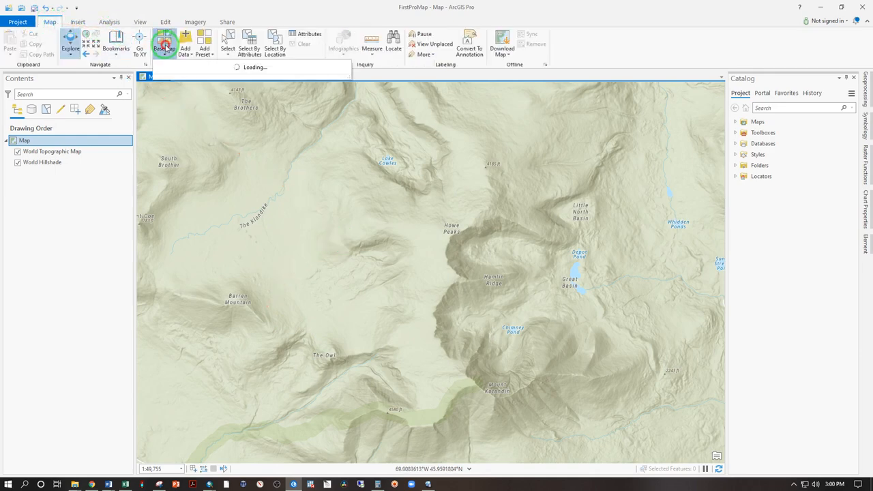
pyautogui.click(164, 42)
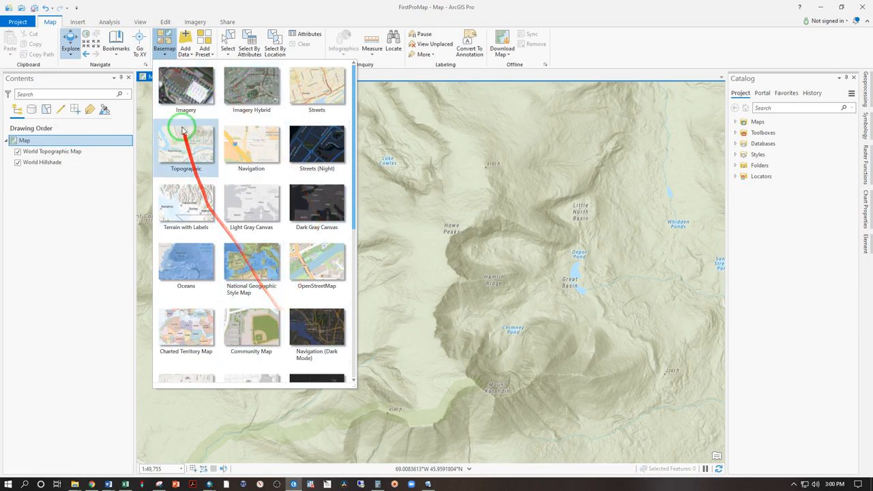
pyautogui.click(186, 147)
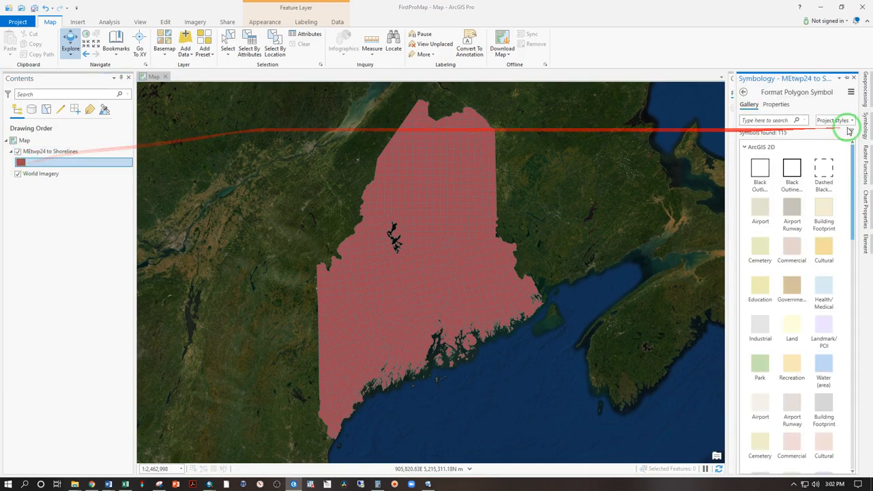
# Step: Give the townships a Black Outline symbol with a white 0.2 pt outline
pyautogui.click(759, 168)
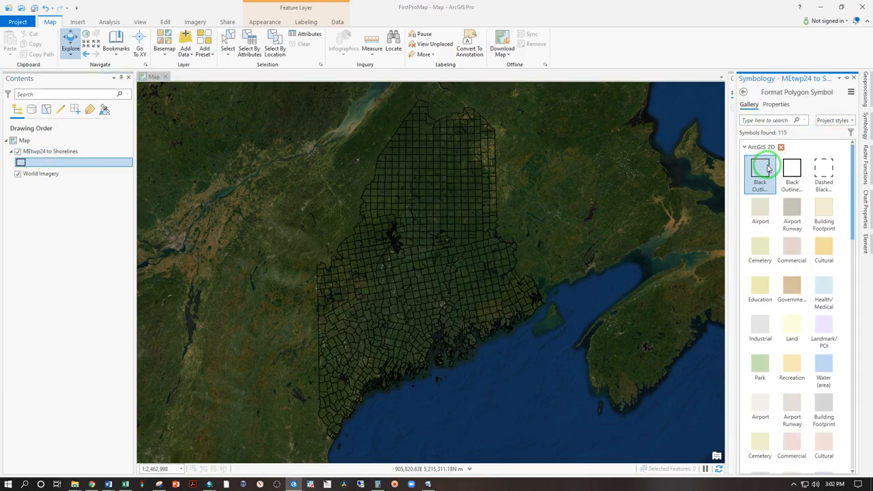
pyautogui.moveTo(759, 168)
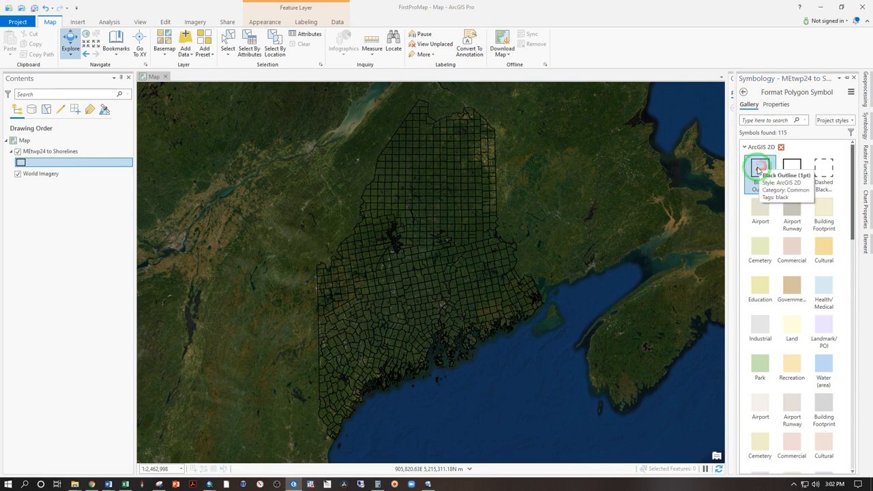
pyautogui.click(776, 104)
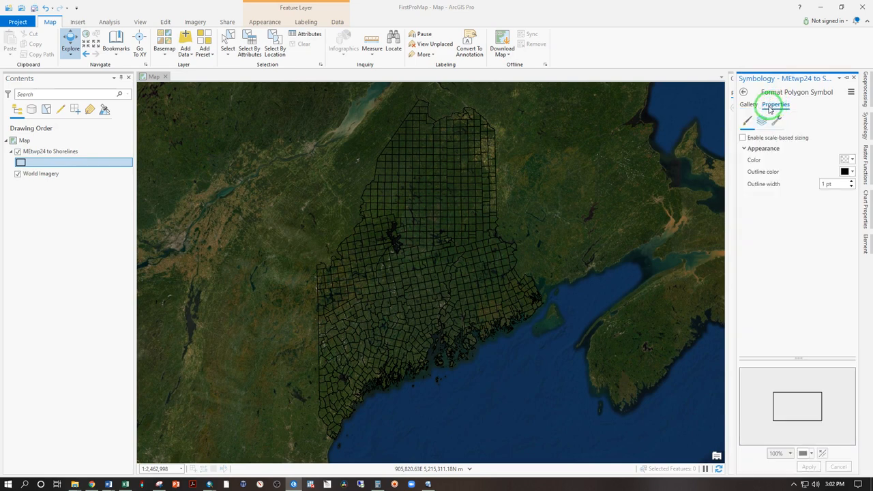
pyautogui.click(850, 159)
pyautogui.write('0.2')
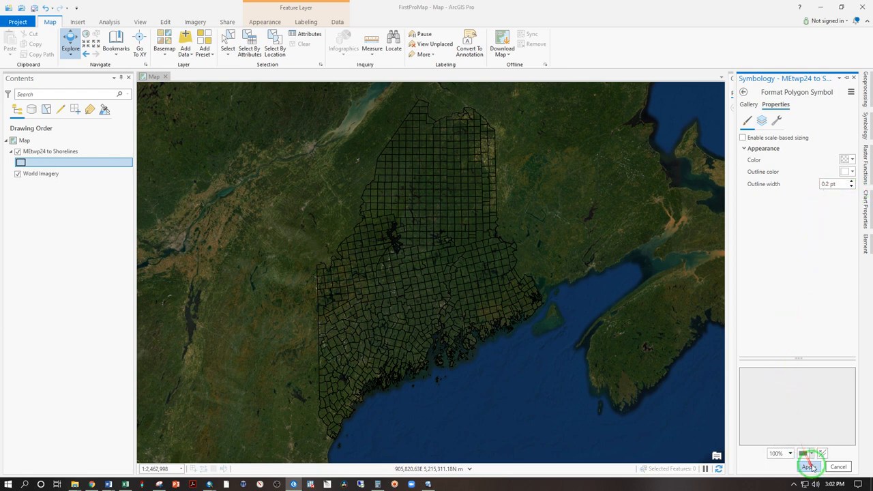
pyautogui.click(809, 466)
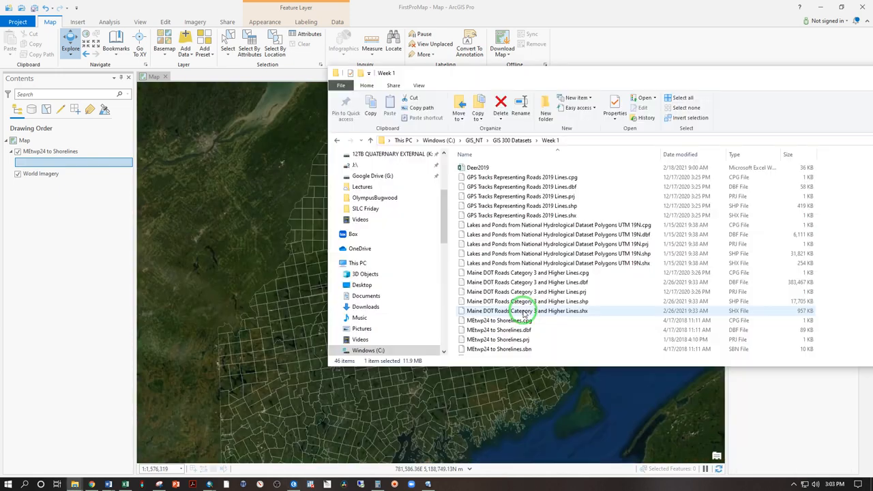
# Step: Add the Maine DOT Roads Category 3 and Higher Lines shapefile from Week 1
pyautogui.click(589, 300)
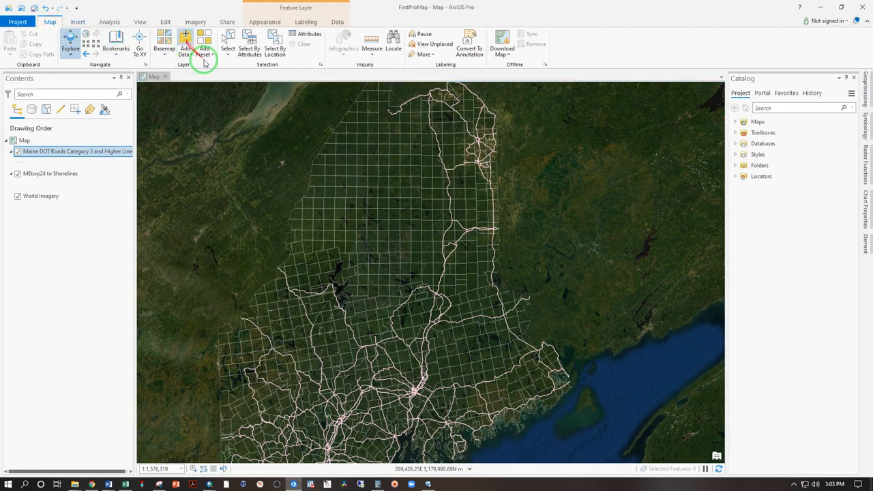
# Step: Add Stream Sensor Points 2019.shp from C:\GIS_NT\GIS 300 Datasets\Week 1
pyautogui.click(185, 39)
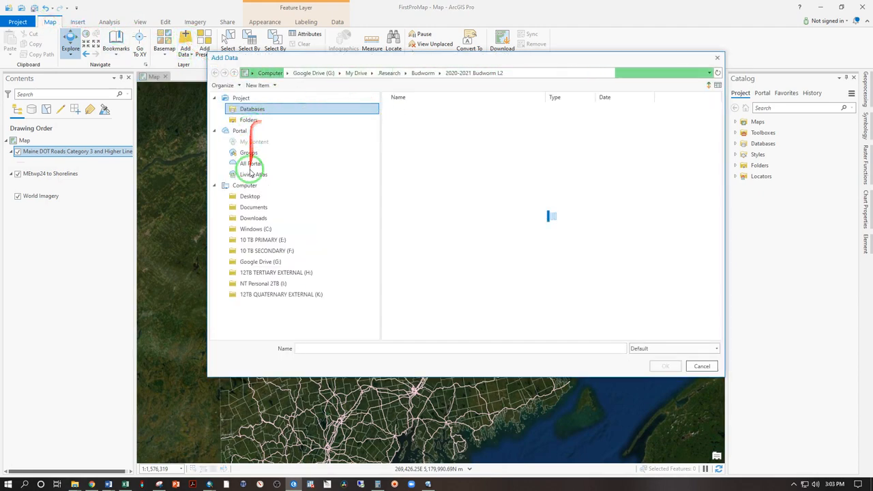
pyautogui.click(256, 229)
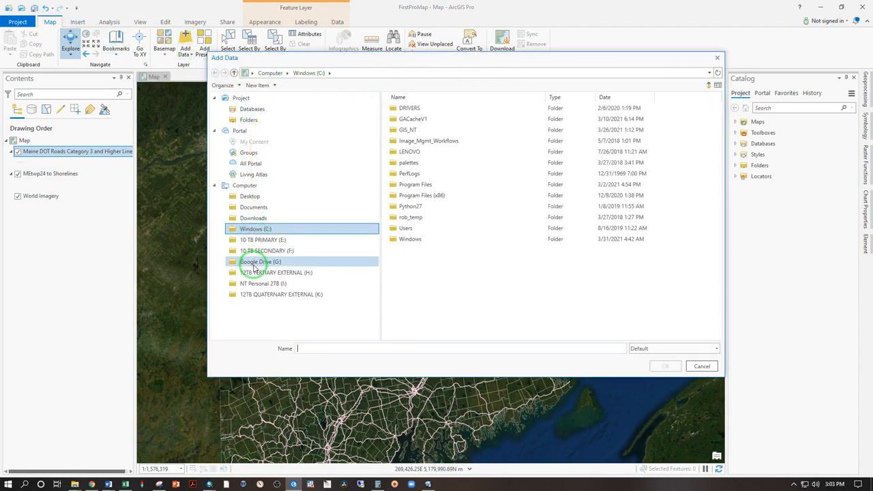
pyautogui.doubleClick(404, 130)
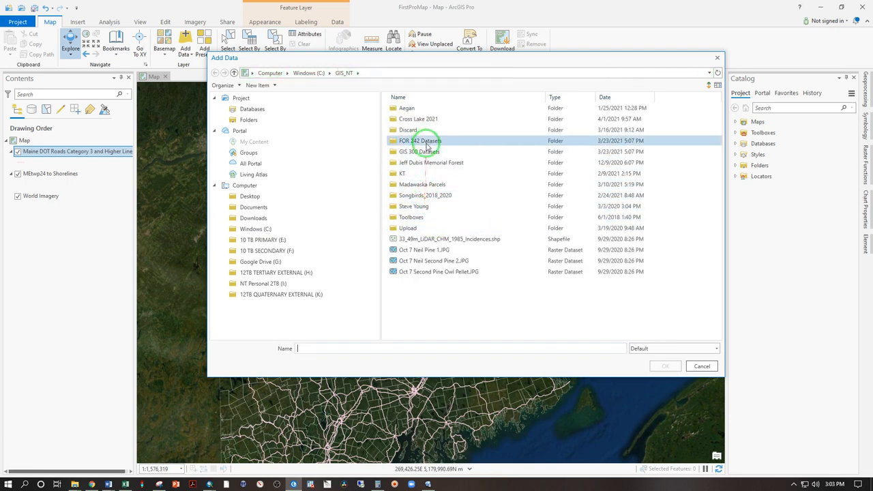
pyautogui.doubleClick(415, 152)
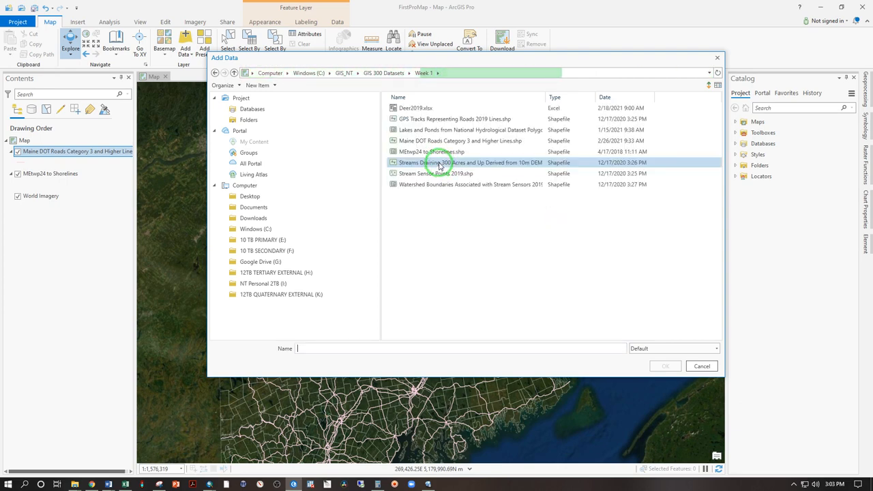
pyautogui.click(433, 173)
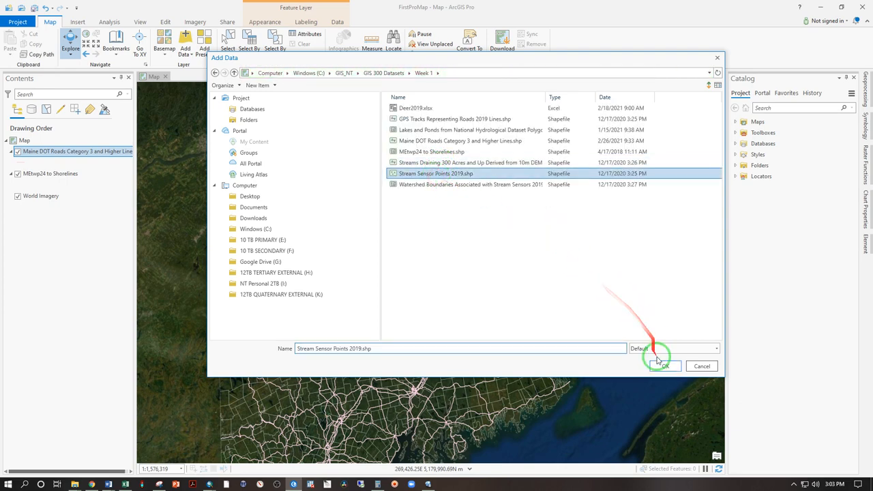
pyautogui.click(664, 366)
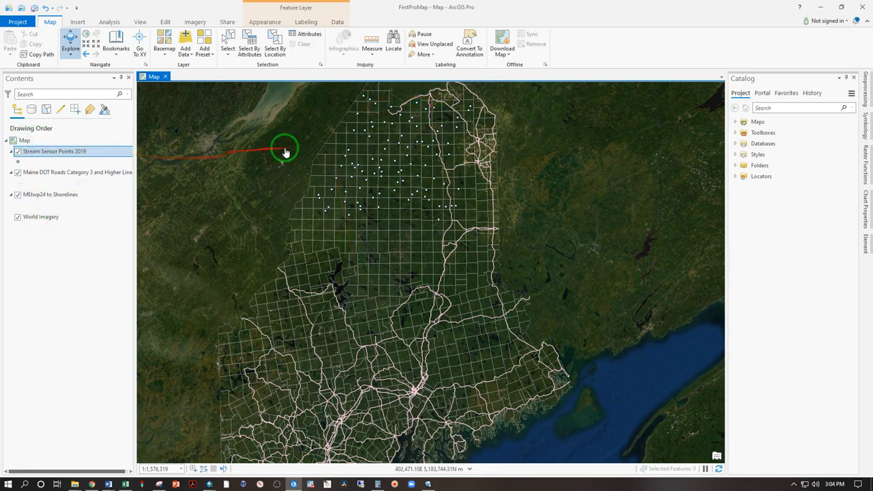
# Step: Open Symbology for Stream Sensor Points 2019 from its Contents context menu
pyautogui.rightClick(54, 151)
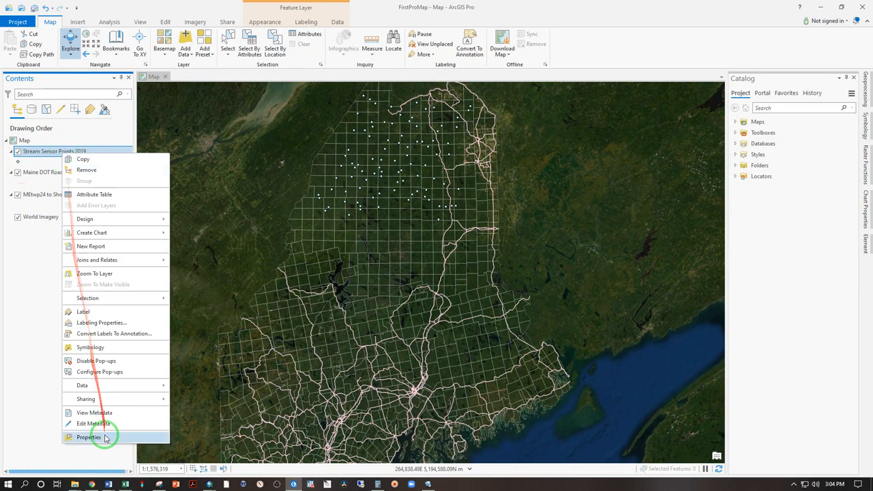
pyautogui.click(89, 433)
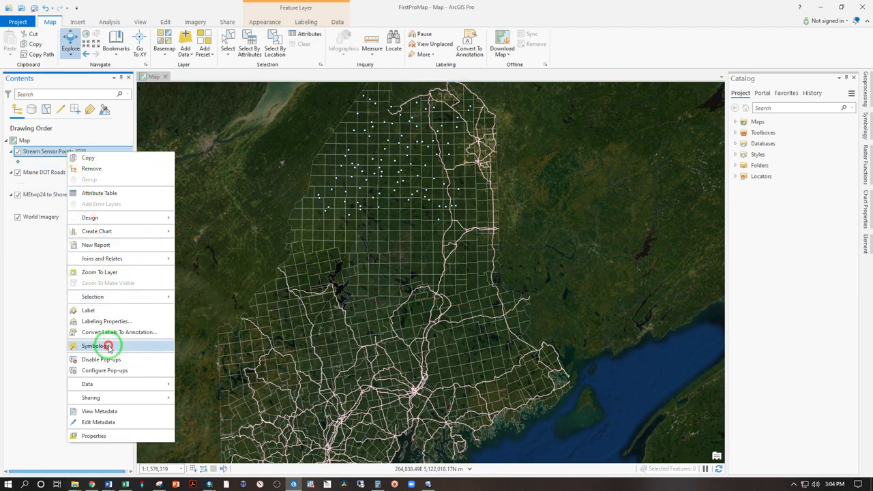
pyautogui.click(95, 346)
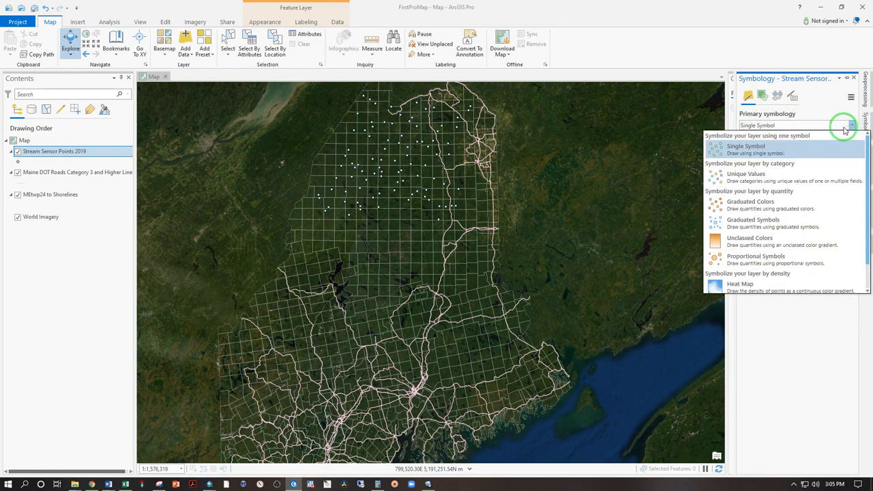
# Step: Symbolize sensor points with Graduated Colors on Hrs70JA using a yellow-to-red scheme
pyautogui.click(746, 146)
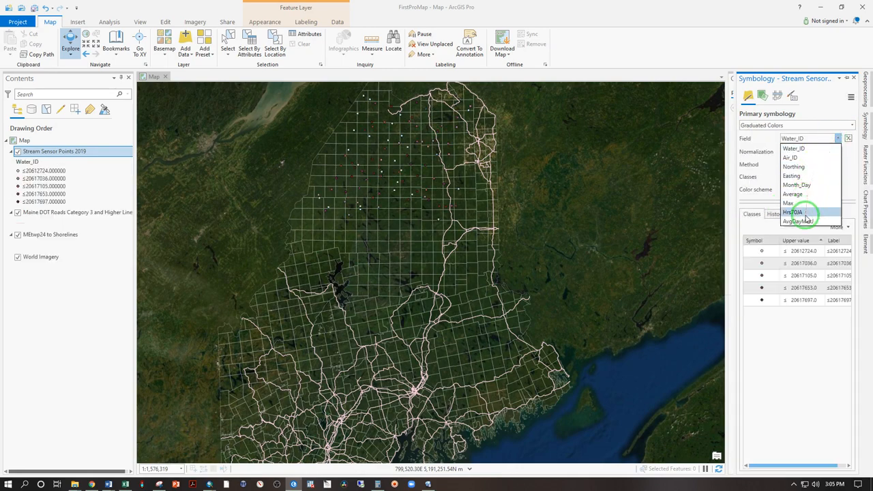
pyautogui.click(792, 212)
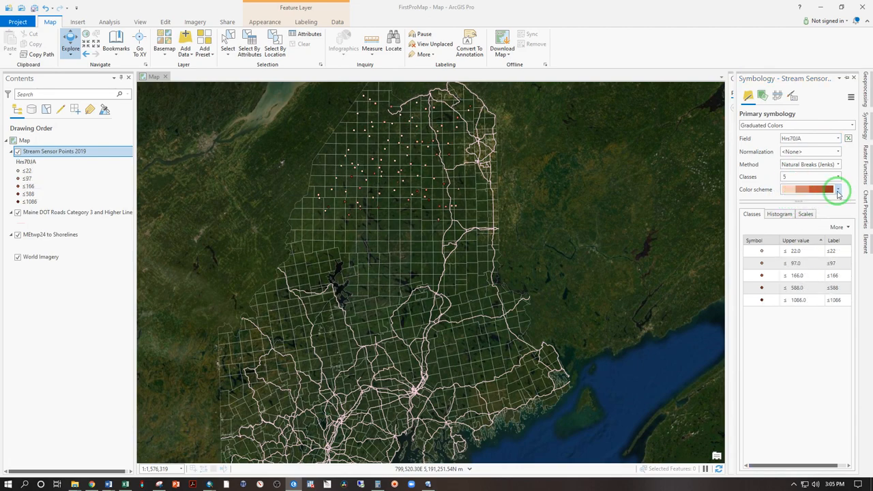
pyautogui.click(841, 190)
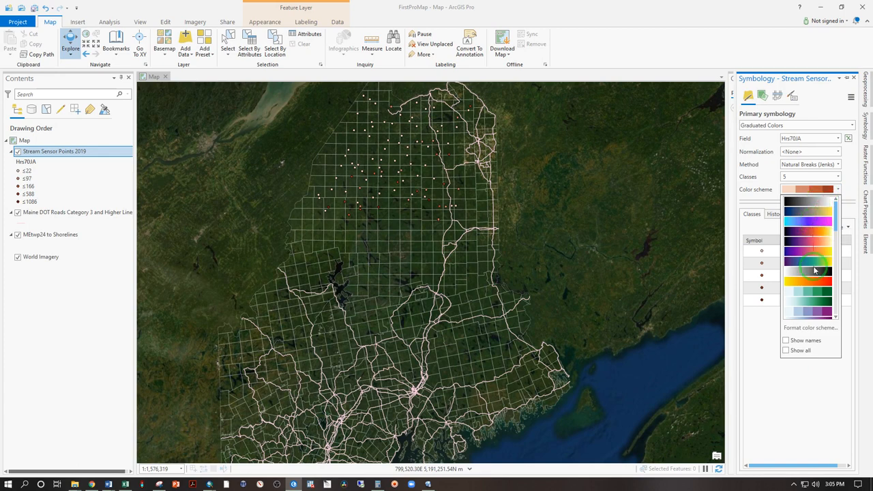
pyautogui.click(814, 269)
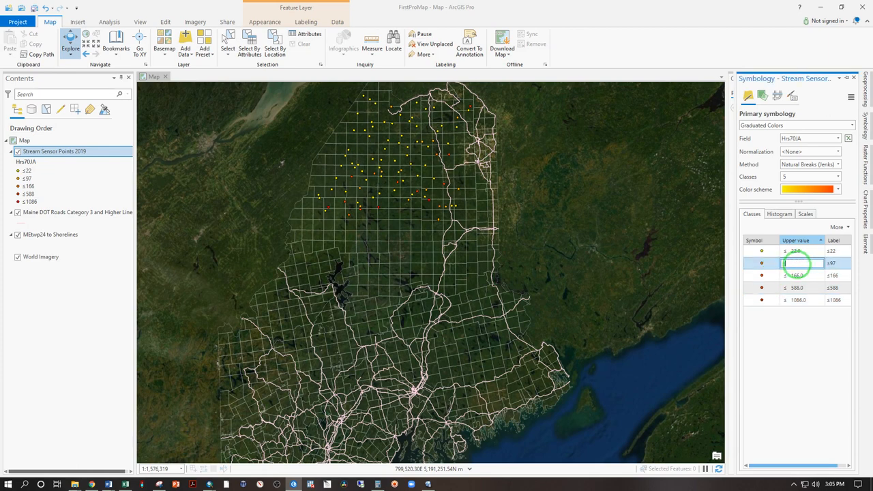
# Step: Set manual class break values of 100 and 150
pyautogui.write('100.0')
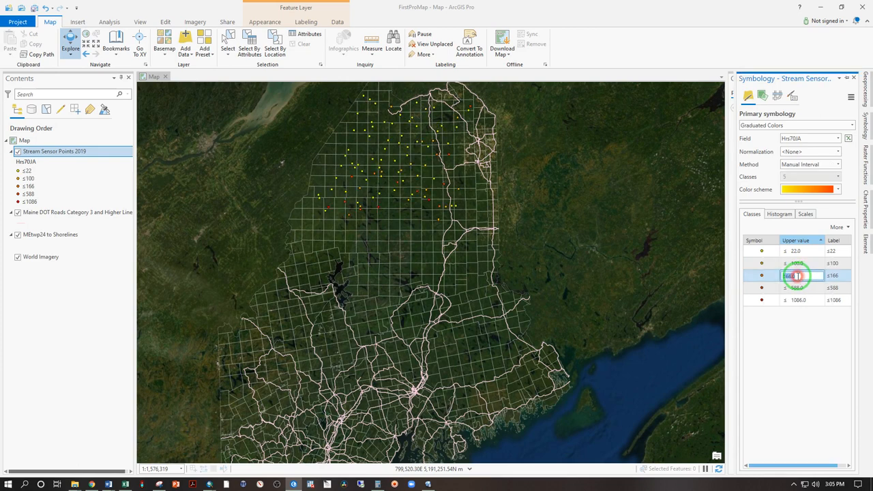
pyautogui.write('150')
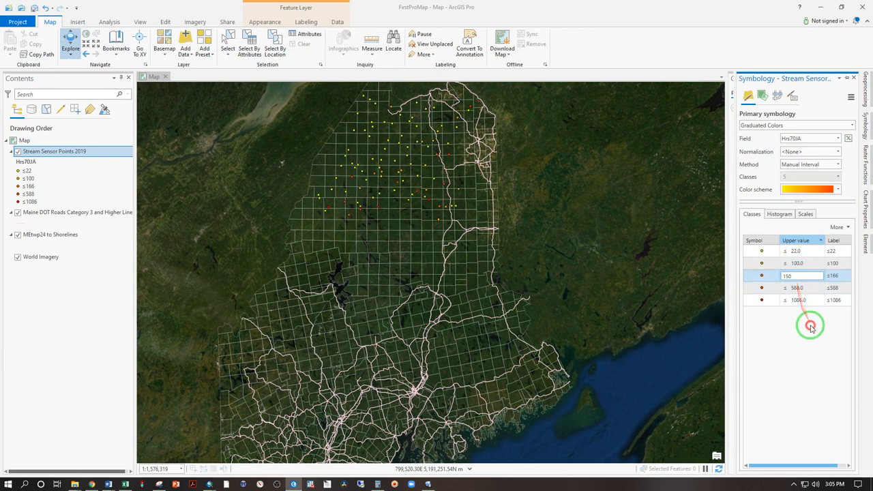
pyautogui.click(800, 288)
pyautogui.write('500')
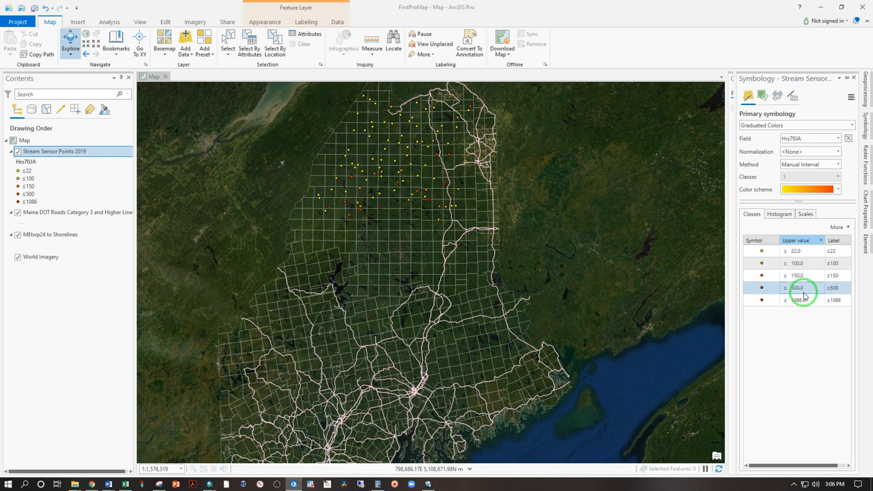
pyautogui.click(779, 214)
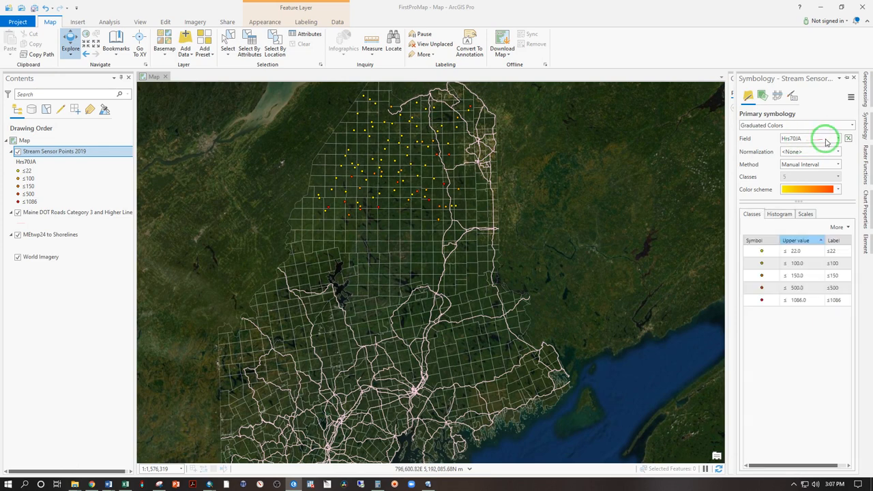
# Step: Symbolize sensor points with Unique Values on the Date field and apply a colour scheme
pyautogui.click(851, 124)
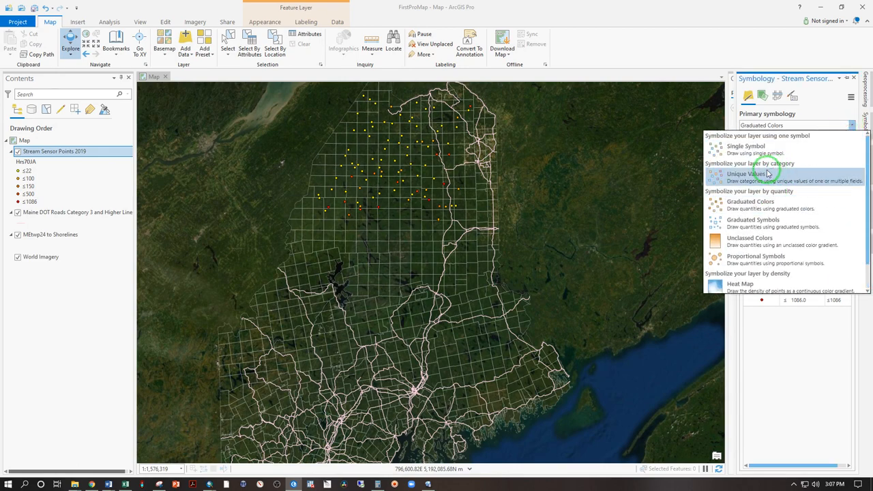
pyautogui.click(749, 177)
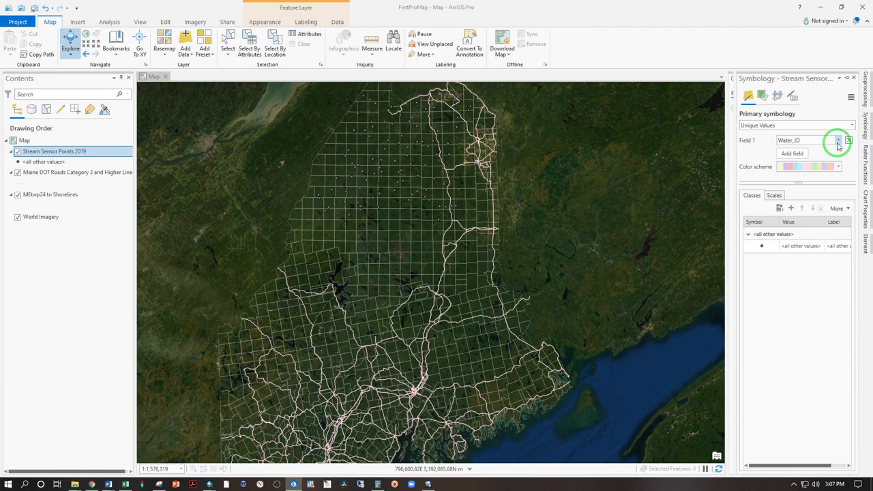
pyautogui.click(838, 141)
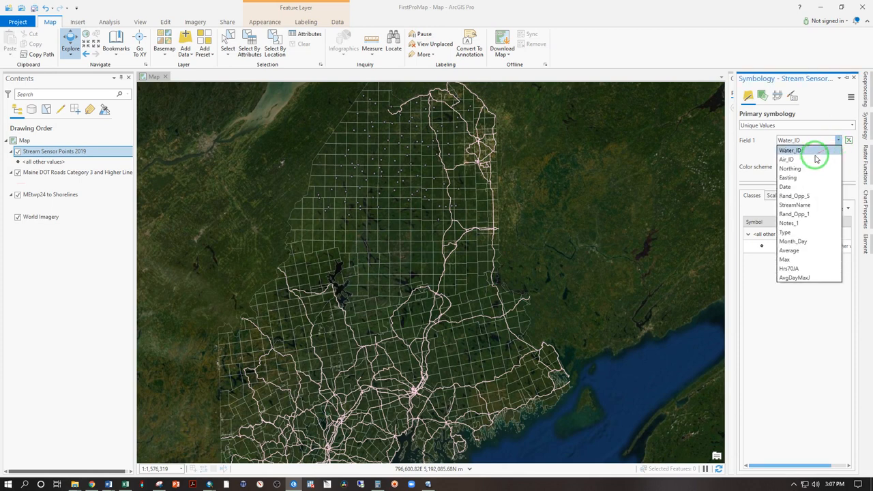
pyautogui.click(791, 186)
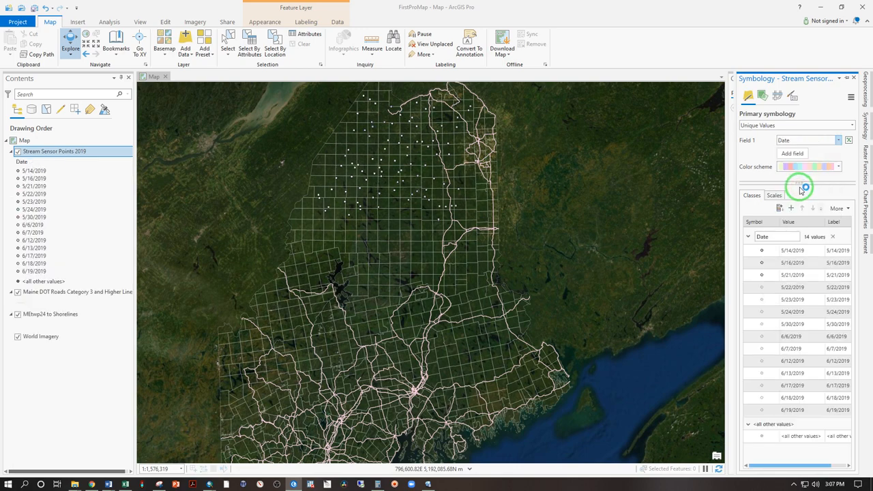
pyautogui.click(843, 166)
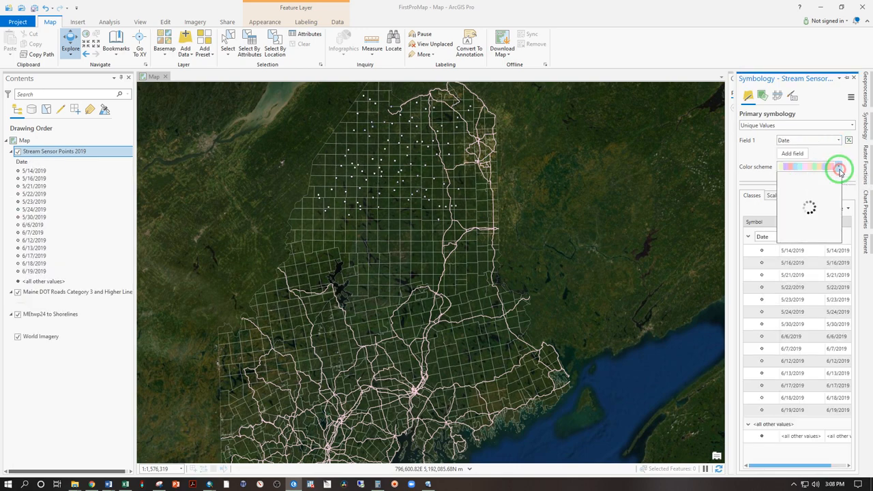
pyautogui.click(858, 166)
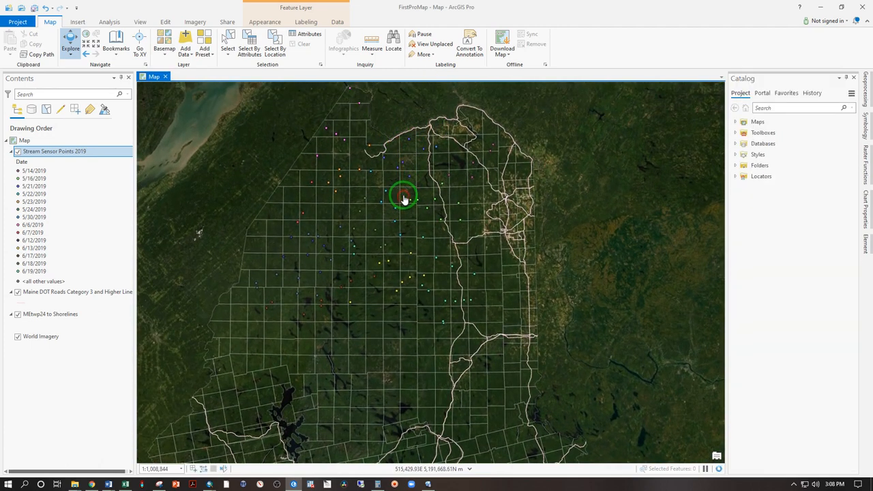
pyautogui.moveTo(403, 198); pyautogui.dragTo(307, 225)
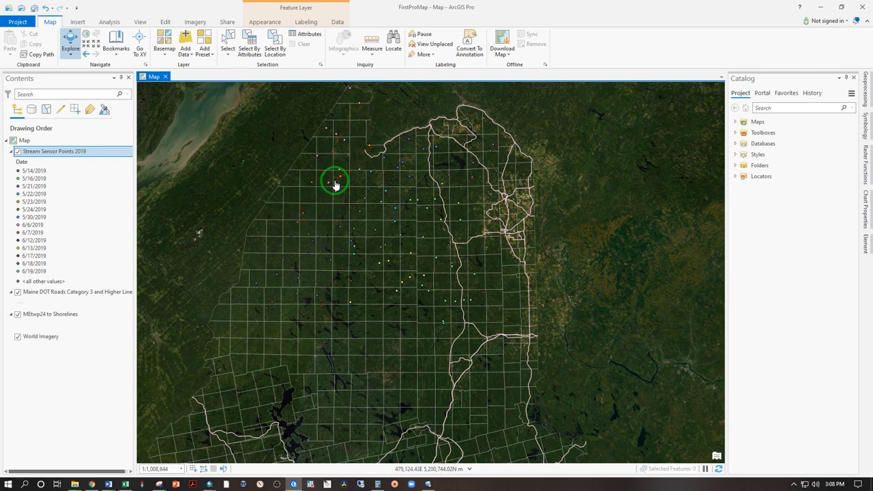
pyautogui.moveTo(311, 139)
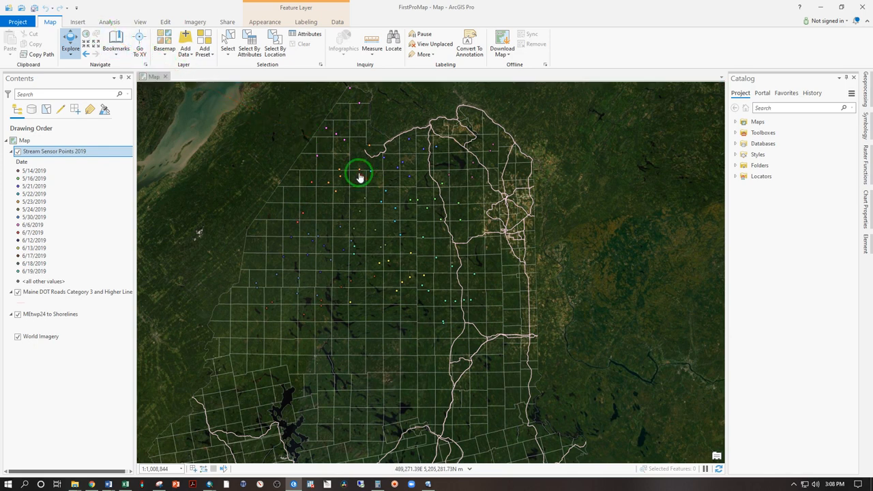
pyautogui.click(361, 170)
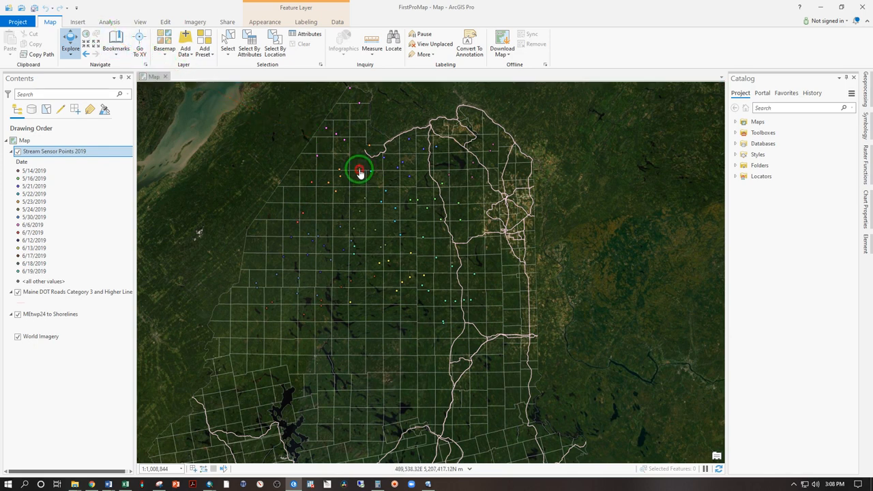
pyautogui.click(361, 169)
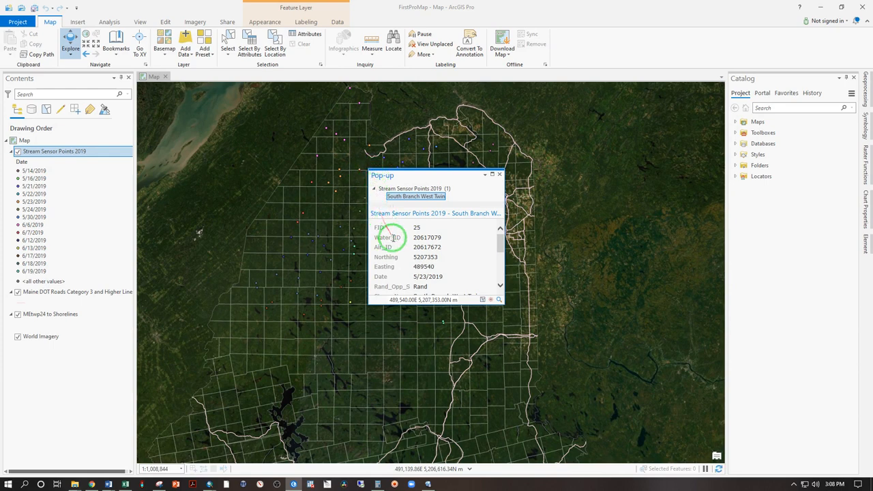
pyautogui.moveTo(416, 273)
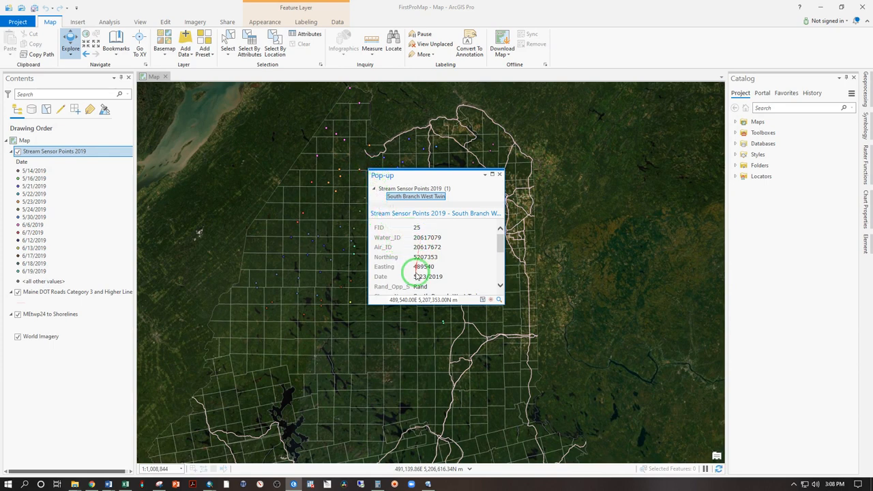
pyautogui.moveTo(428, 276)
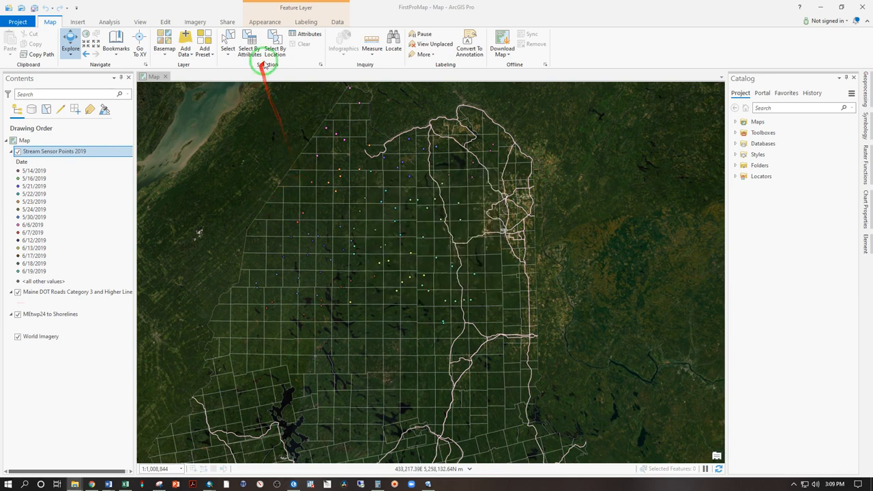
pyautogui.moveTo(370, 42)
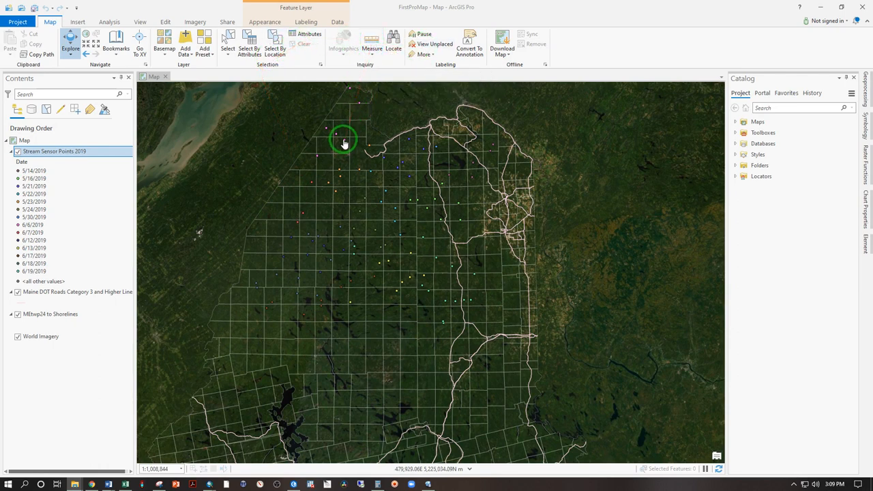
pyautogui.click(344, 147)
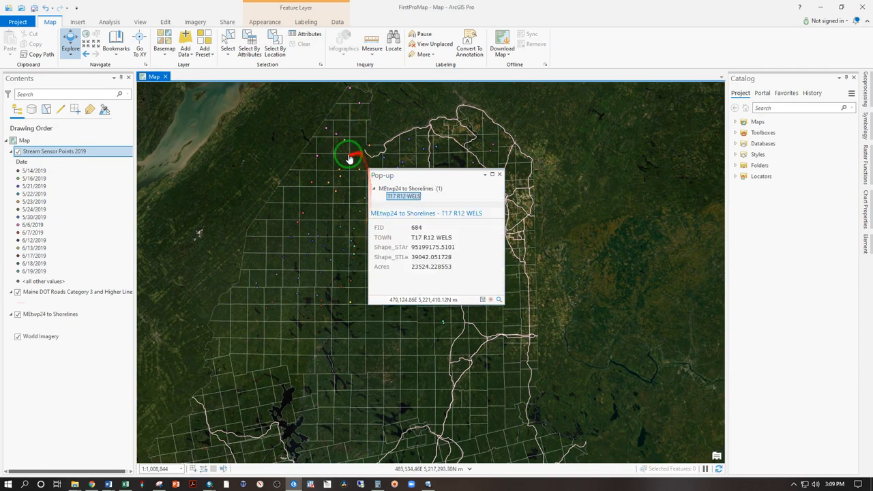
pyautogui.click(49, 315)
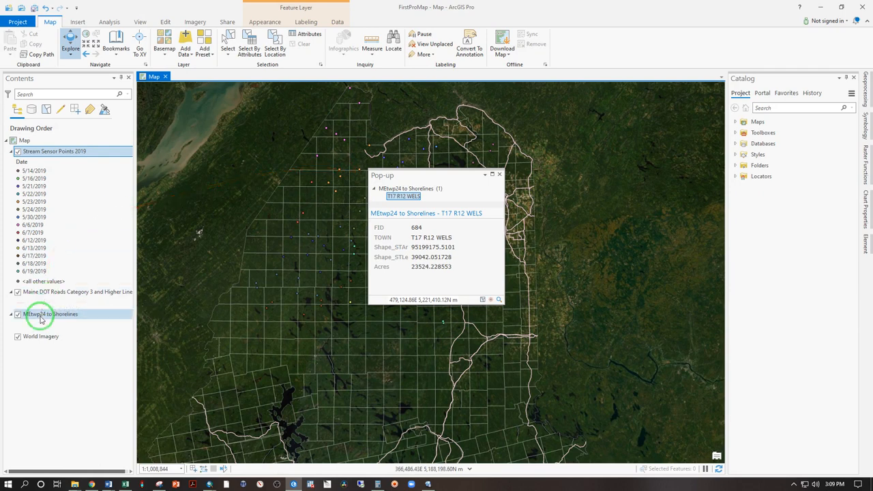
pyautogui.click(283, 245)
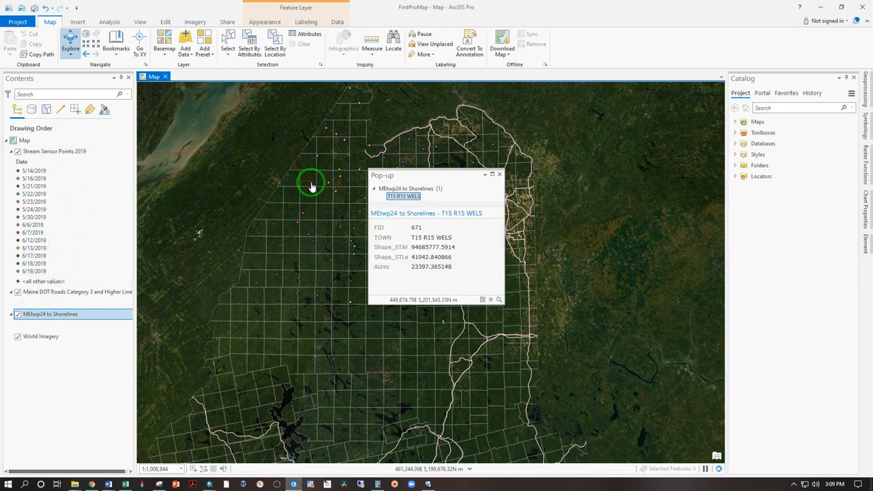
pyautogui.click(230, 259)
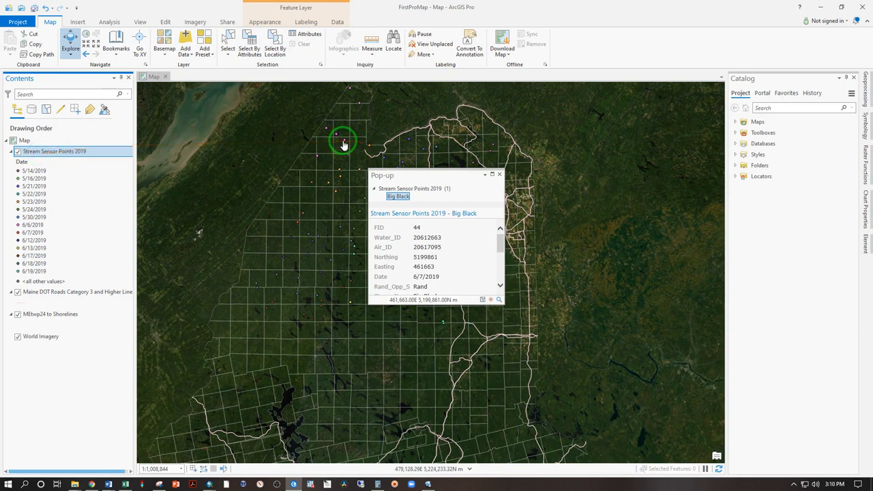
pyautogui.click(409, 142)
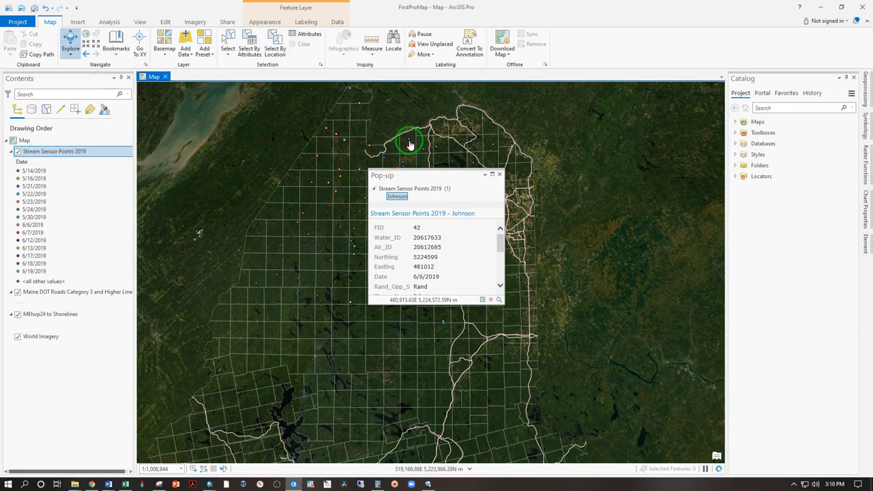
pyautogui.moveTo(378, 156)
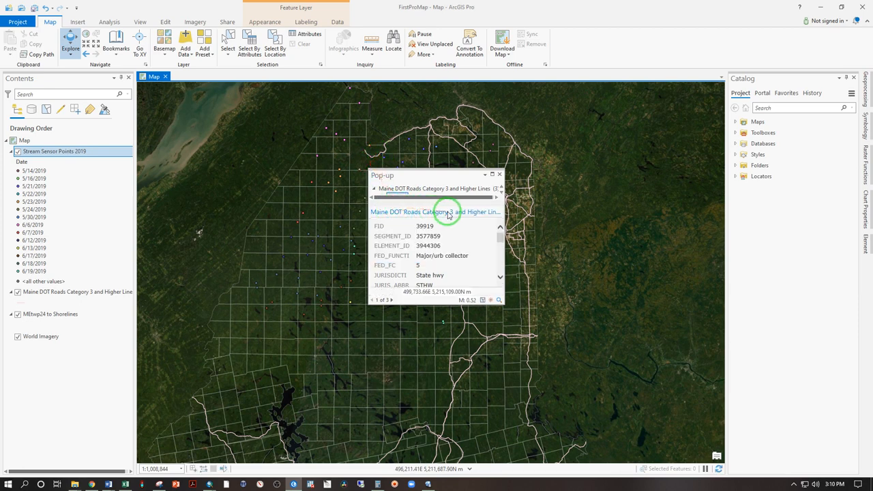
pyautogui.scroll(-3)
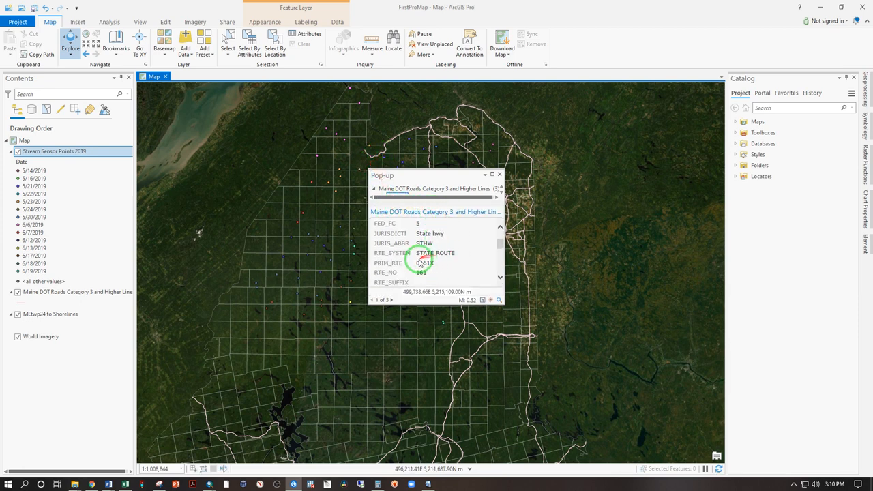
pyautogui.click(499, 175)
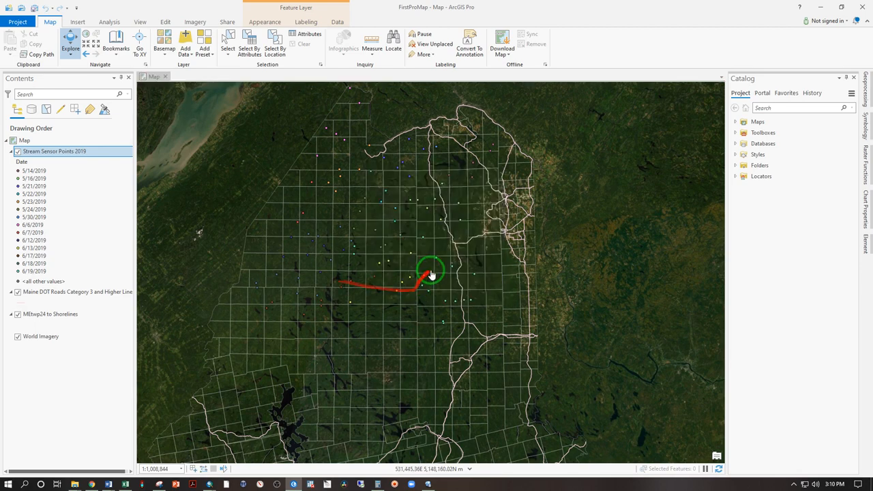
# Step: Zoom to about 1:44,369 on the river valley with its road and settlement
pyautogui.moveTo(430, 273); pyautogui.dragTo(457, 266)
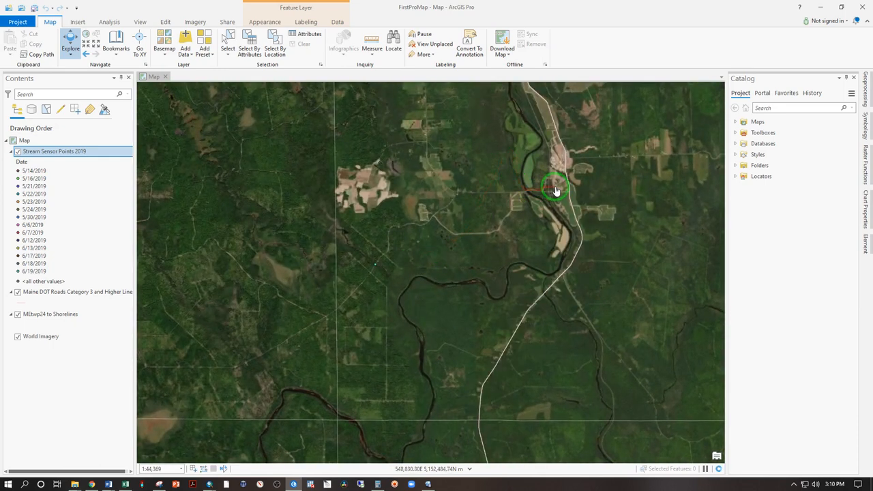
pyautogui.moveTo(556, 191); pyautogui.dragTo(373, 266)
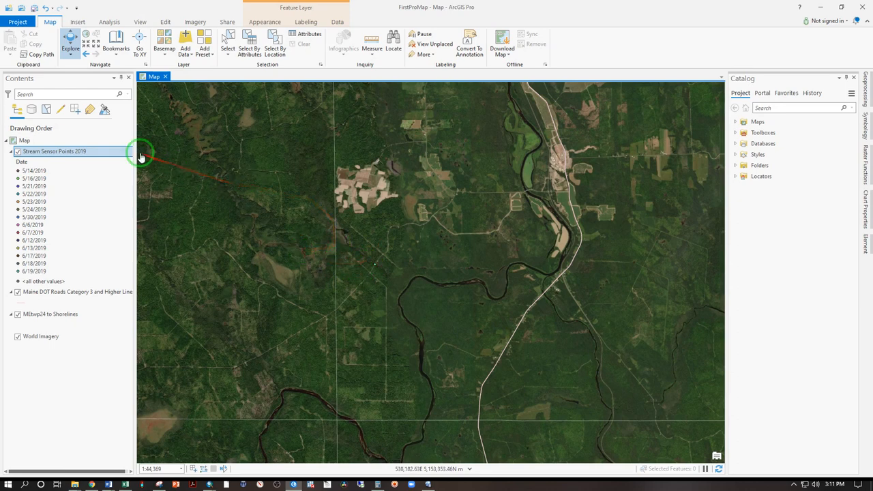
# Step: Create a new blank ANSI landscape layout page from the Insert commands
pyautogui.click(80, 22)
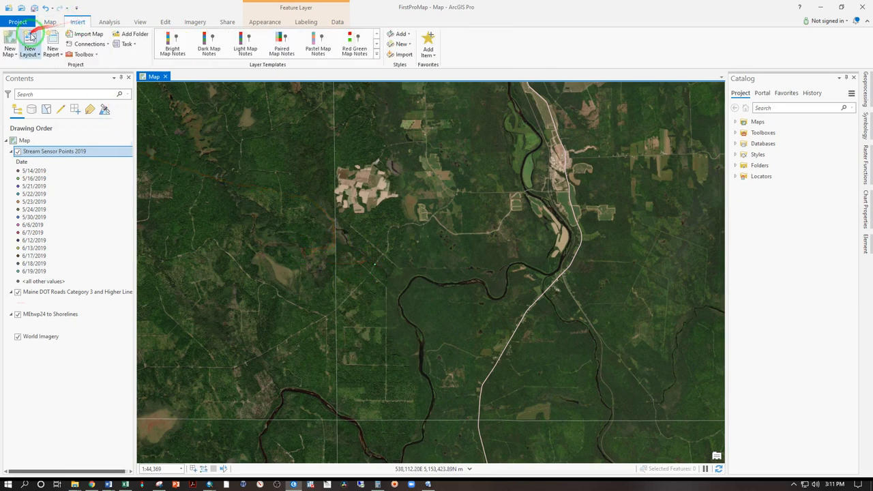
pyautogui.click(32, 45)
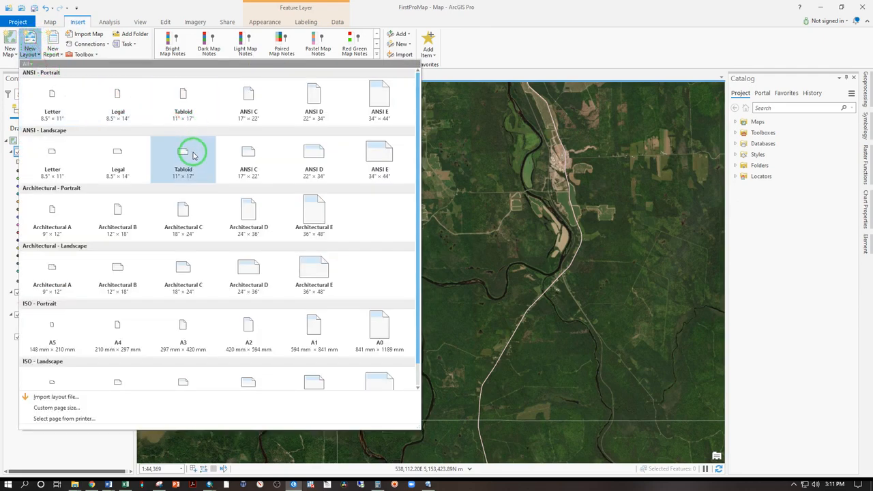
pyautogui.moveTo(249, 136)
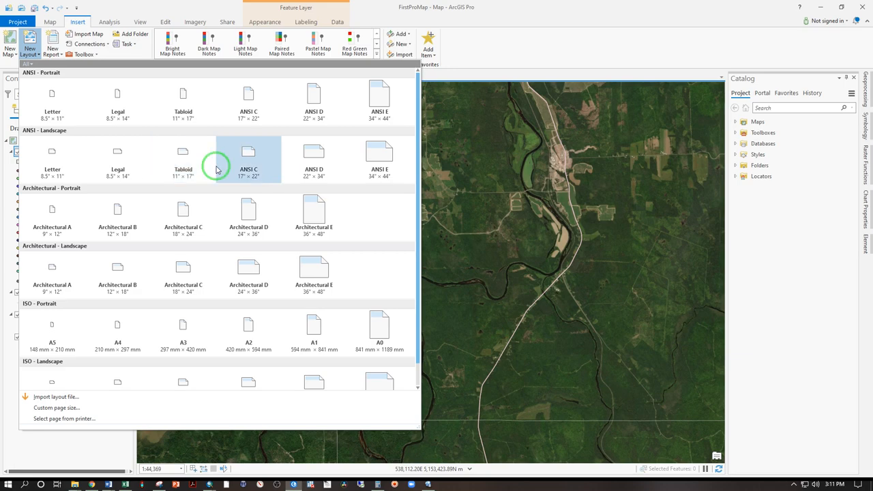
pyautogui.click(247, 152)
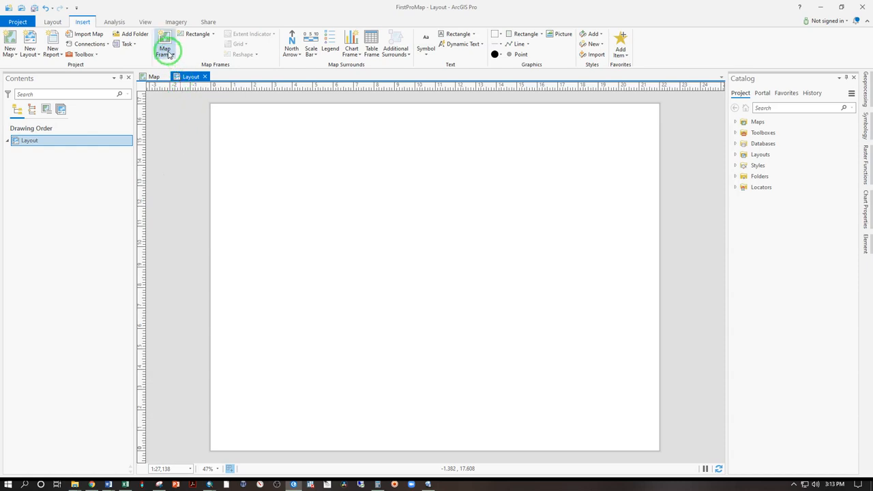
# Step: Add a map frame from the 1:44,369 map view and stretch it across the page
pyautogui.click(163, 38)
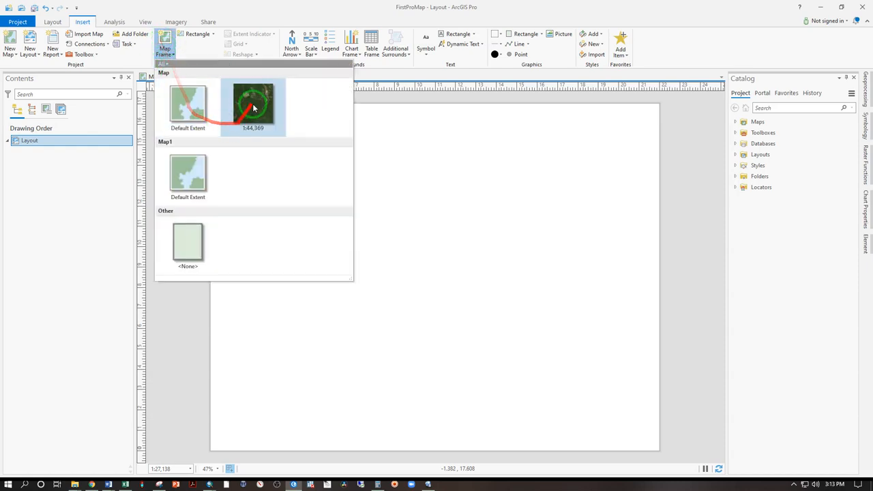
pyautogui.click(242, 102)
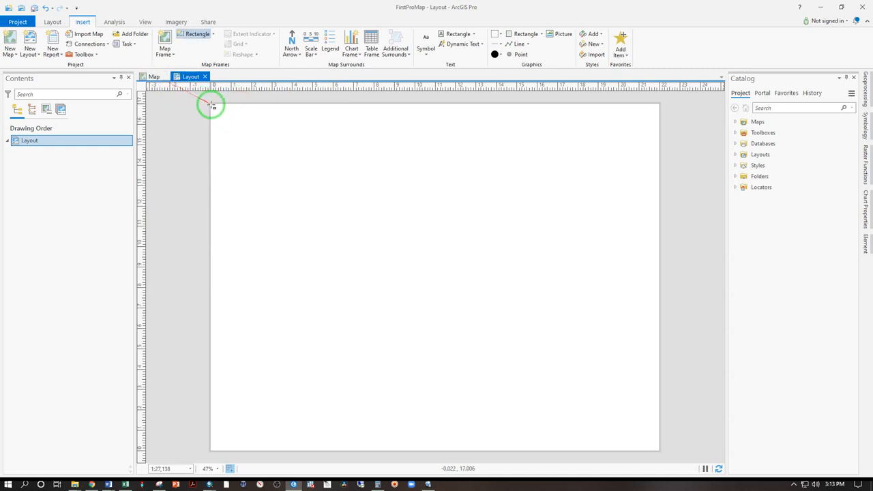
pyautogui.moveTo(211, 103)
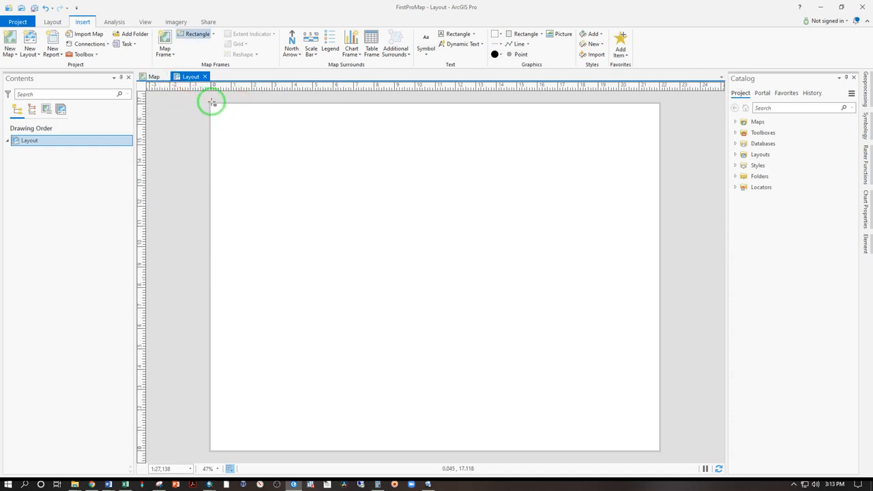
pyautogui.moveTo(211, 102); pyautogui.dragTo(648, 446)
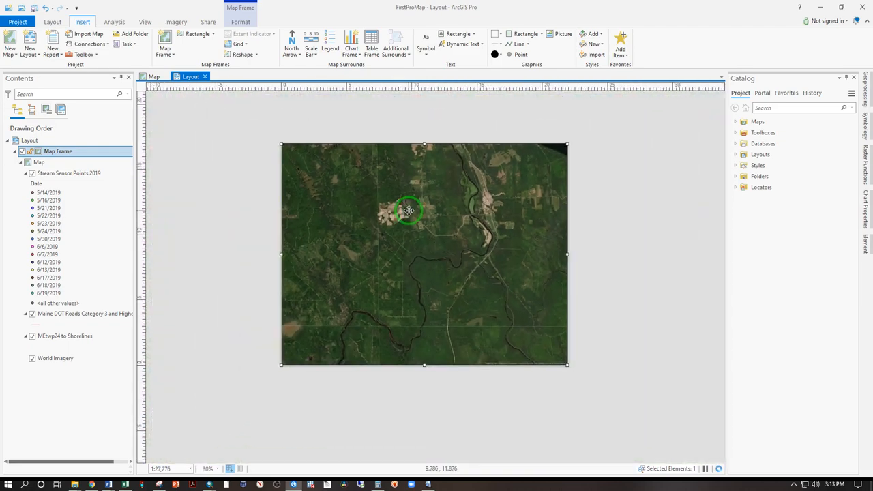
pyautogui.moveTo(409, 210); pyautogui.dragTo(298, 155)
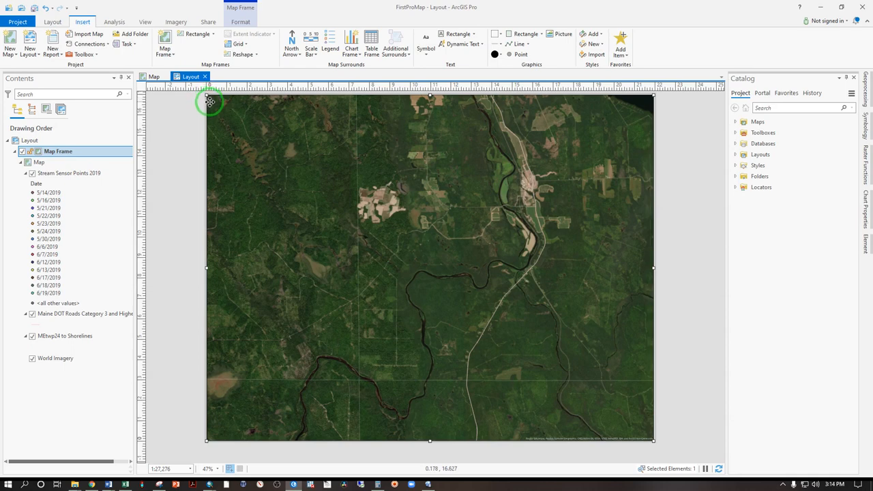
pyautogui.moveTo(208, 109)
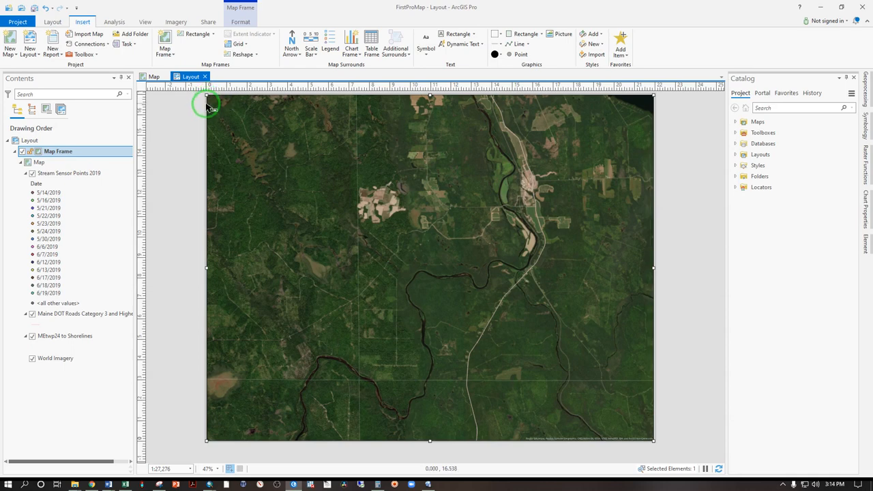
pyautogui.moveTo(230, 77)
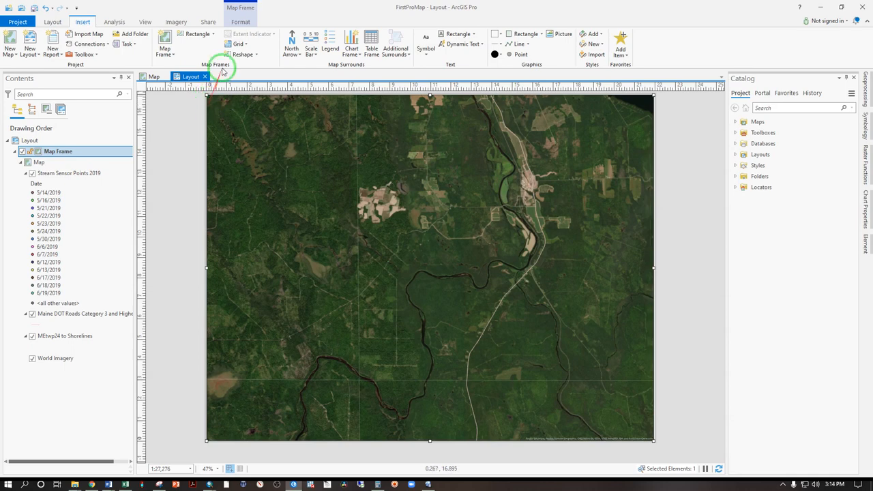
# Step: Check the map frame's width, then pan the imagery to center the river bend
pyautogui.click(242, 22)
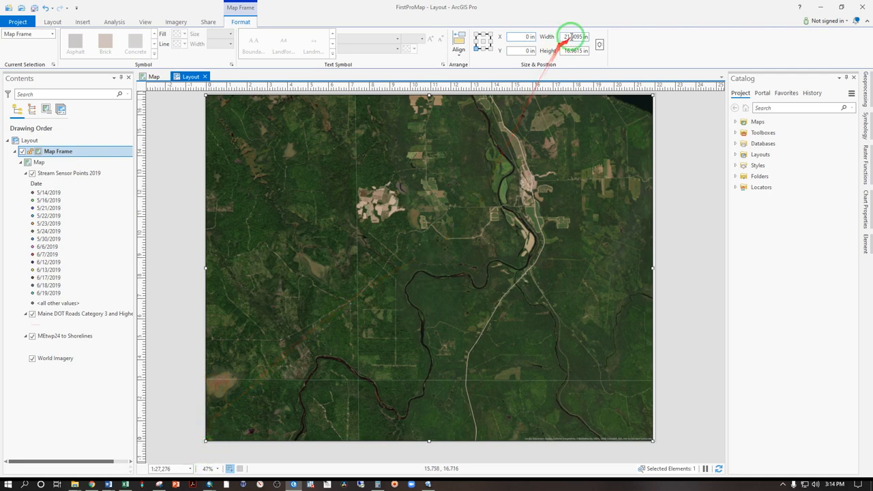
pyautogui.click(576, 37)
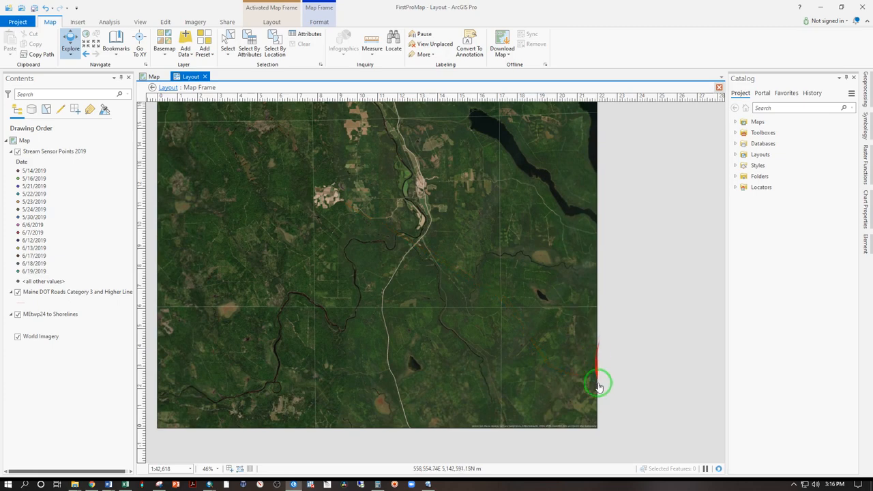
pyautogui.moveTo(598, 383); pyautogui.dragTo(392, 208)
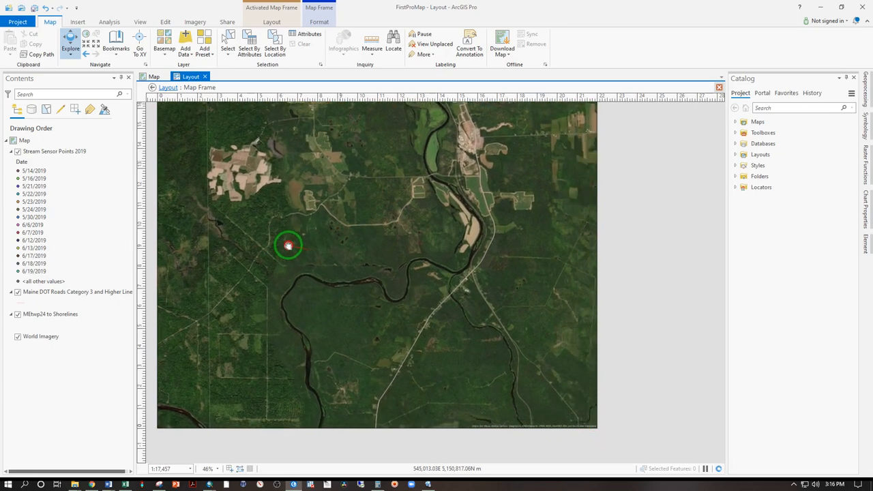
pyautogui.moveTo(288, 246); pyautogui.dragTo(226, 141)
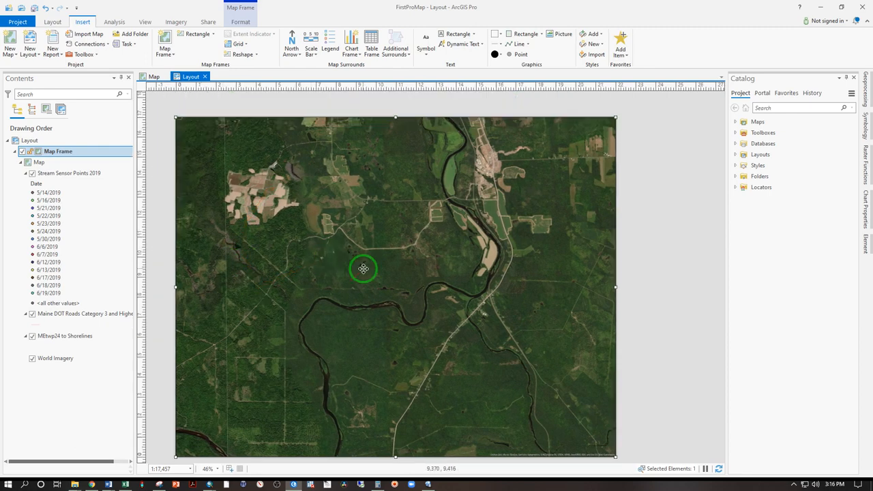
# Step: Activate the map frame, pan to about 1:11,172 on the river bend, and return to the layout
pyautogui.rightClick(364, 269)
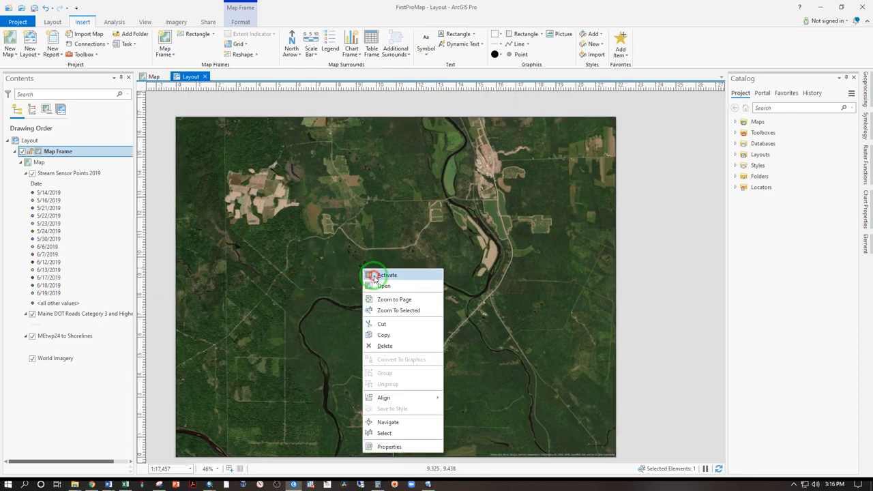
pyautogui.click(388, 275)
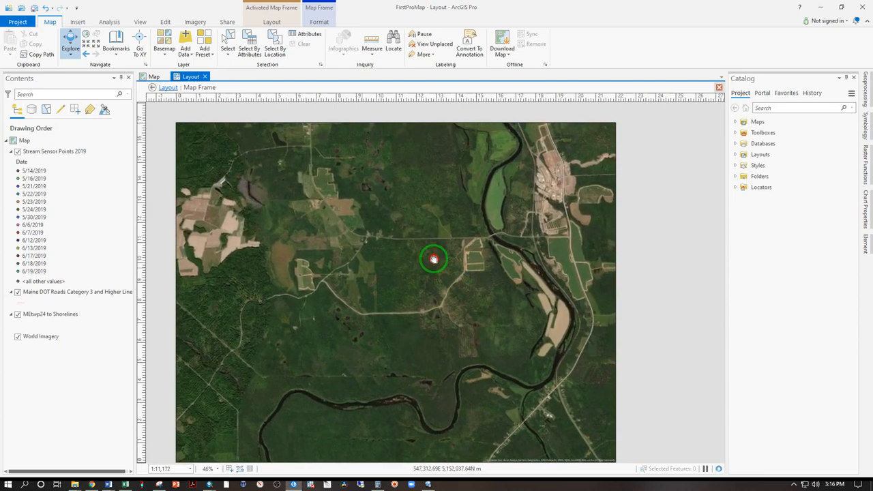
pyautogui.moveTo(433, 259); pyautogui.dragTo(570, 208)
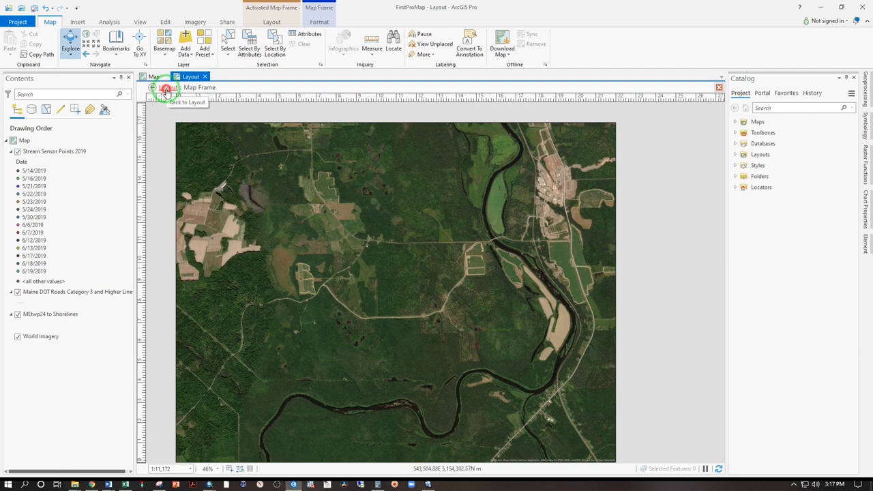
pyautogui.click(165, 88)
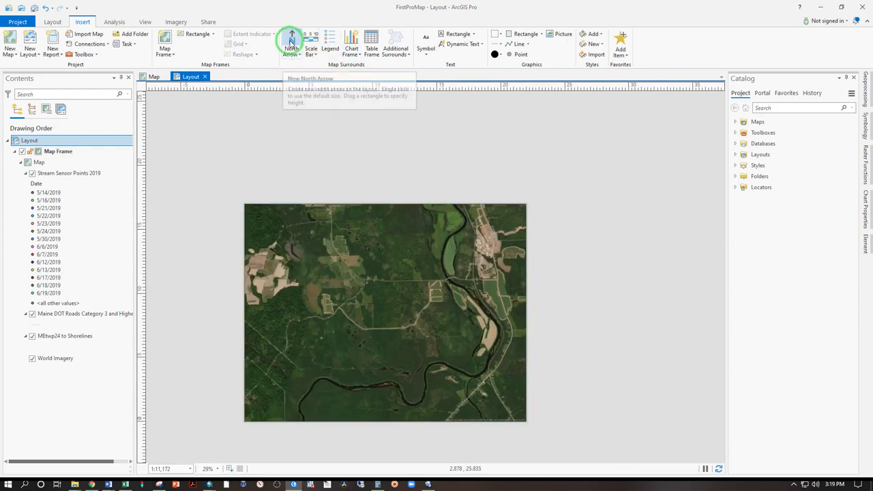
# Step: Draw a Topographic TM north arrow on the layout page
pyautogui.click(293, 38)
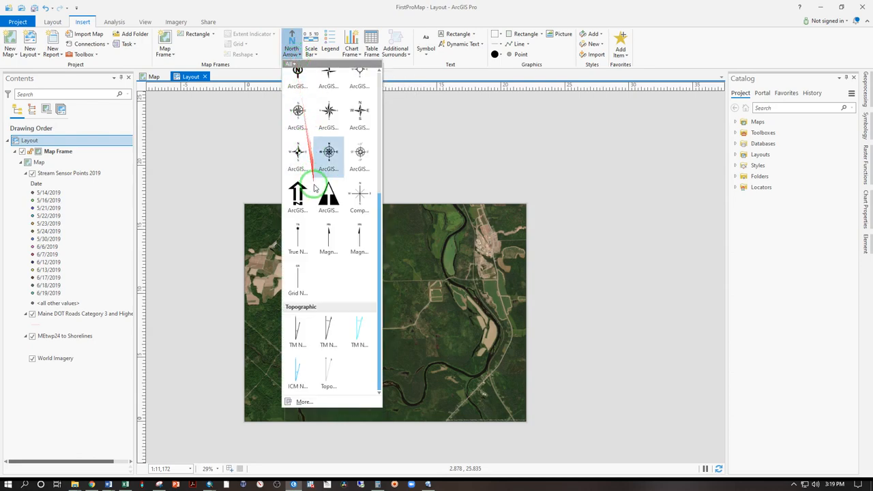
pyautogui.moveTo(298, 333)
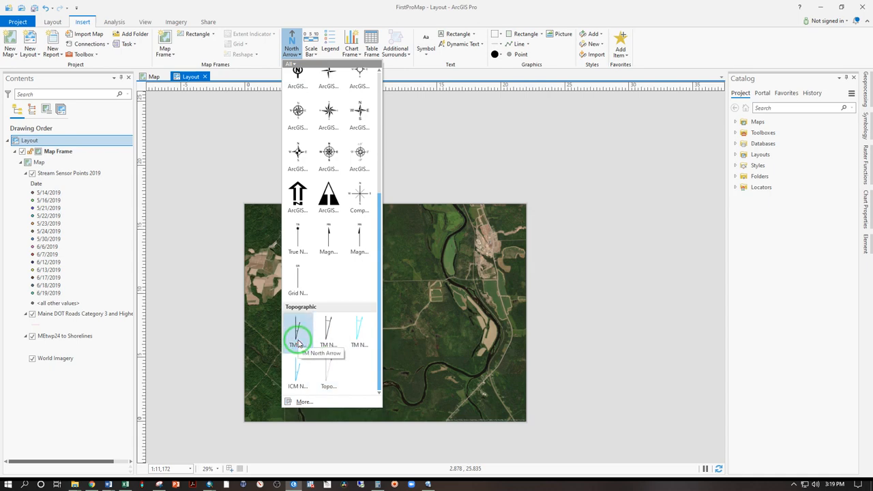
pyautogui.click(296, 345)
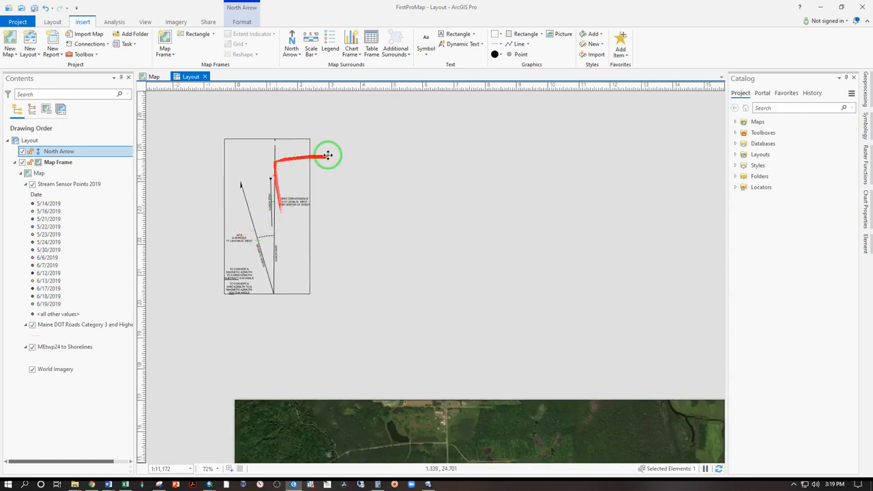
pyautogui.moveTo(328, 155); pyautogui.dragTo(276, 195)
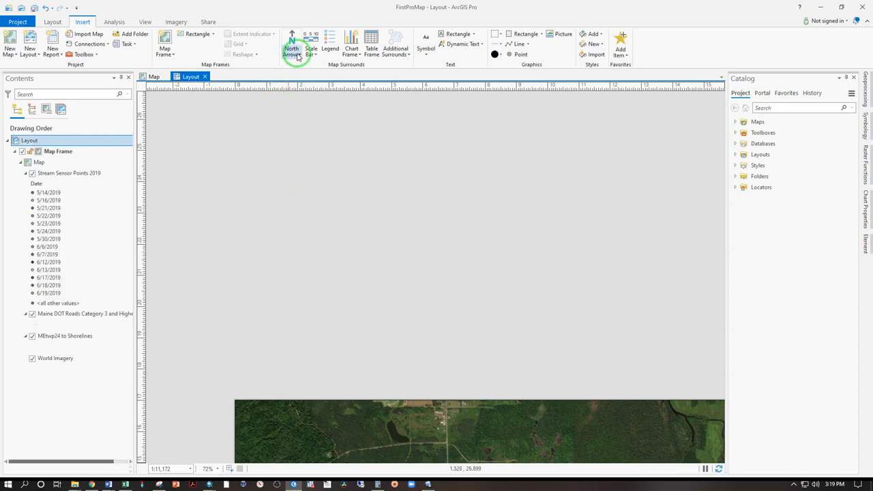
# Step: Swap in a different Topographic TM north arrow and adjust its position on the page
pyautogui.click(292, 44)
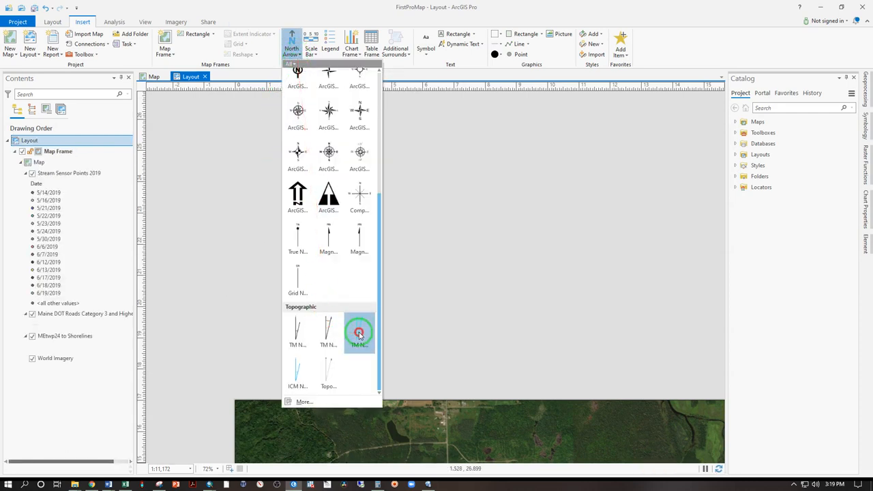
pyautogui.click(360, 332)
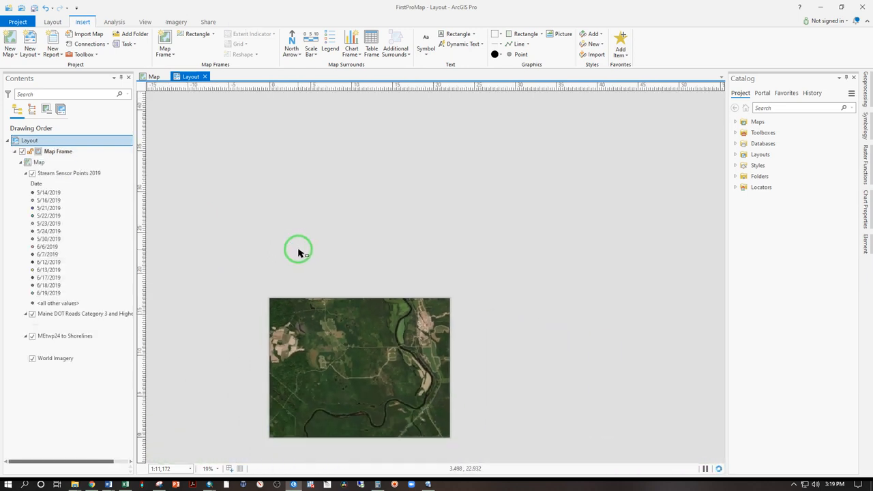
pyautogui.click(290, 40)
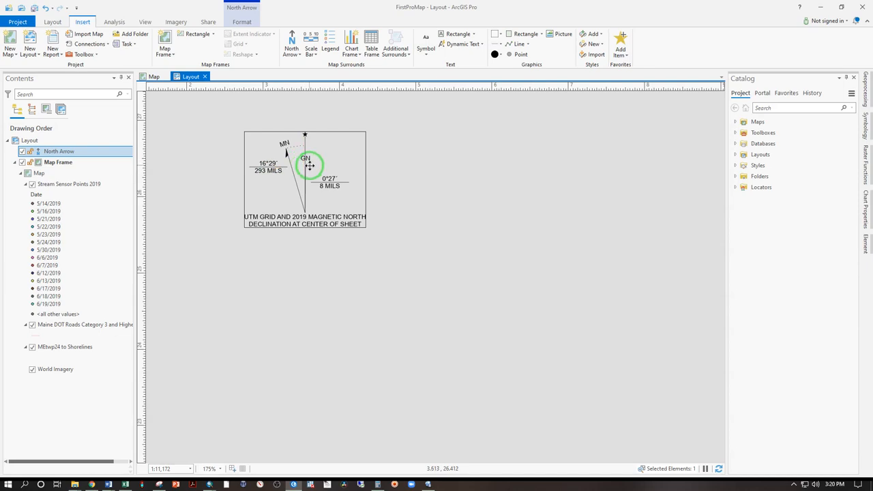
pyautogui.moveTo(309, 165); pyautogui.dragTo(285, 148)
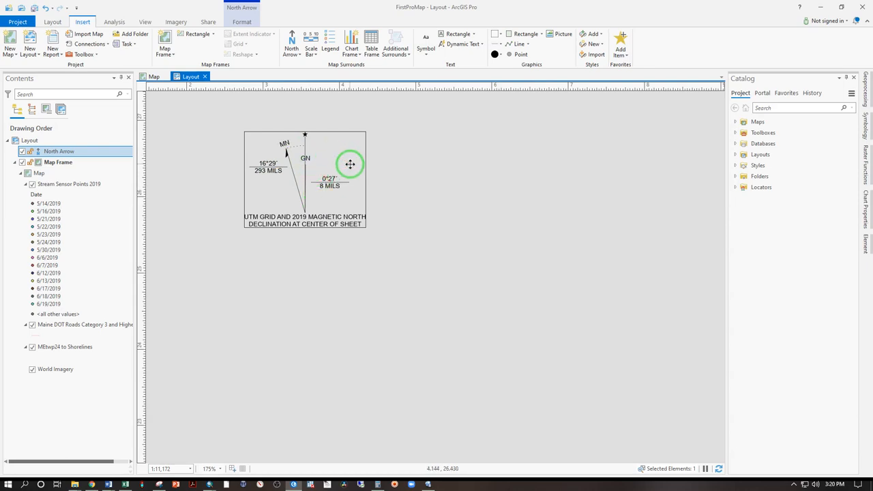
pyautogui.moveTo(350, 164); pyautogui.dragTo(285, 151)
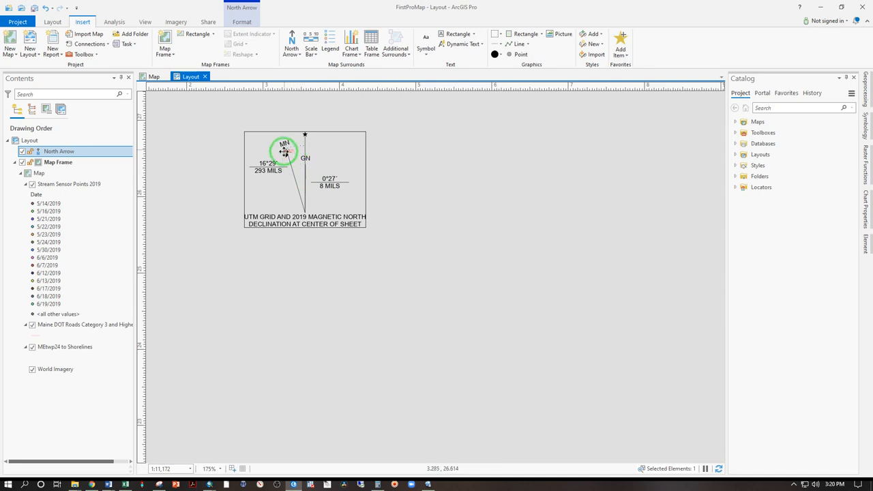
pyautogui.moveTo(285, 150); pyautogui.dragTo(295, 165)
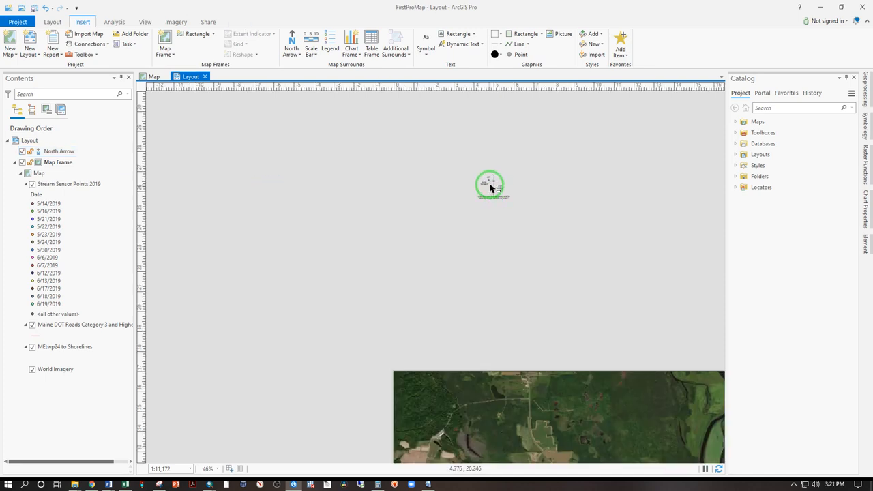
# Step: Make the north arrow's lines and text yellow
pyautogui.click(491, 186)
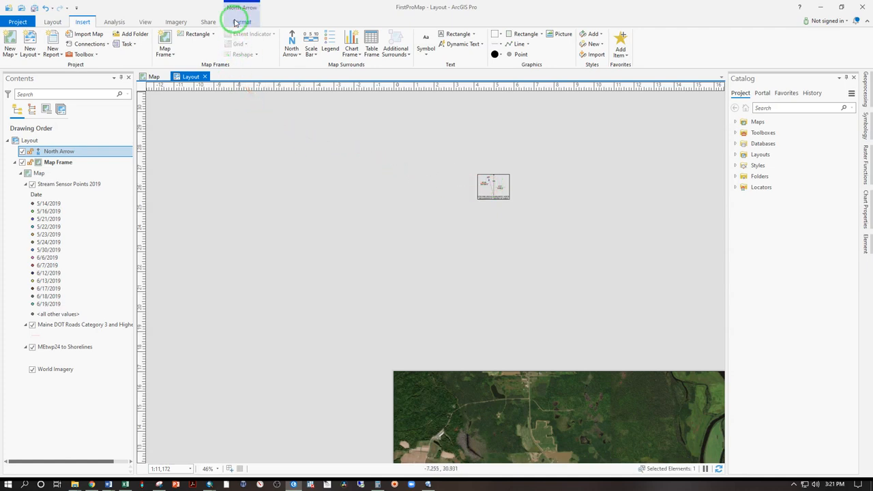
pyautogui.click(241, 21)
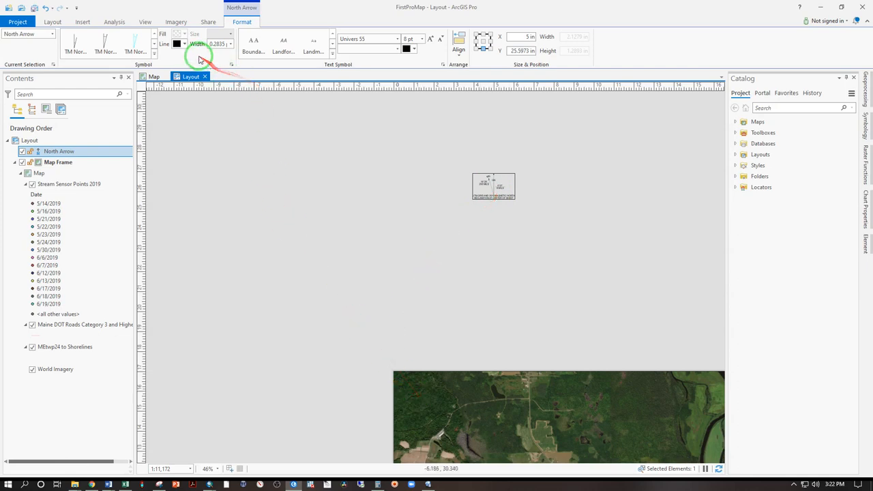
pyautogui.click(180, 43)
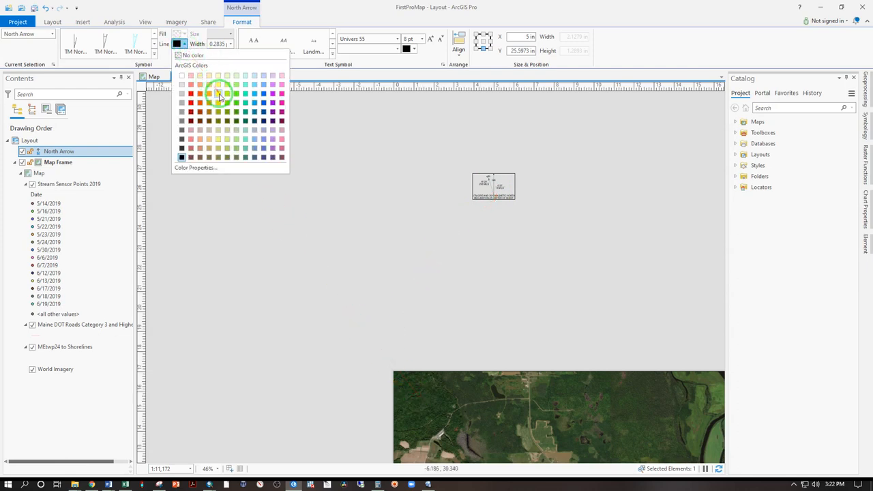
pyautogui.click(219, 93)
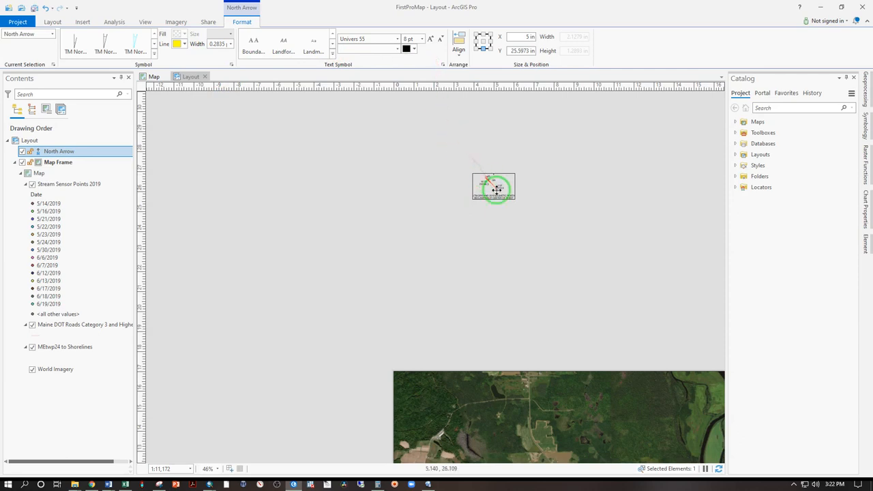
pyautogui.click(414, 48)
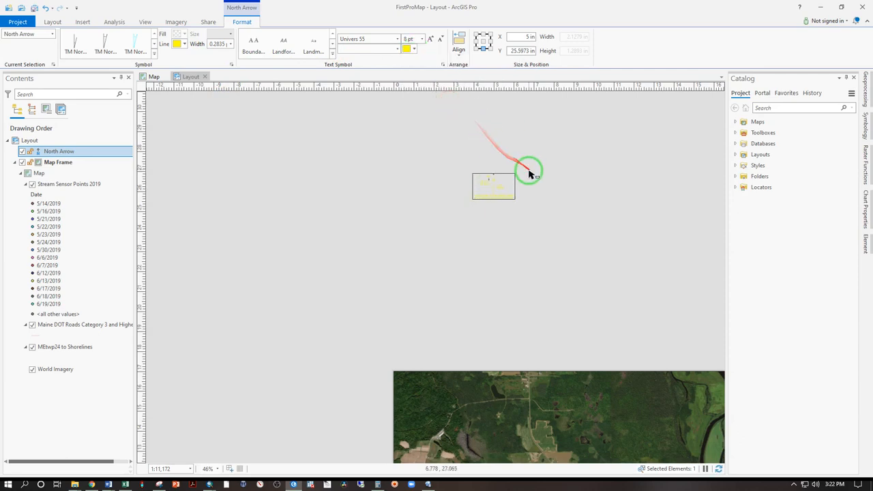
# Step: Move the north arrow onto the map's top-left corner, then insert a legend
pyautogui.moveTo(528, 171); pyautogui.dragTo(485, 235)
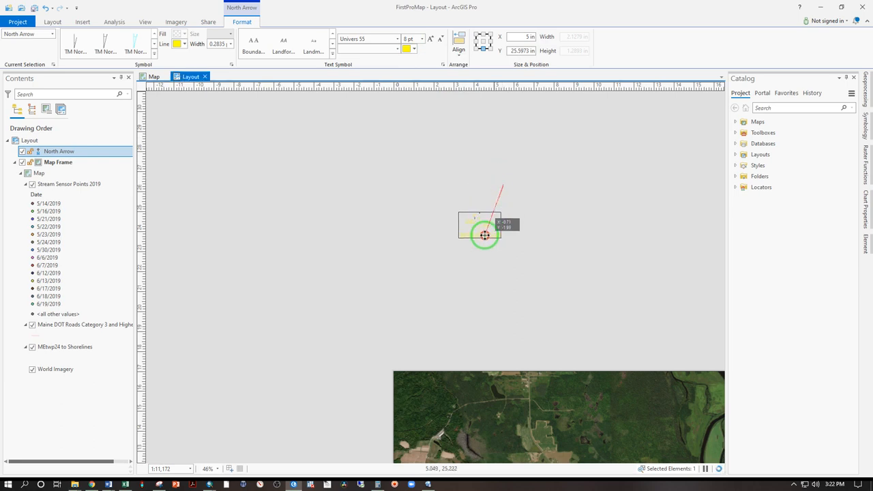
pyautogui.moveTo(484, 235); pyautogui.dragTo(428, 381)
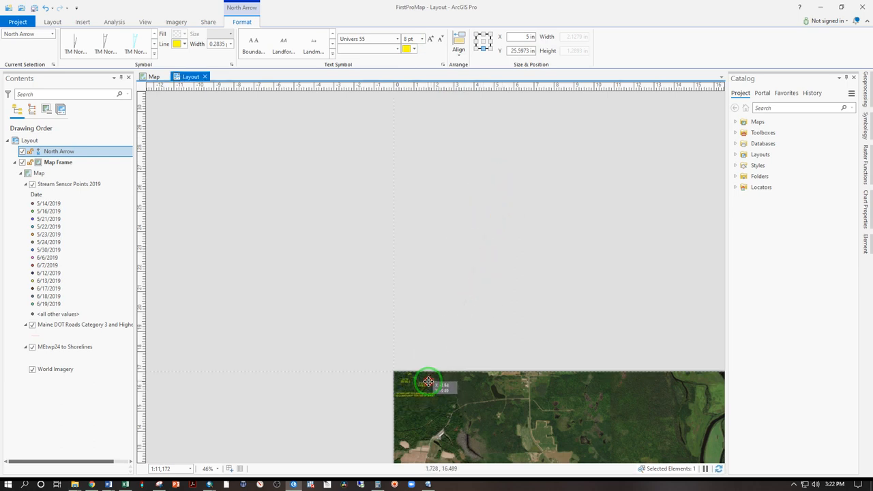
pyautogui.moveTo(428, 381); pyautogui.dragTo(315, 310)
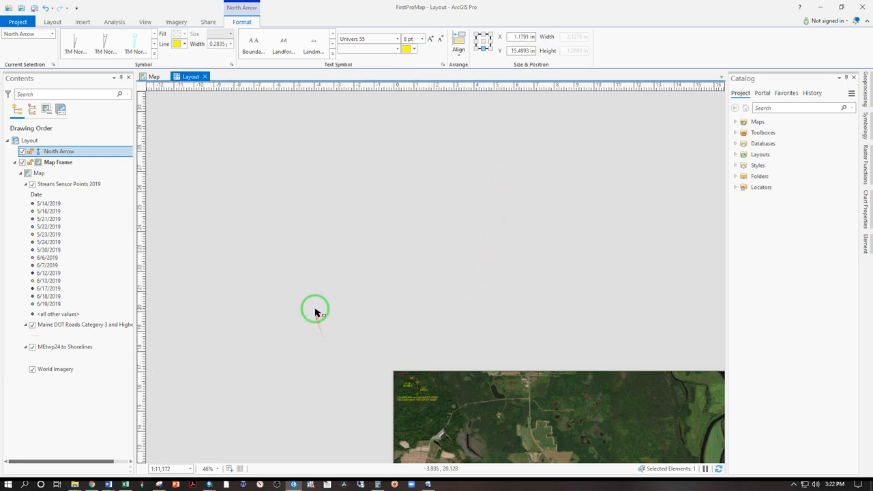
pyautogui.click(80, 22)
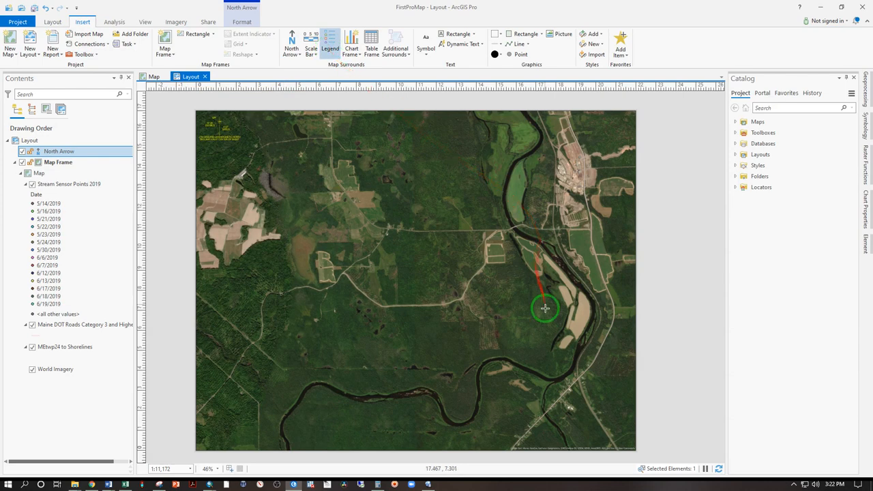
pyautogui.click(335, 41)
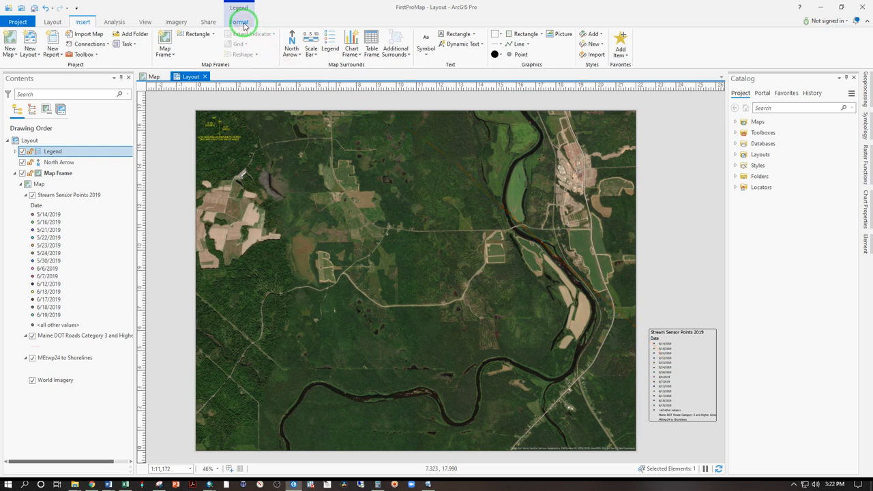
# Step: Give the legend a black border and white background, and adjust the background gap
pyautogui.click(250, 23)
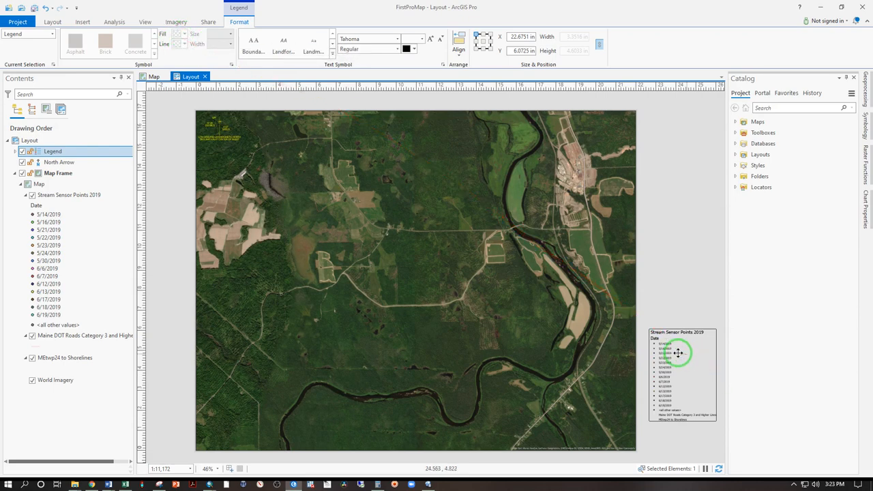
pyautogui.rightClick(678, 353)
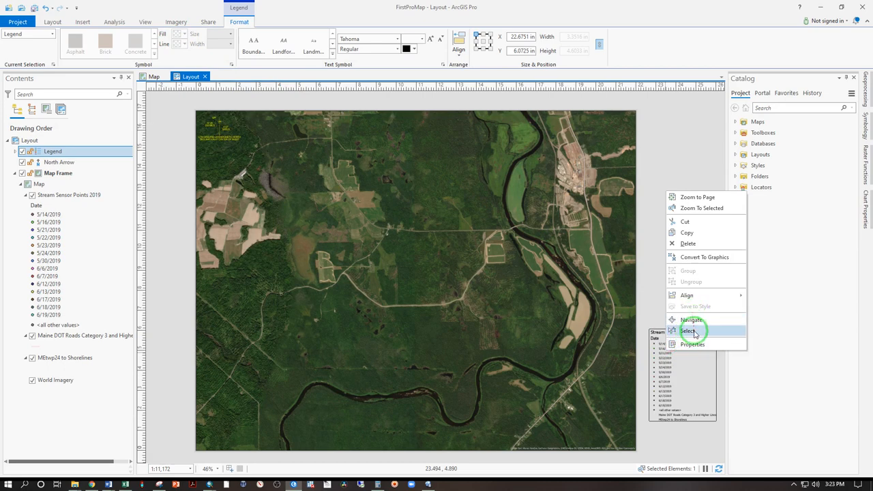
pyautogui.click(692, 343)
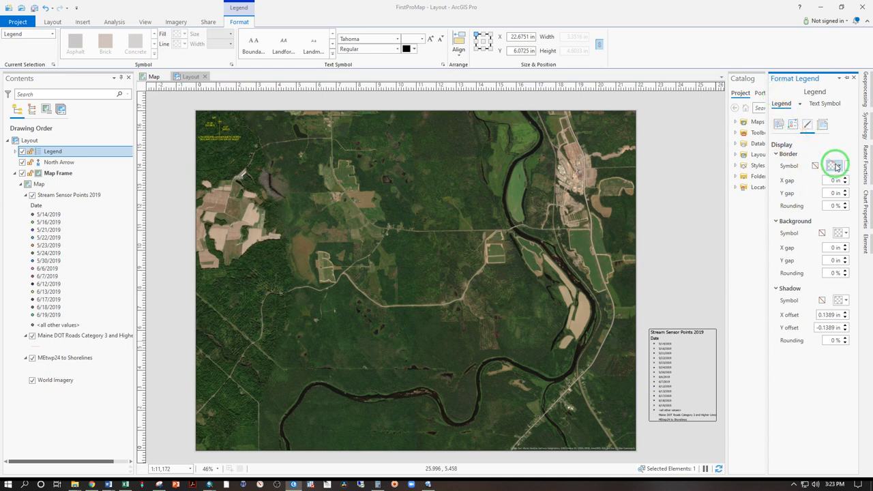
pyautogui.click(847, 166)
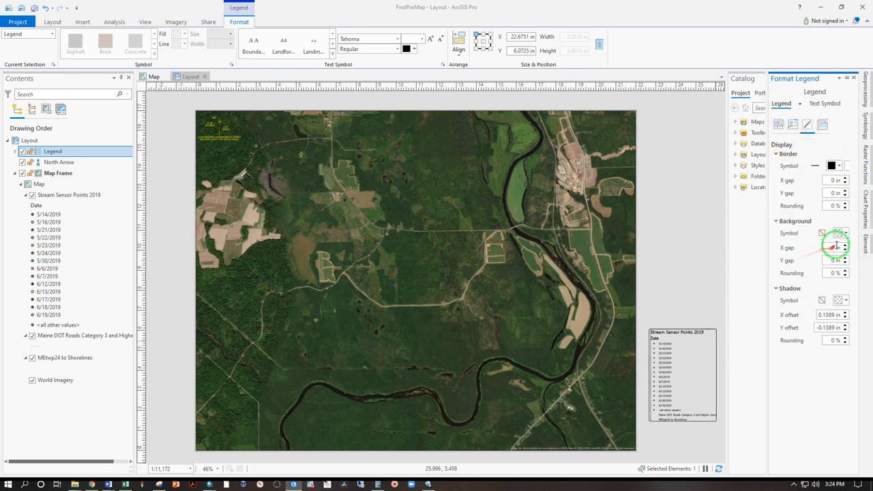
pyautogui.click(843, 233)
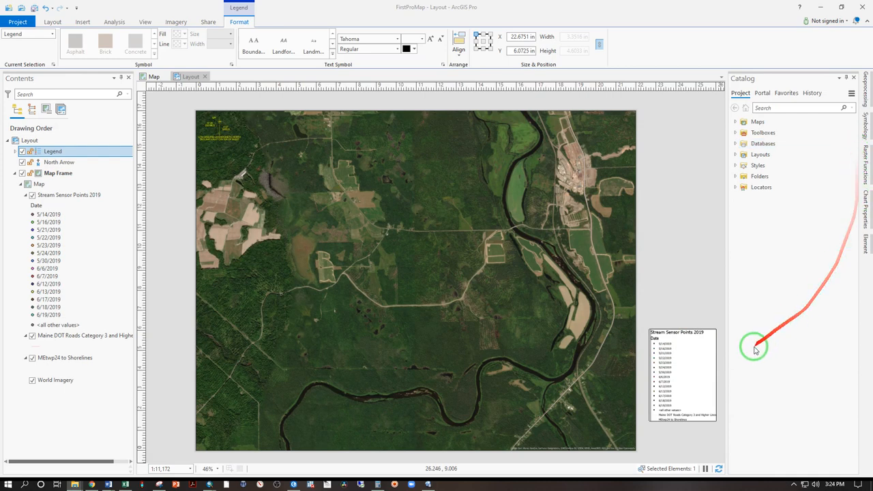
pyautogui.rightClick(755, 348)
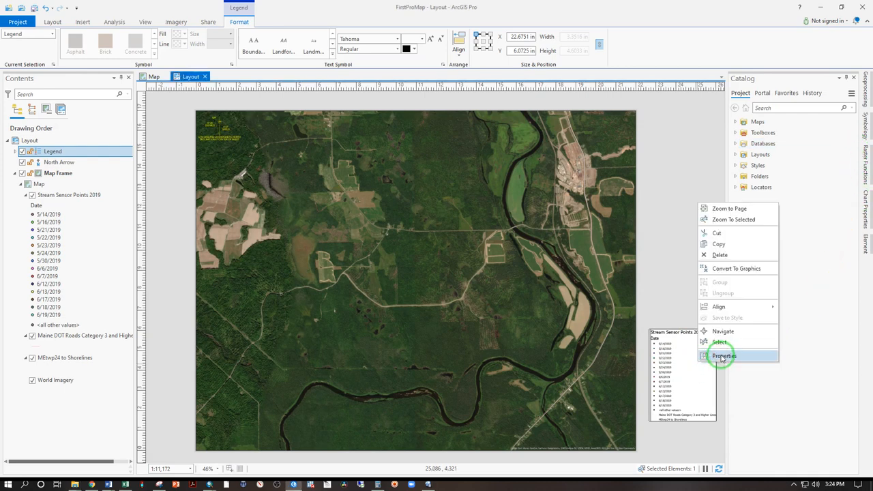
pyautogui.click(724, 355)
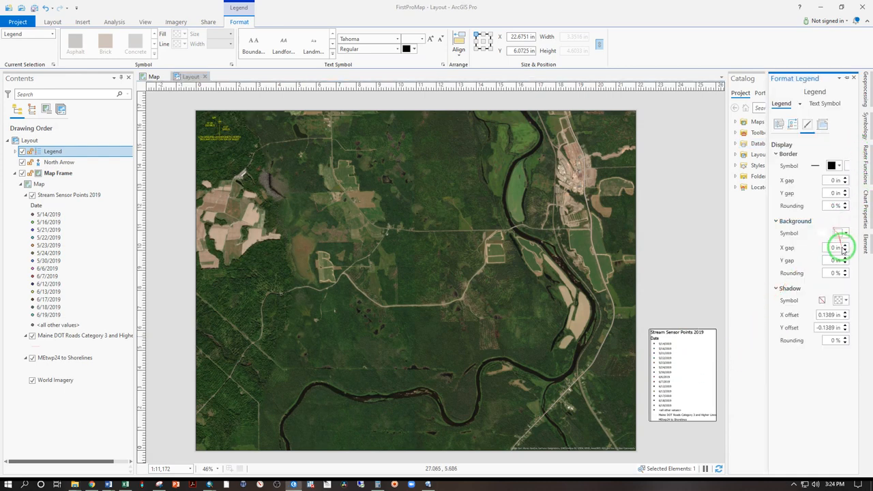
pyautogui.click(845, 245)
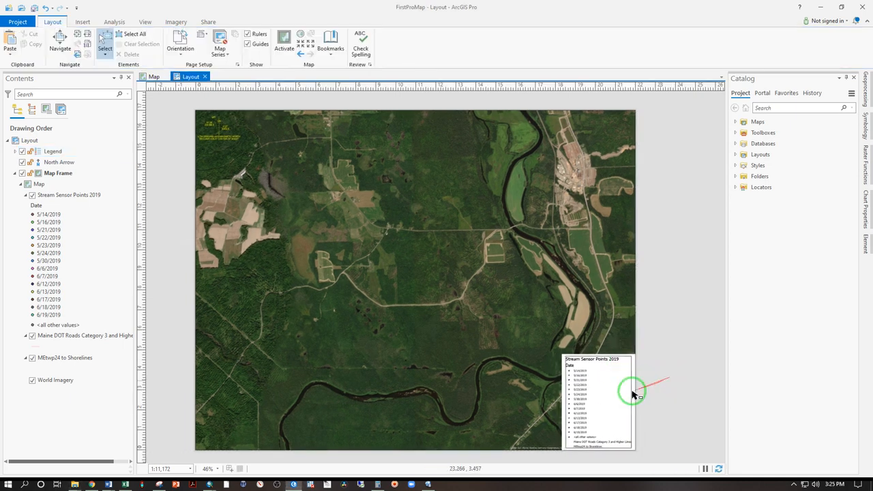
pyautogui.click(595, 388)
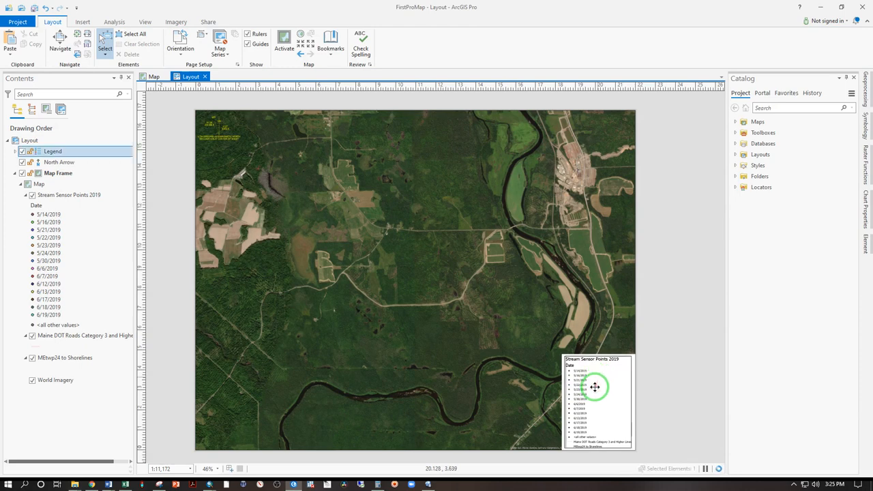
pyautogui.rightClick(594, 387)
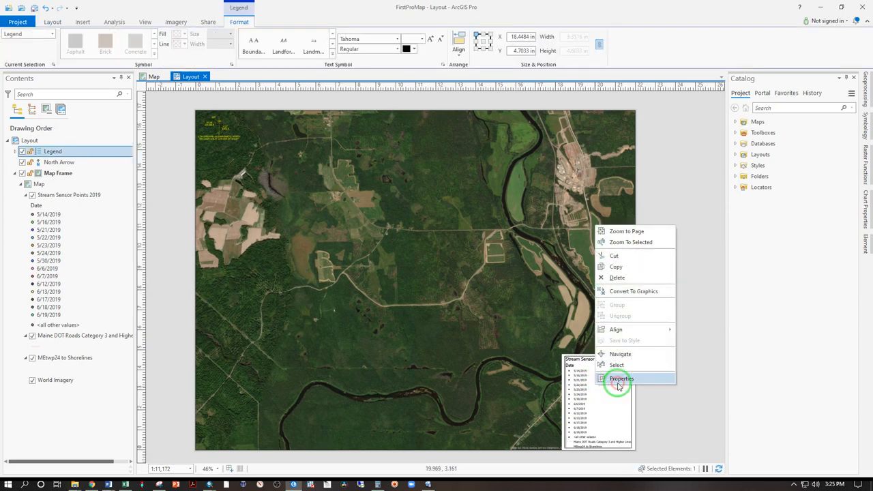
pyautogui.click(621, 378)
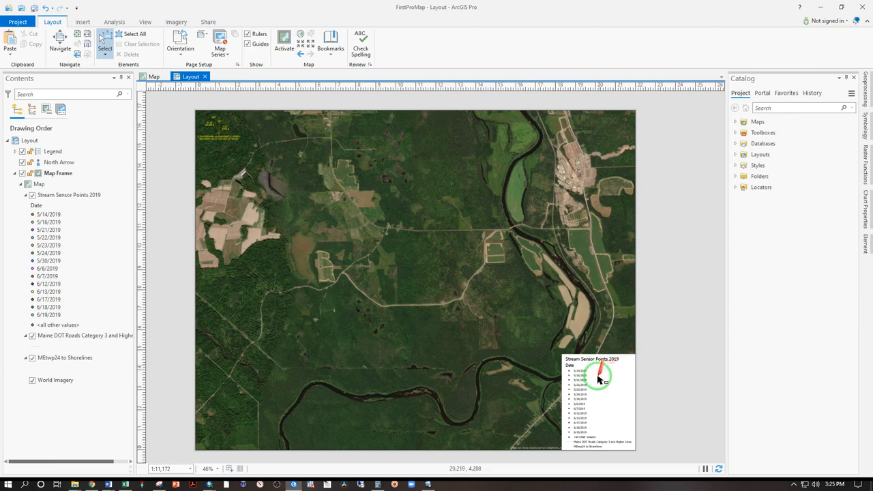
pyautogui.click(69, 195)
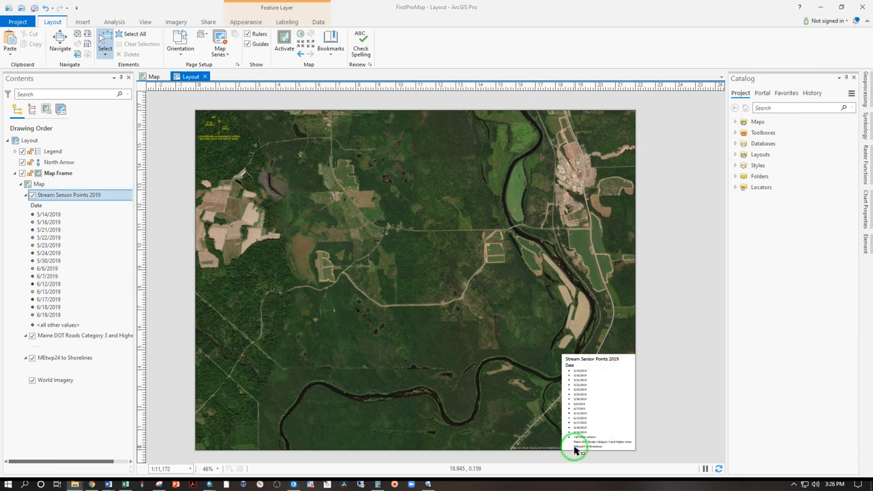
pyautogui.moveTo(583, 449)
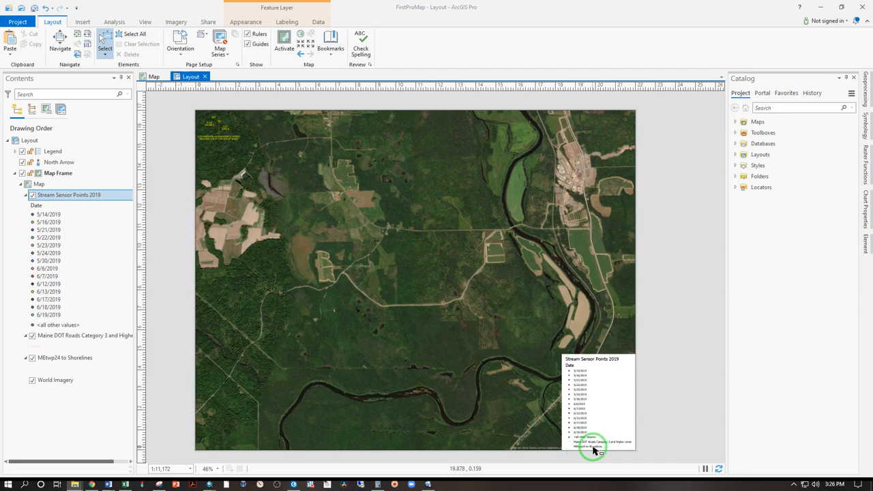
# Step: Rename the MEtwp24 to Shorelines layer to 'Maine Township Bounds' in its General properties
pyautogui.click(64, 357)
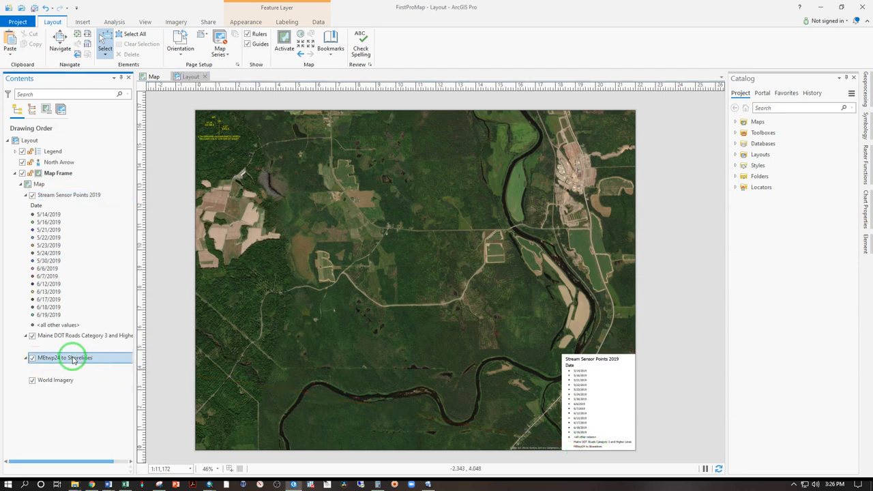
pyautogui.rightClick(68, 357)
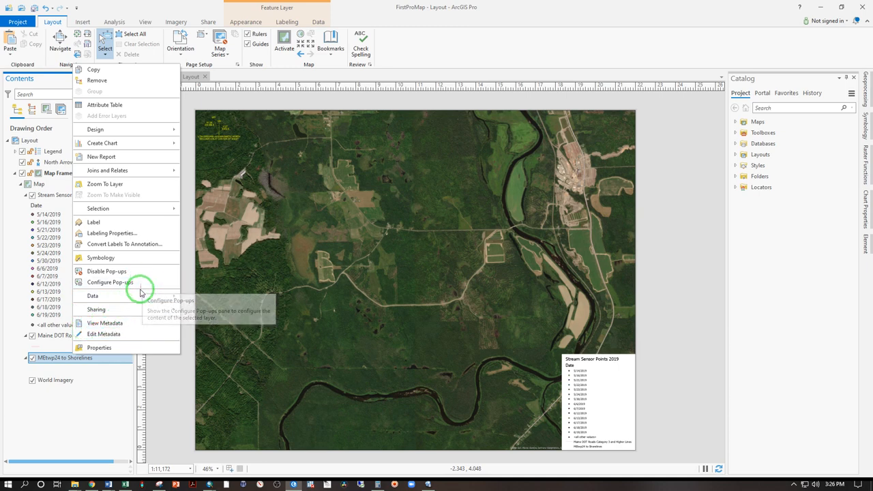
pyautogui.click(99, 348)
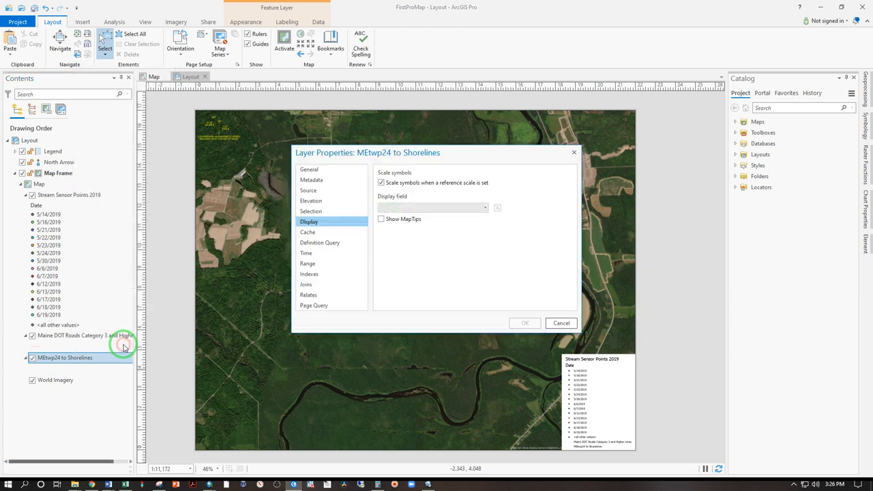
pyautogui.click(309, 169)
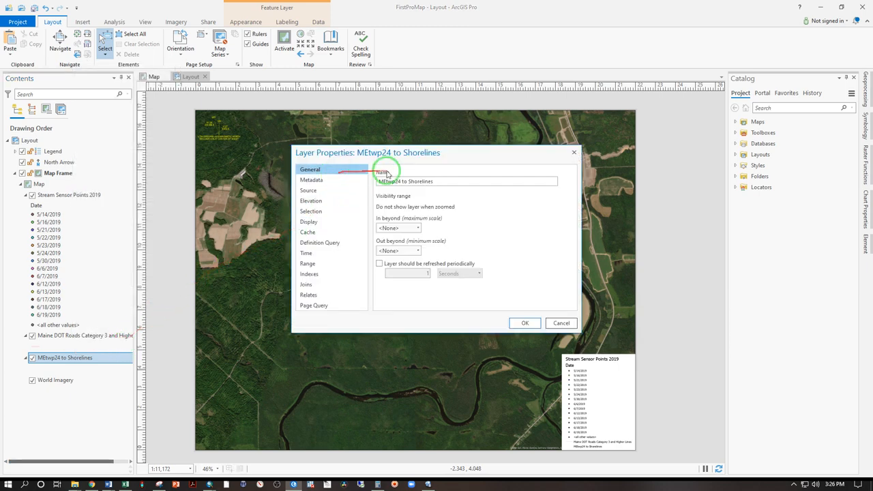
pyautogui.doubleClick(404, 181)
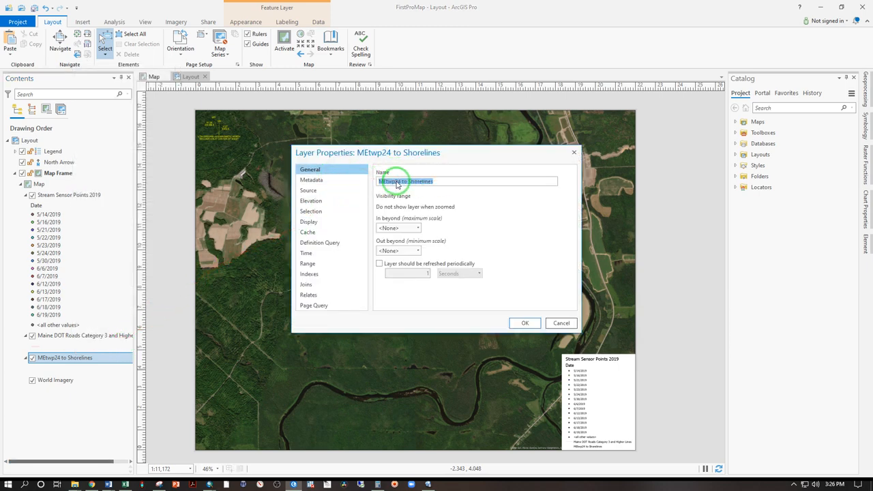
pyautogui.write('Maine Township')
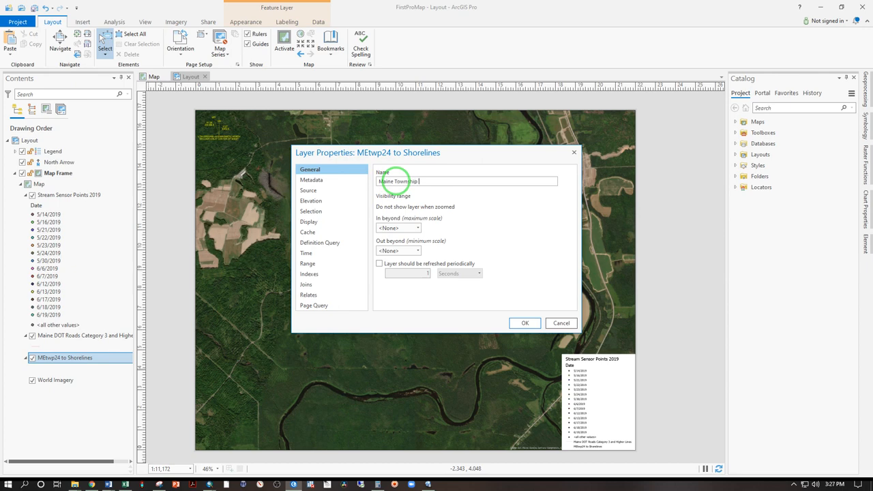
pyautogui.write('Maine Township Bounds')
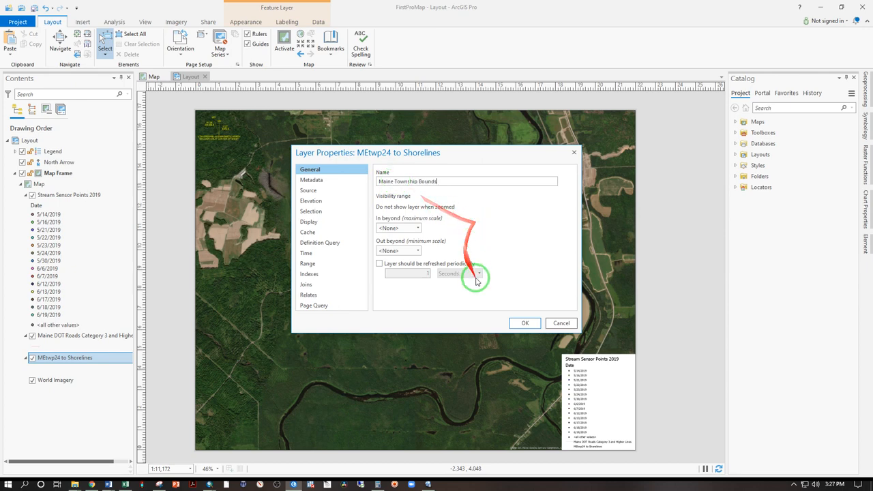
pyautogui.click(524, 323)
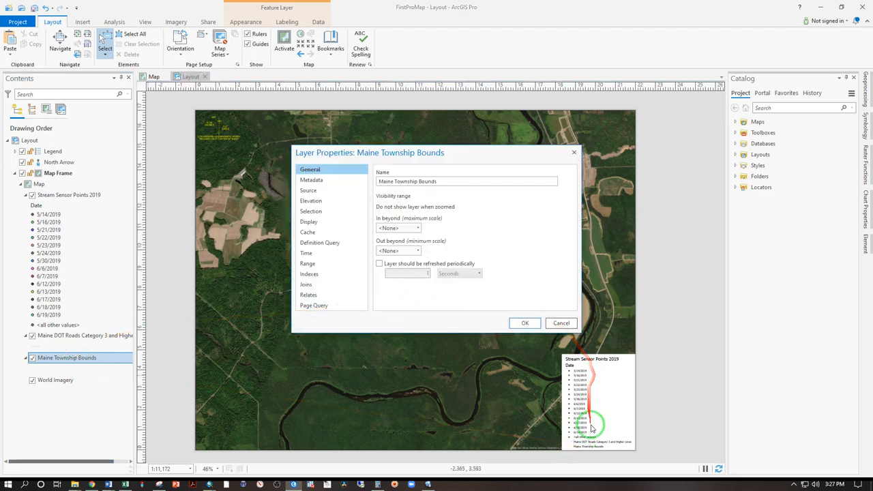
pyautogui.moveTo(600, 447)
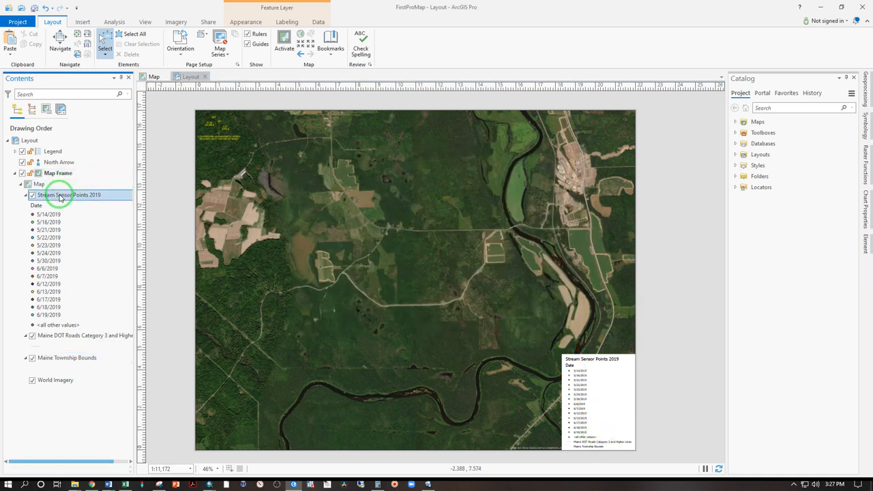
# Step: Format all Stream Sensor Points 2019 symbols to 7 pt and close the Symbology pane
pyautogui.rightClick(69, 195)
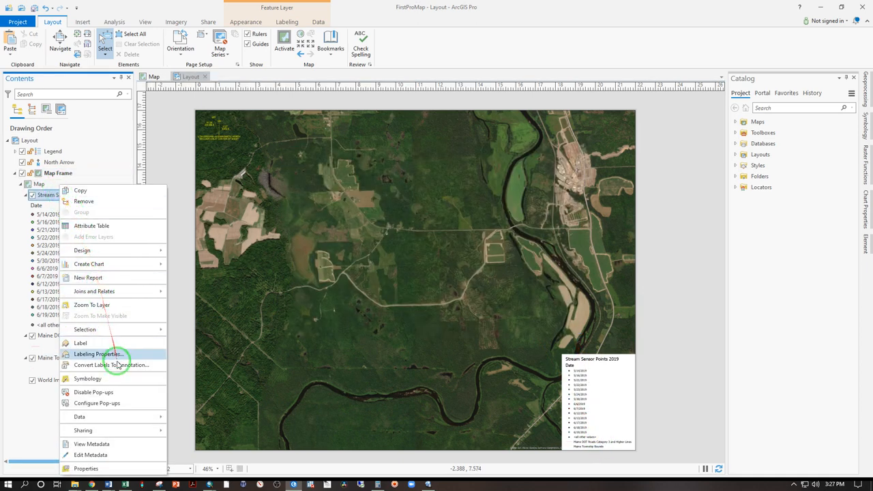
pyautogui.click(87, 379)
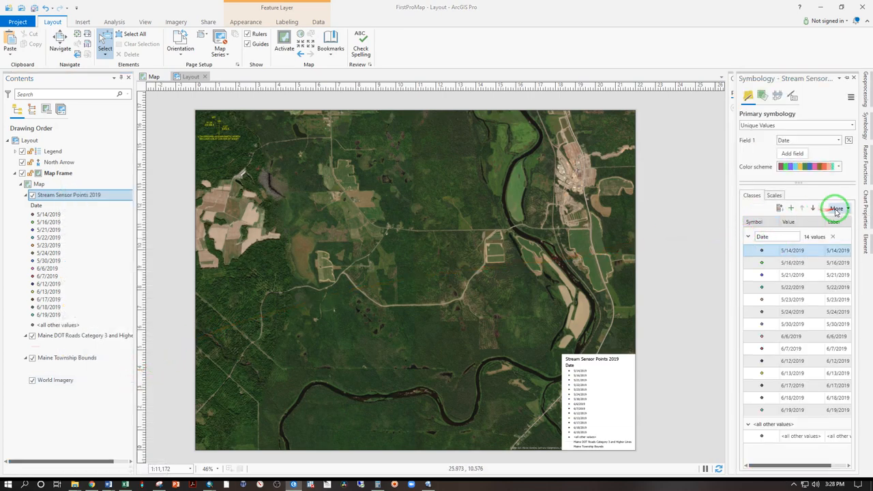
pyautogui.click(839, 208)
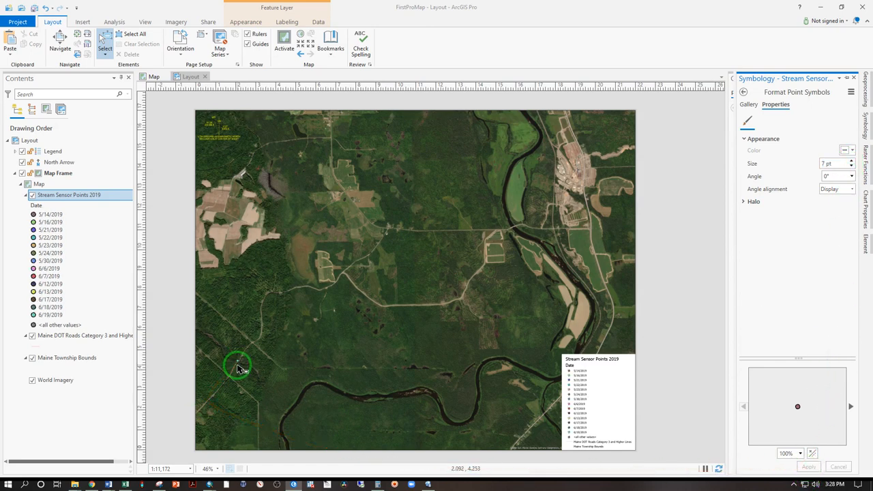
pyautogui.click(746, 96)
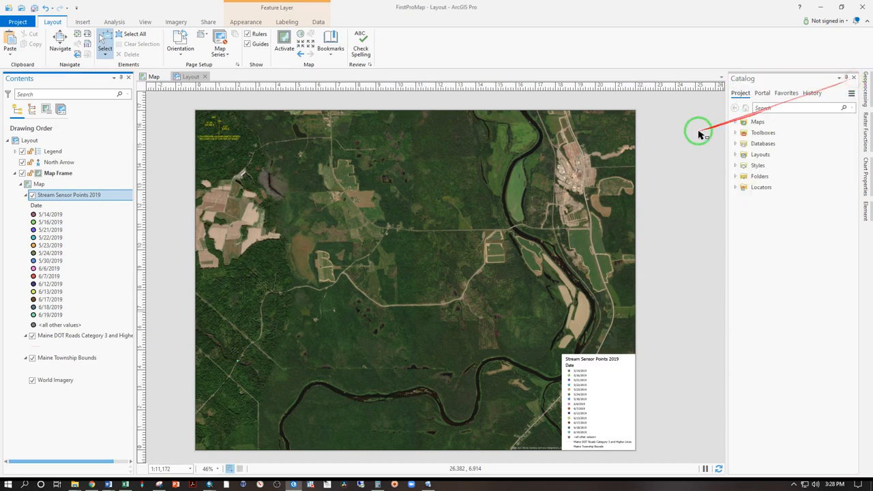
pyautogui.click(78, 22)
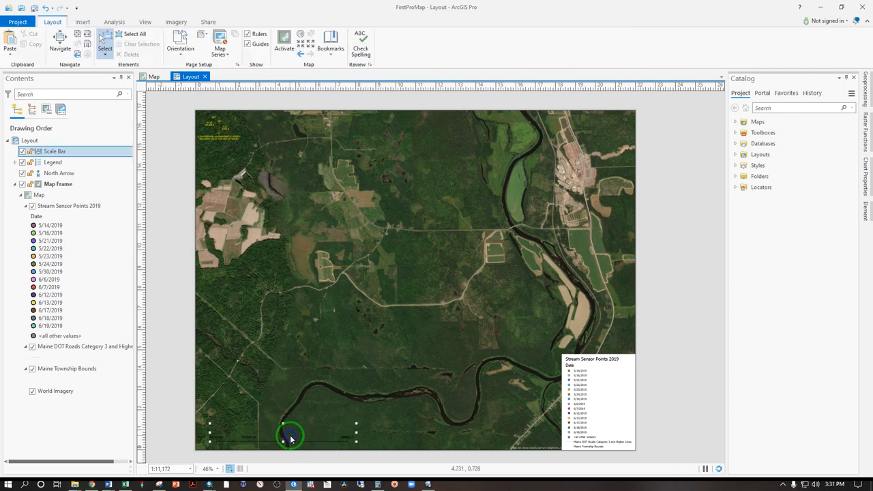
# Step: Set the scale bar's map units to Feet and review its border and background settings
pyautogui.rightClick(291, 436)
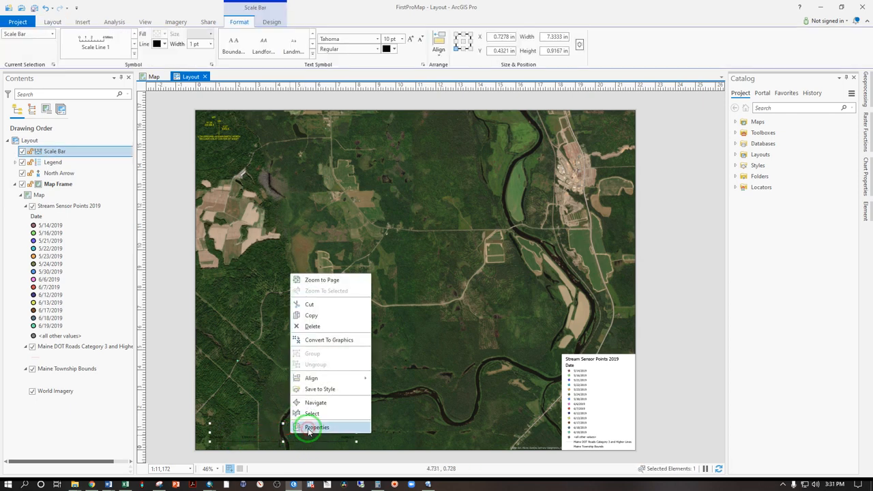
pyautogui.click(316, 427)
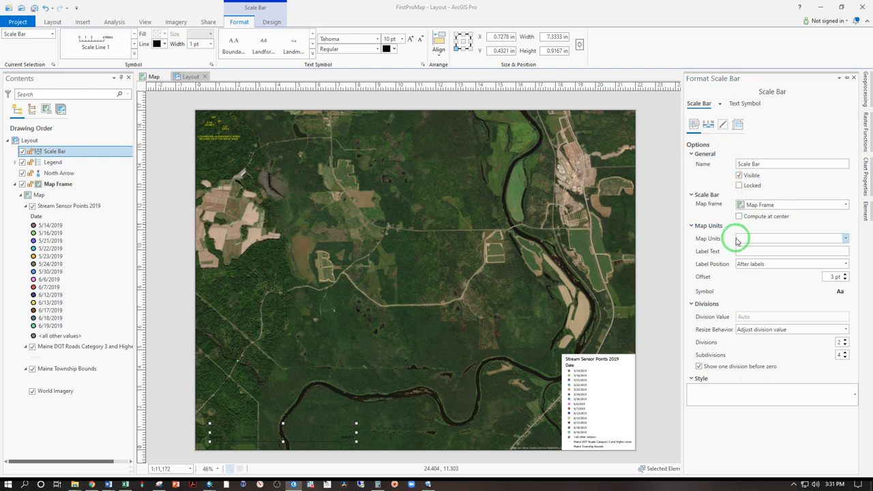
pyautogui.click(845, 238)
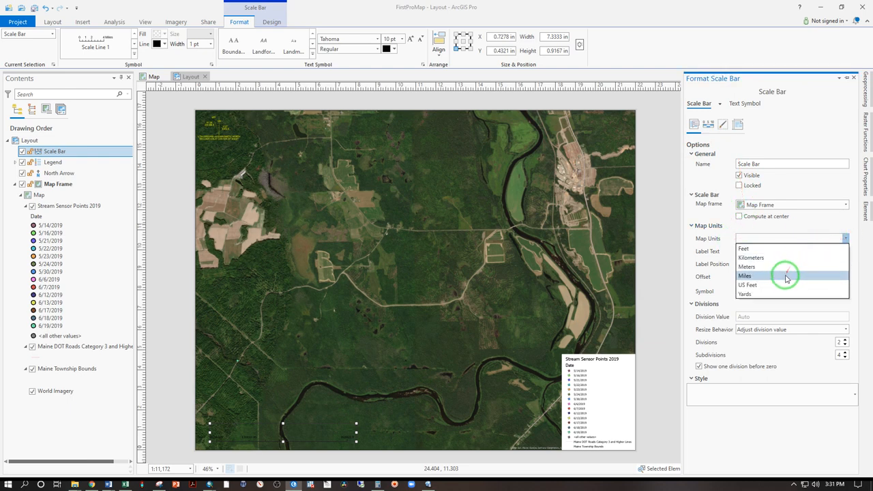
pyautogui.moveTo(775, 267)
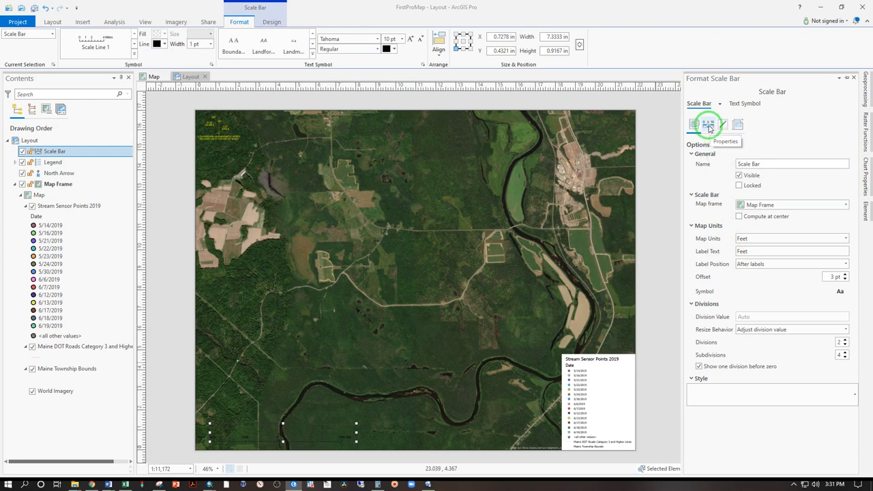
pyautogui.moveTo(723, 125)
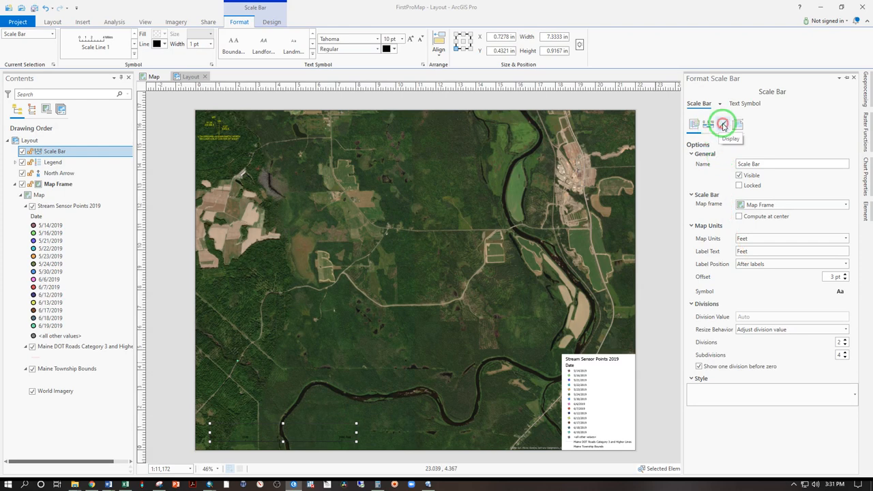
pyautogui.click(723, 124)
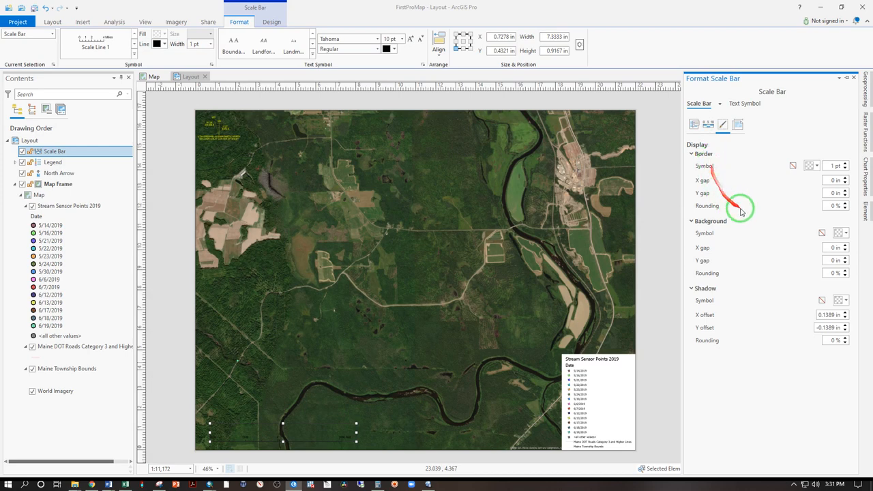
pyautogui.click(845, 233)
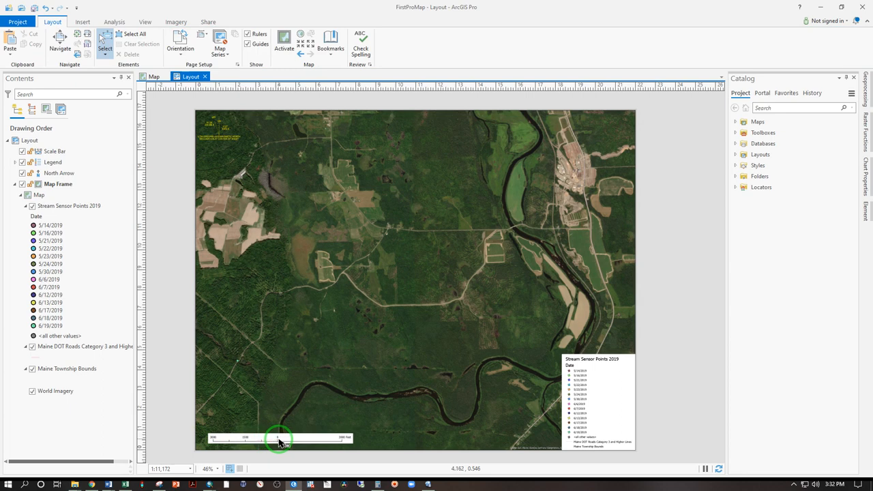
pyautogui.moveTo(278, 450)
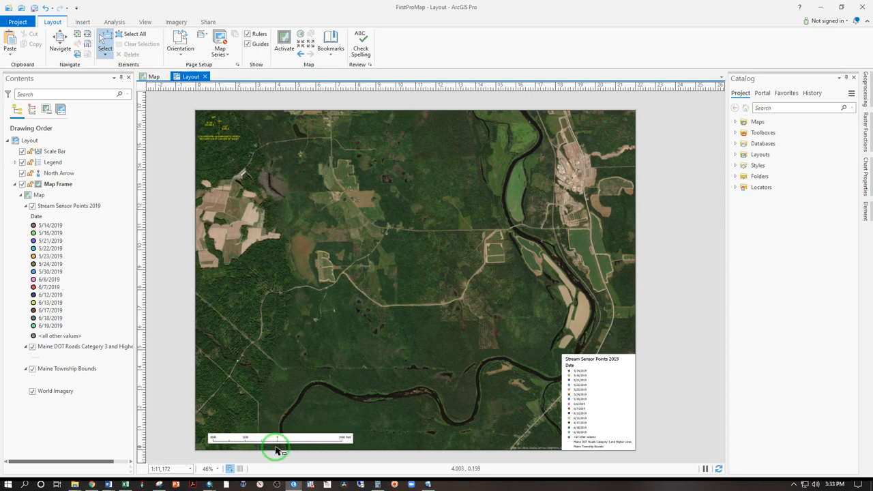
pyautogui.moveTo(277, 448)
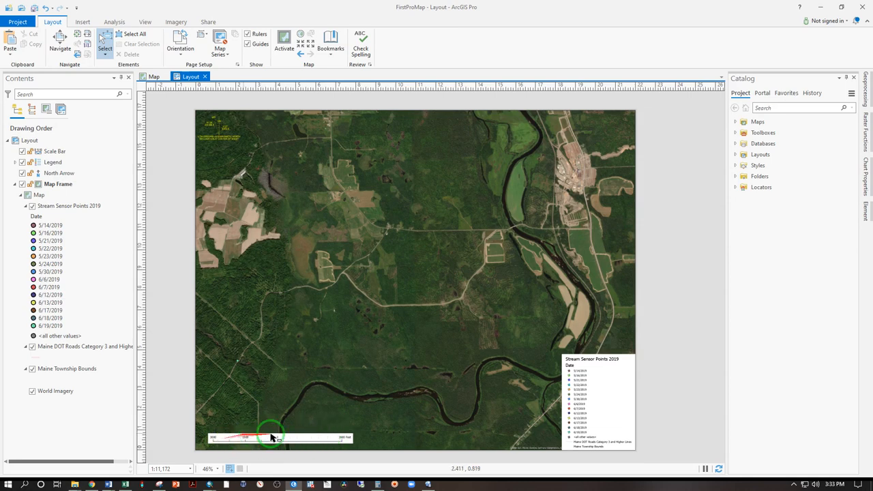
# Step: Remove the scale bar's division before zero and set its division value to 2000 feet
pyautogui.rightClick(270, 438)
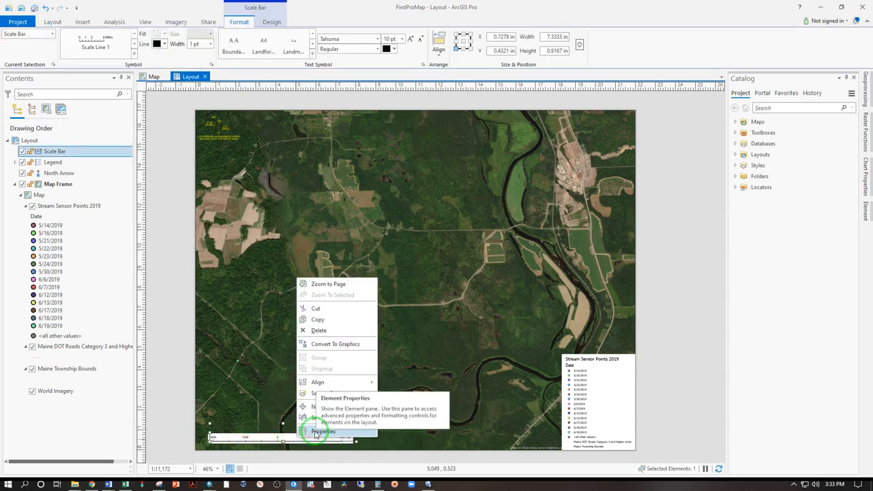
pyautogui.click(319, 431)
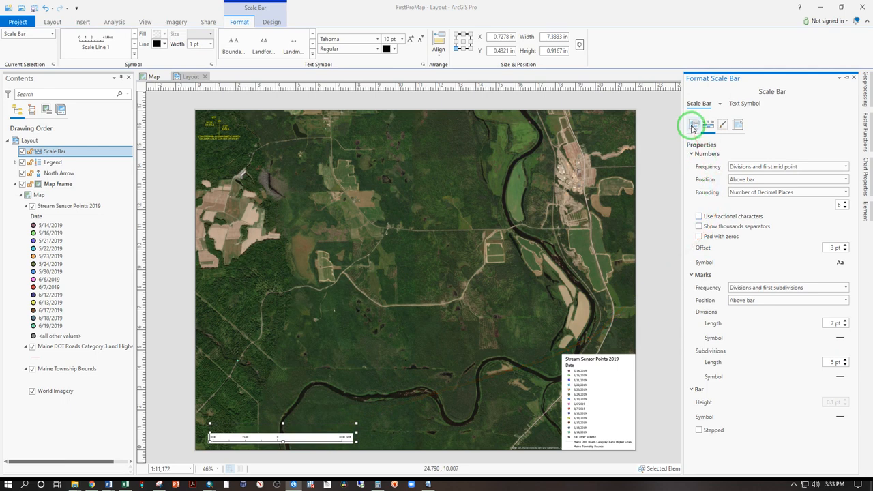
pyautogui.click(692, 124)
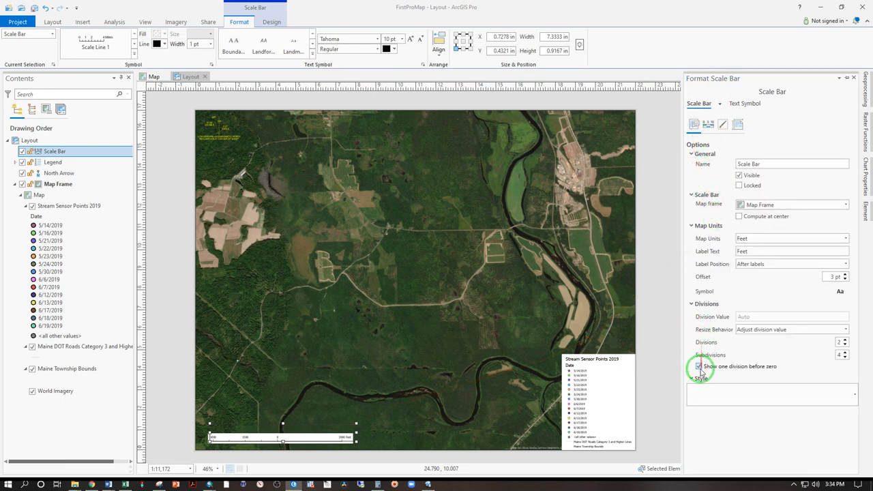
pyautogui.click(699, 366)
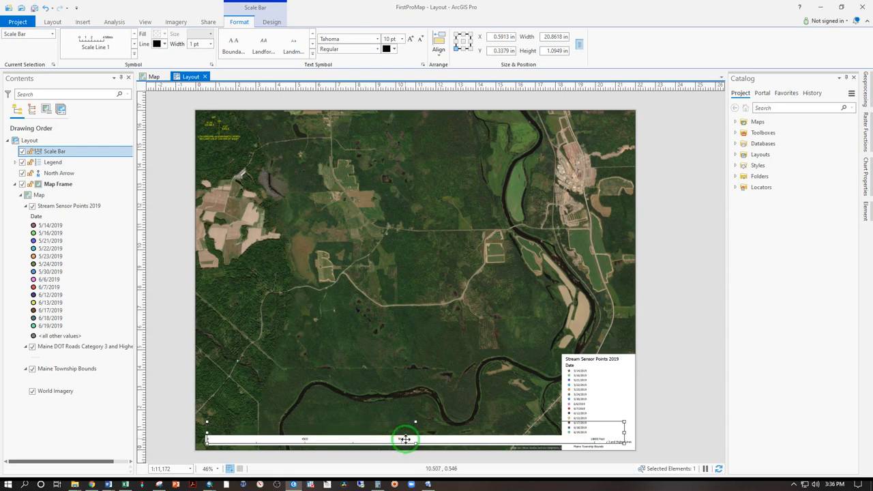
pyautogui.rightClick(410, 439)
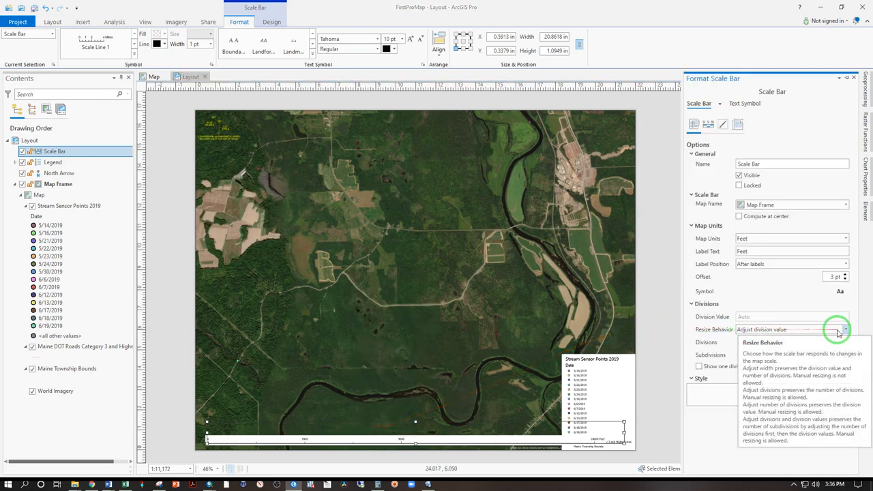
pyautogui.click(845, 330)
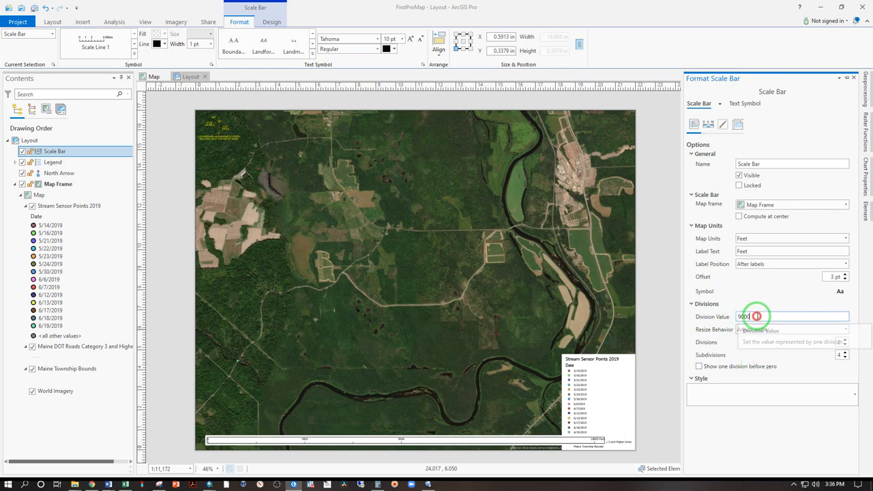
pyautogui.write('2000')
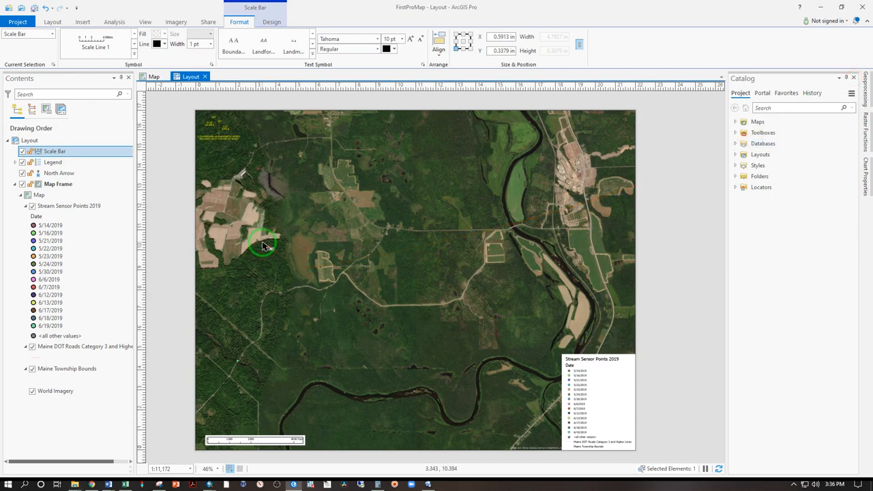
# Step: Export the layout as a PDF with map georeference information, named LayoutDemoApril1
pyautogui.click(217, 22)
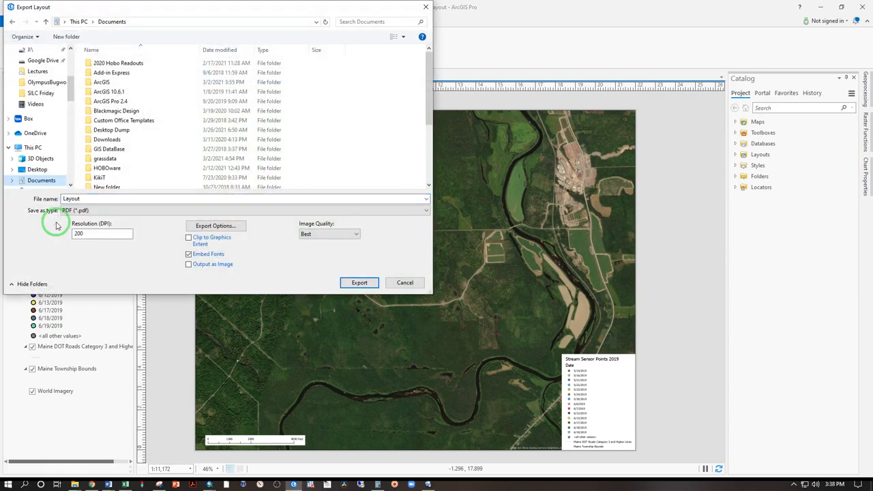
pyautogui.click(75, 210)
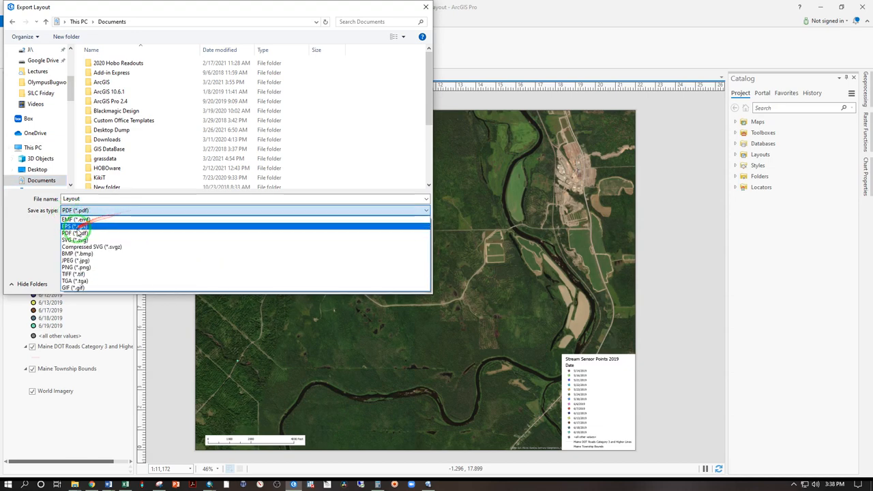
pyautogui.click(71, 233)
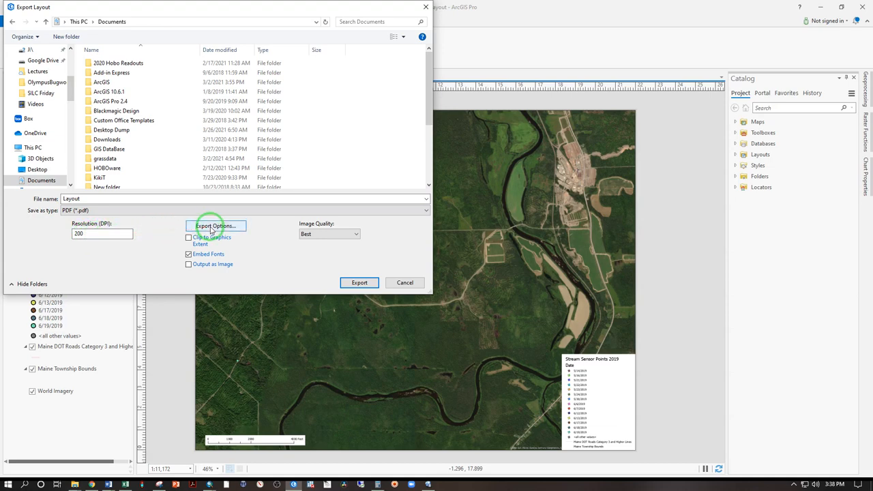
pyautogui.click(215, 226)
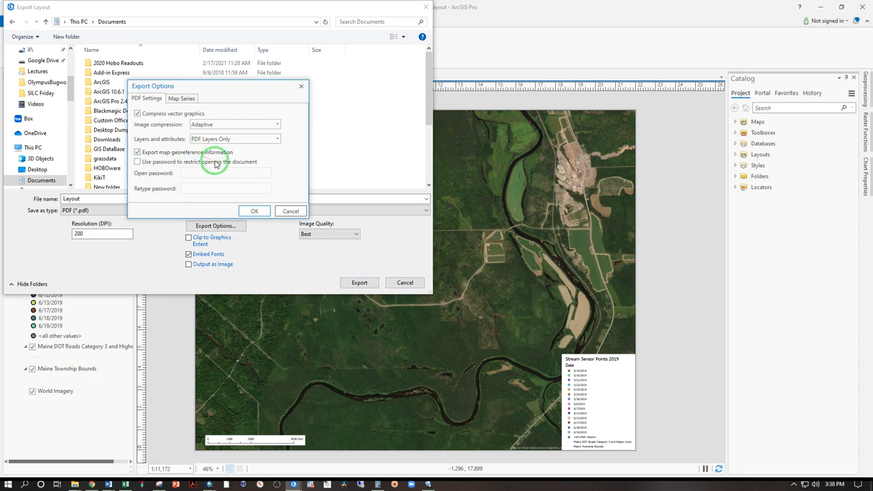
pyautogui.click(254, 210)
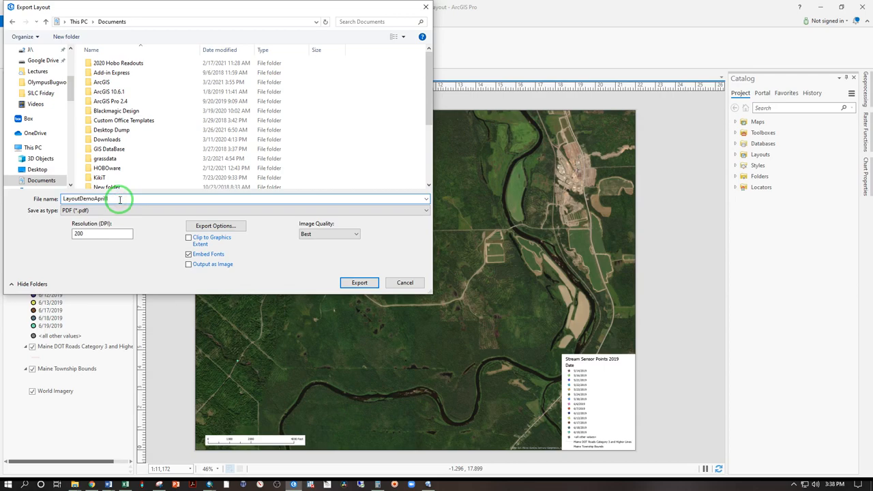
pyautogui.click(358, 283)
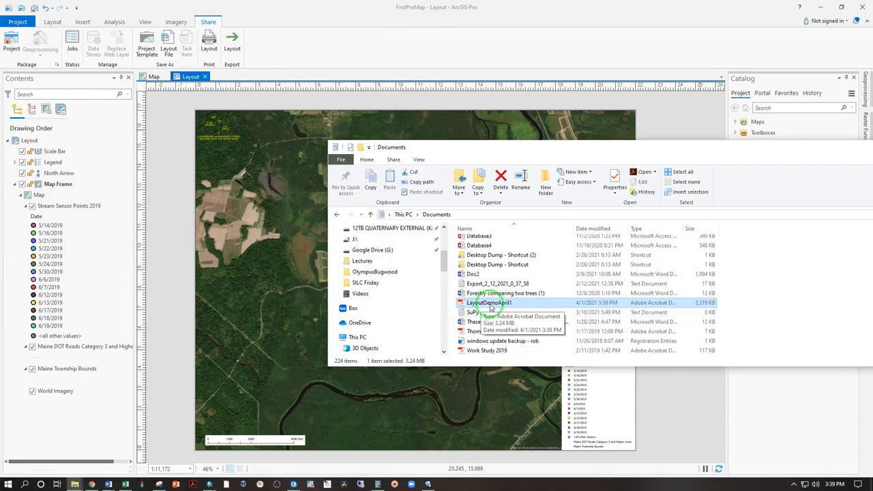
# Step: Open LayoutDemoApril1.pdf from File Explorer in Adobe Acrobat and look over the map
pyautogui.doubleClick(493, 302)
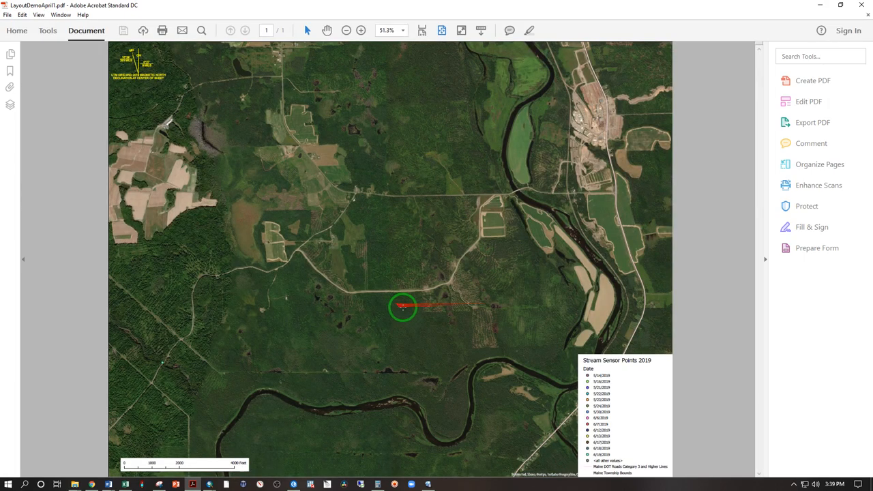
pyautogui.moveTo(402, 307); pyautogui.dragTo(136, 113)
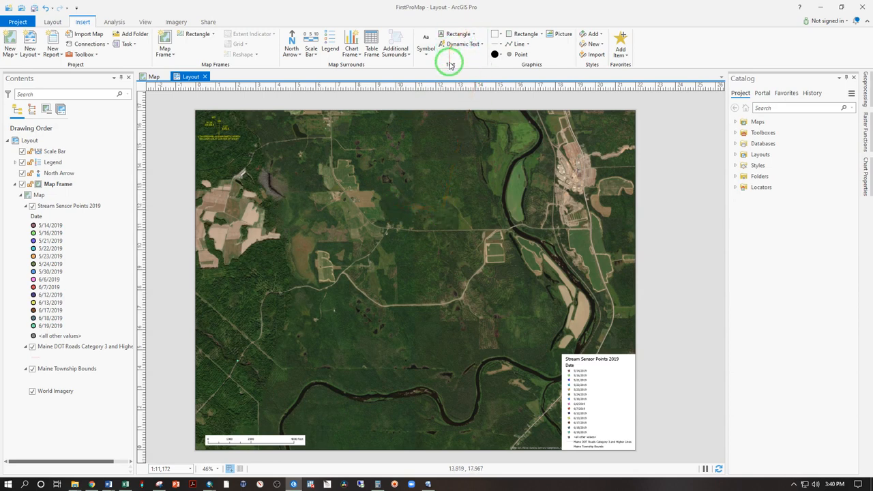
# Step: Place a 'Turn Here' text element near the town east of the river and open its text symbol properties
pyautogui.click(482, 34)
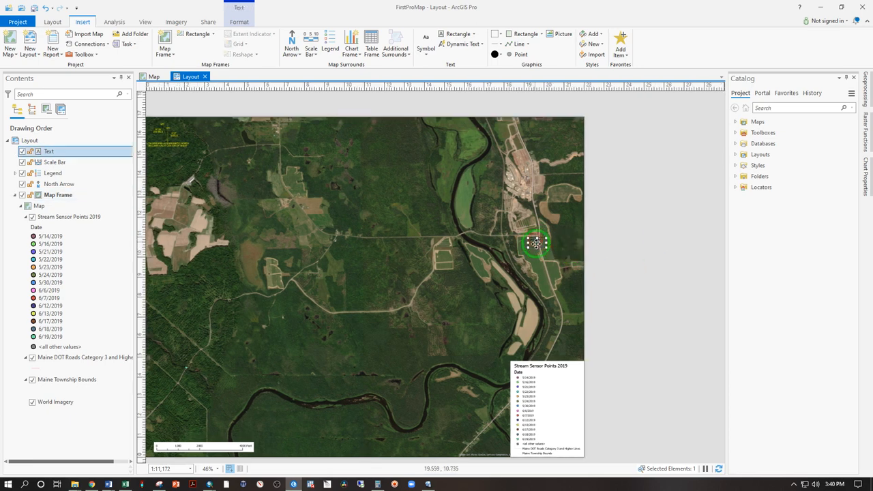
pyautogui.rightClick(536, 243)
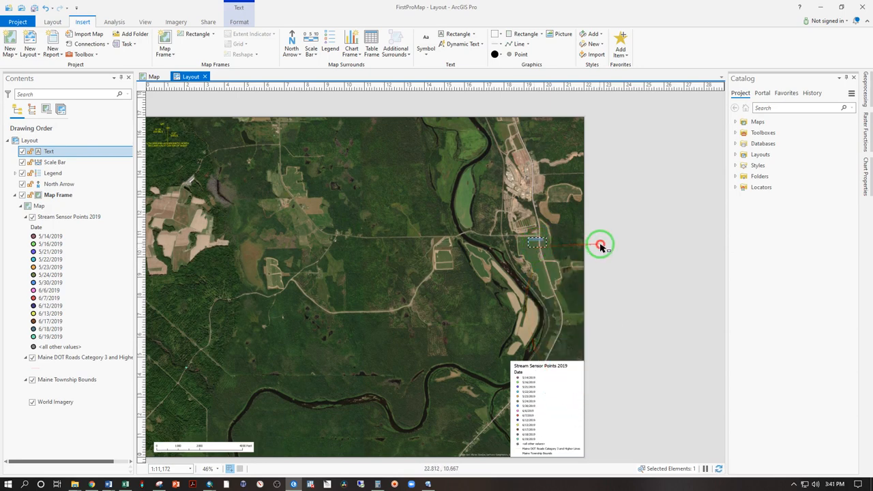
pyautogui.rightClick(600, 245)
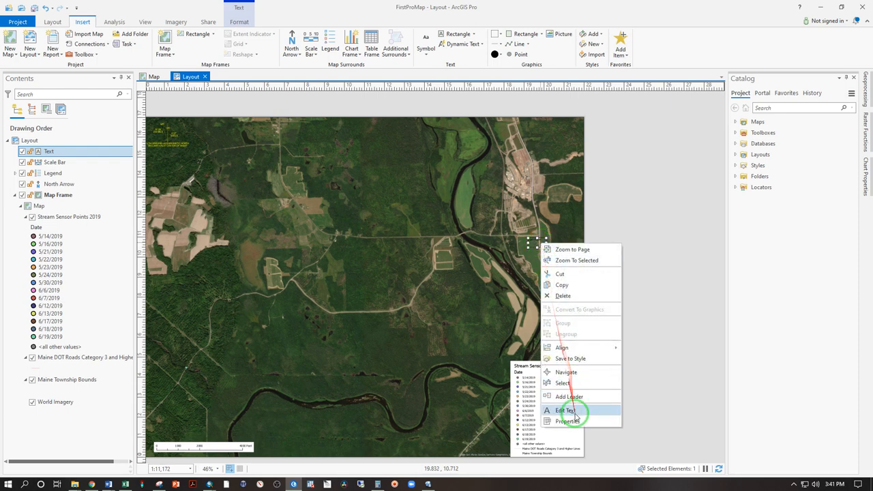
pyautogui.click(568, 409)
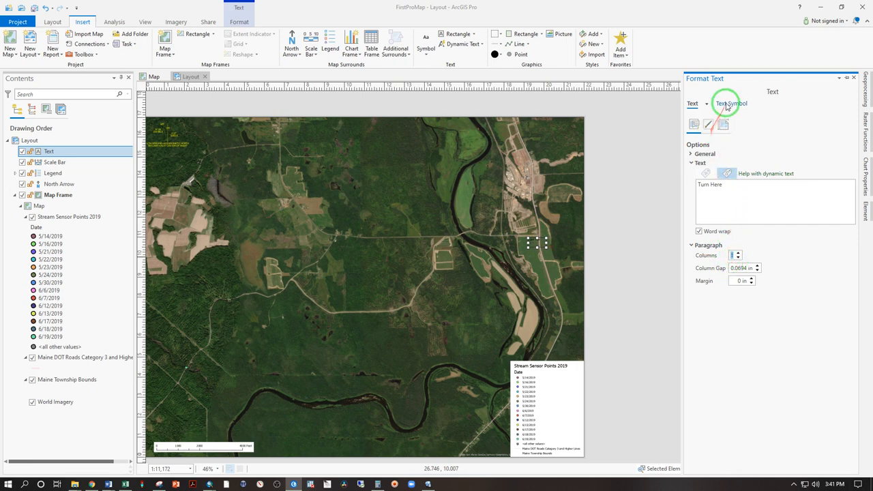
pyautogui.click(731, 104)
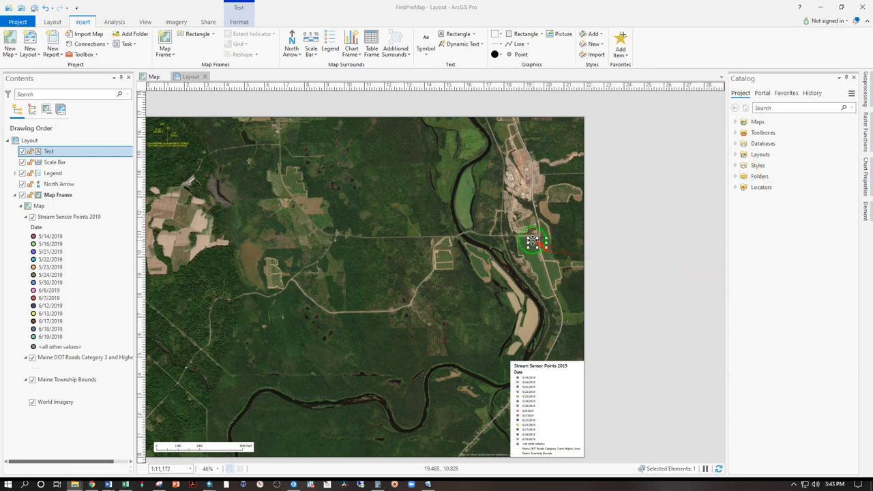
# Step: Apply a white halo to the 'Turn Here' label and drag it beside the road
pyautogui.rightClick(534, 240)
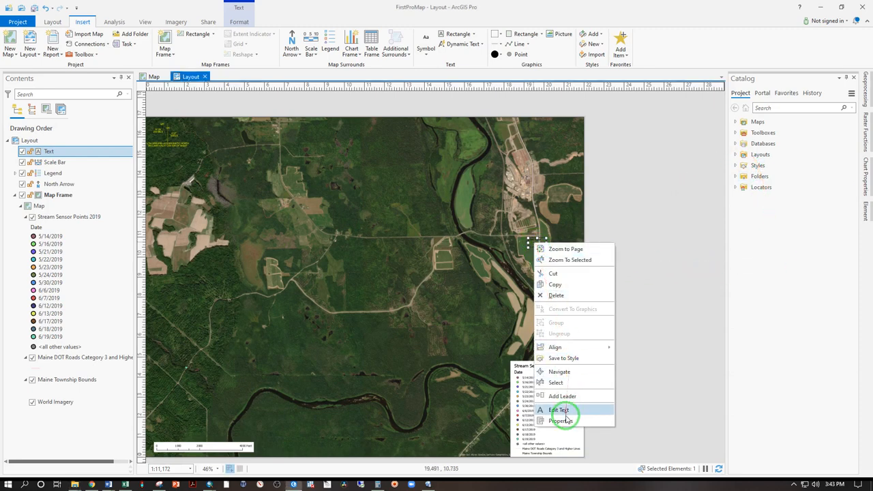
pyautogui.click(557, 410)
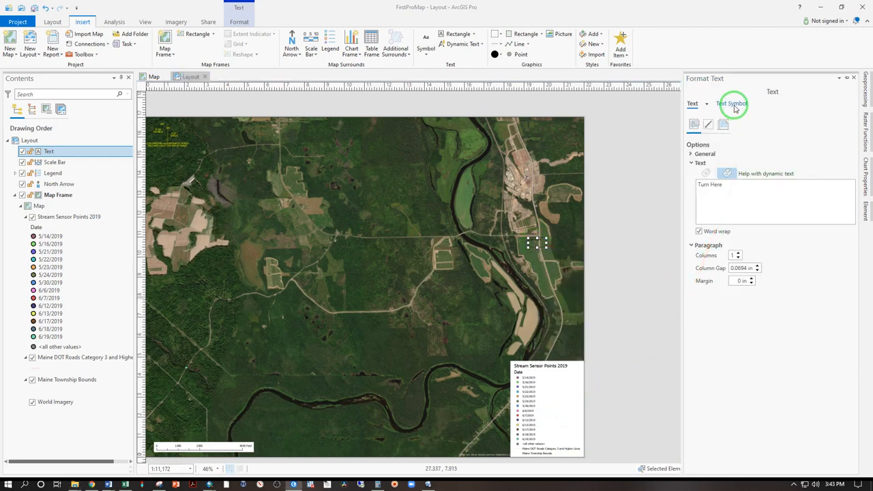
pyautogui.click(731, 106)
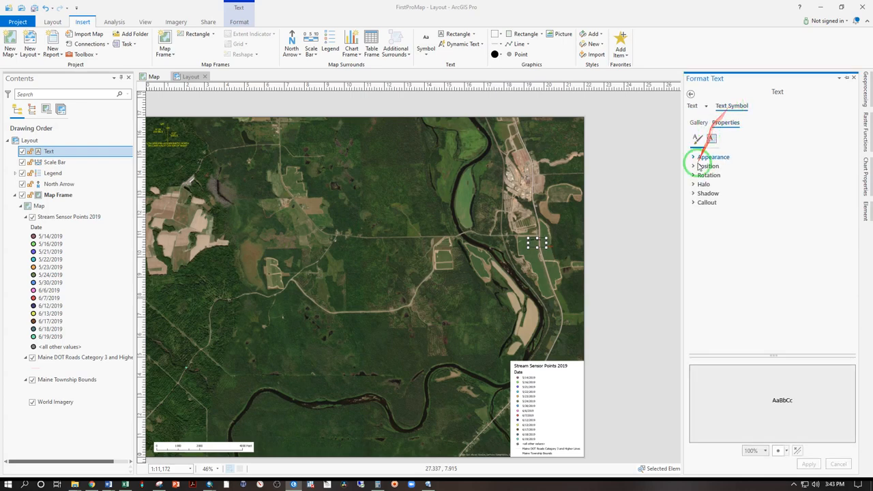
pyautogui.click(693, 184)
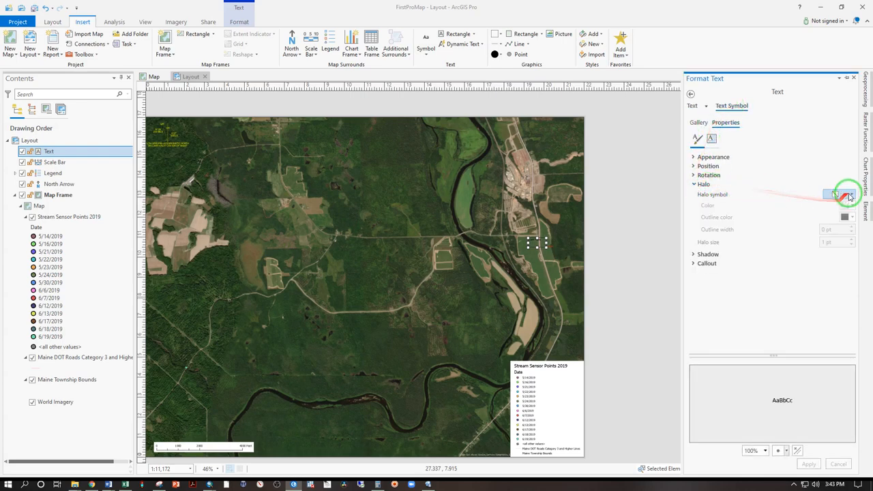
pyautogui.click(851, 194)
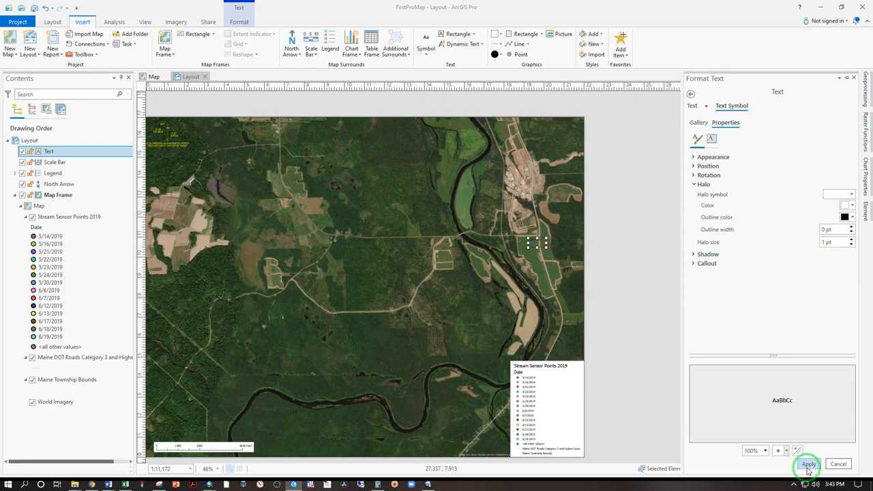
pyautogui.click(809, 464)
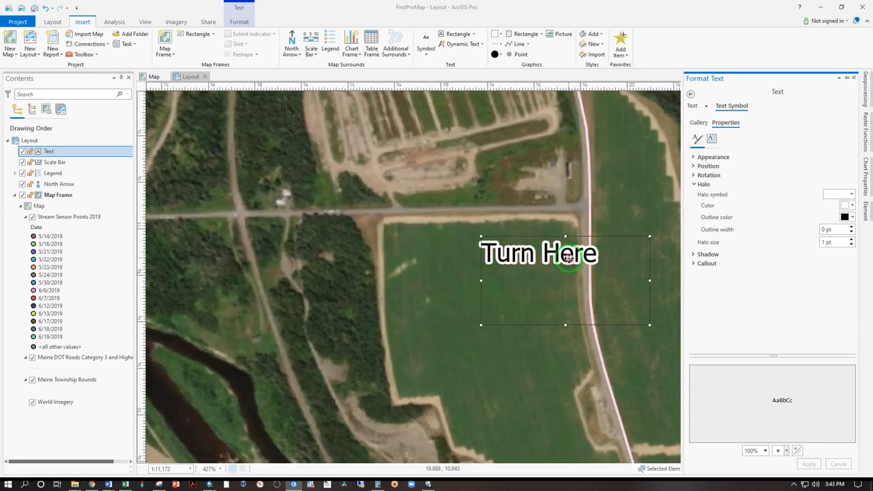
pyautogui.moveTo(566, 253); pyautogui.dragTo(545, 238)
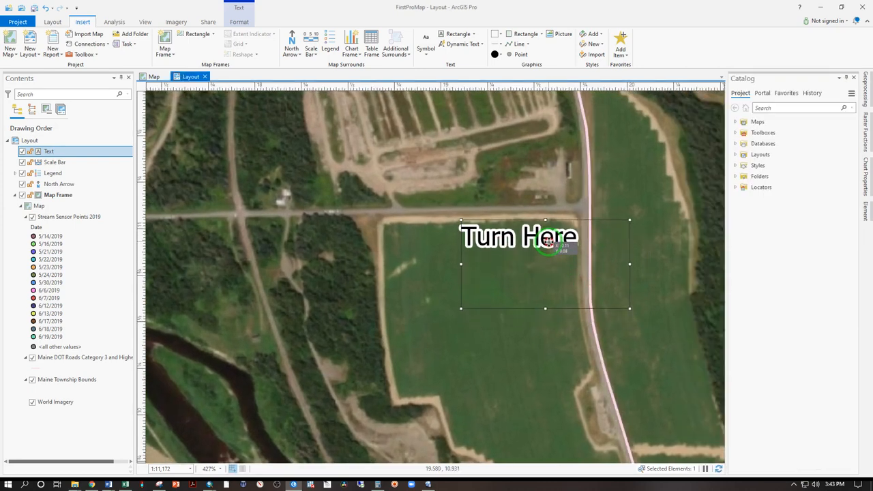
pyautogui.moveTo(546, 240); pyautogui.dragTo(506, 315)
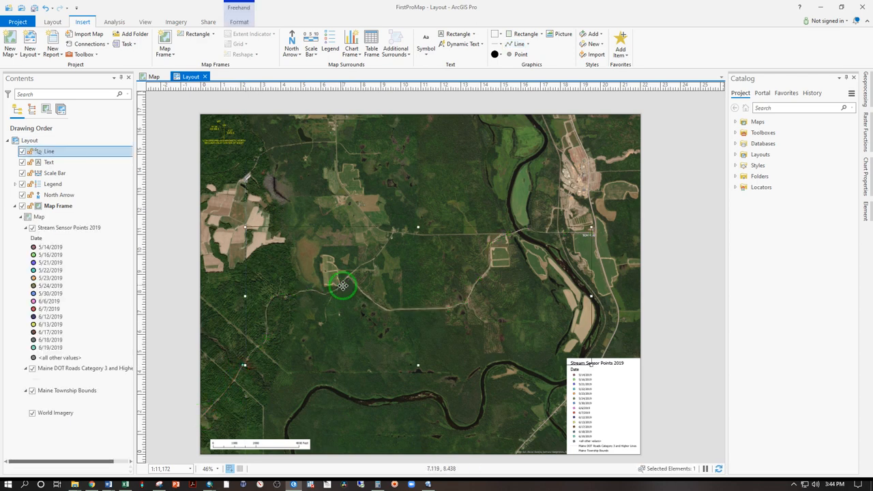
# Step: Style the freehand route line red at 3 pt thickness
pyautogui.rightClick(343, 287)
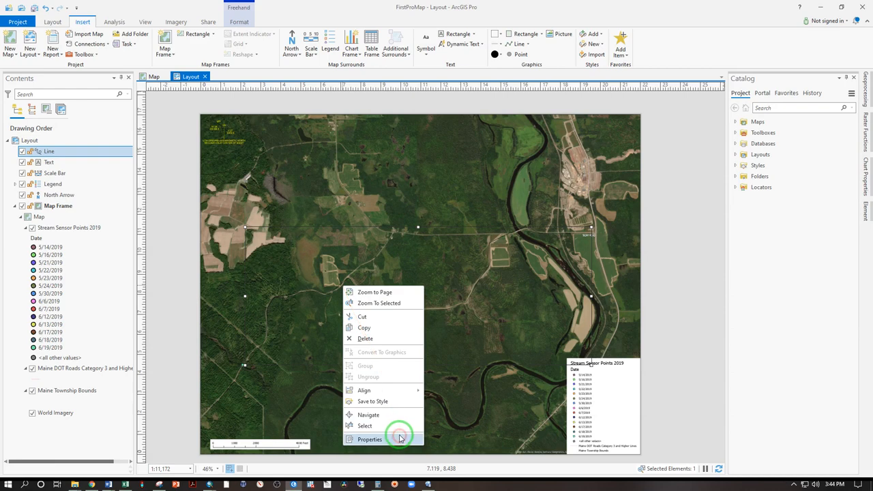
pyautogui.click(366, 441)
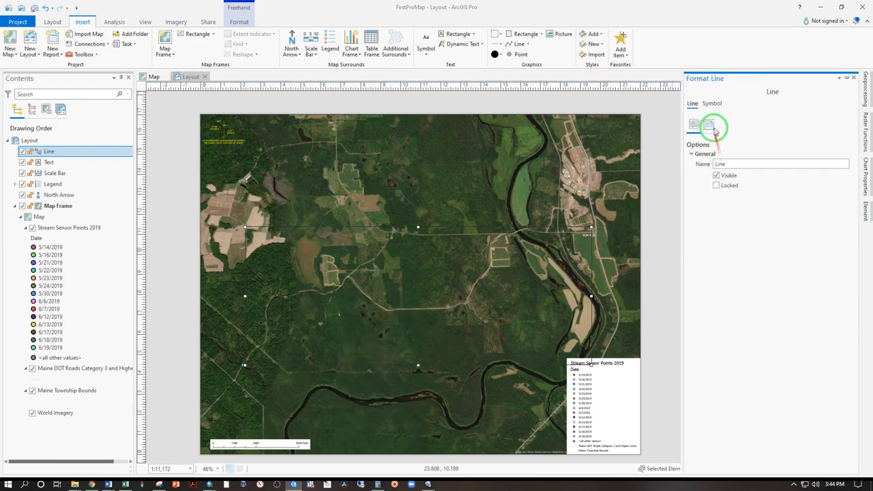
pyautogui.click(711, 106)
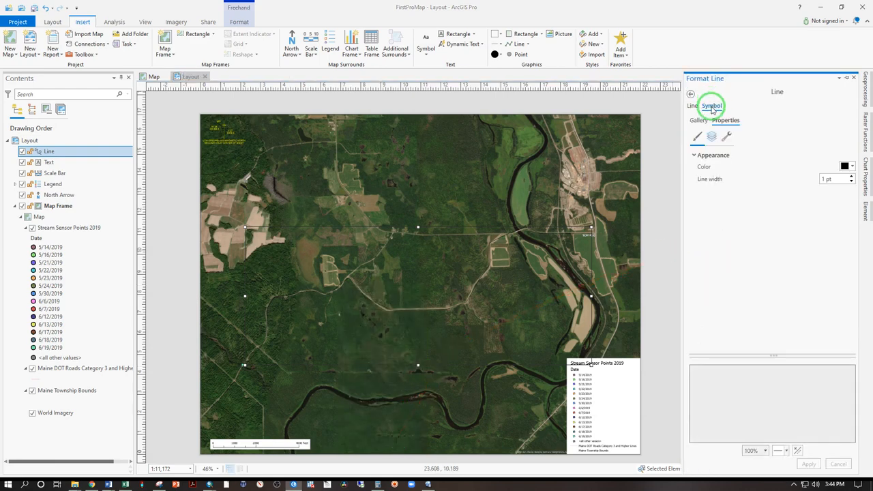
pyautogui.click(845, 166)
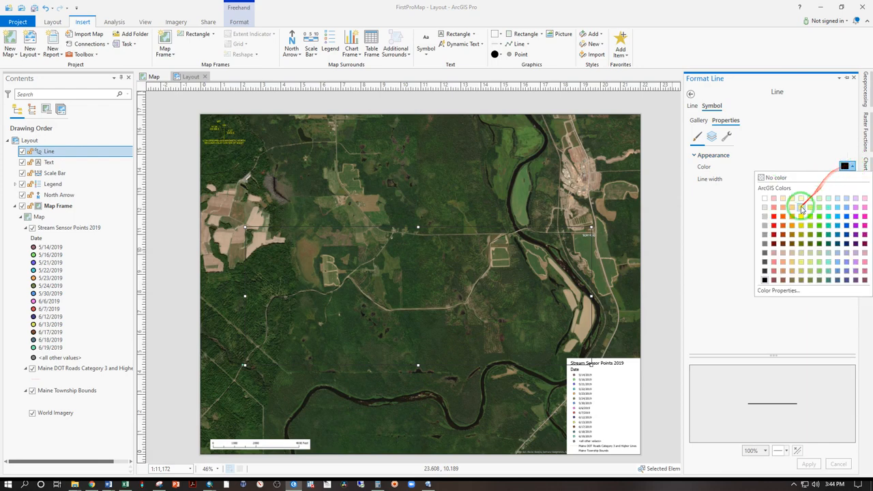
pyautogui.click(802, 208)
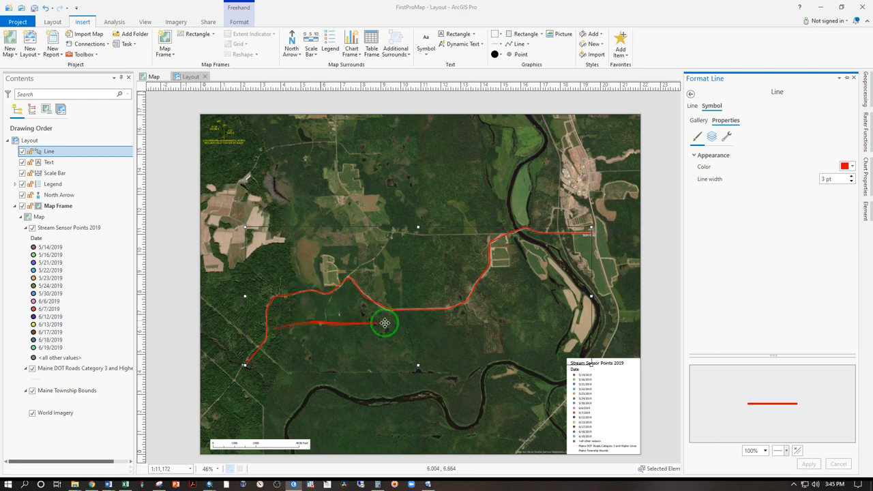
pyautogui.moveTo(385, 323); pyautogui.dragTo(350, 285)
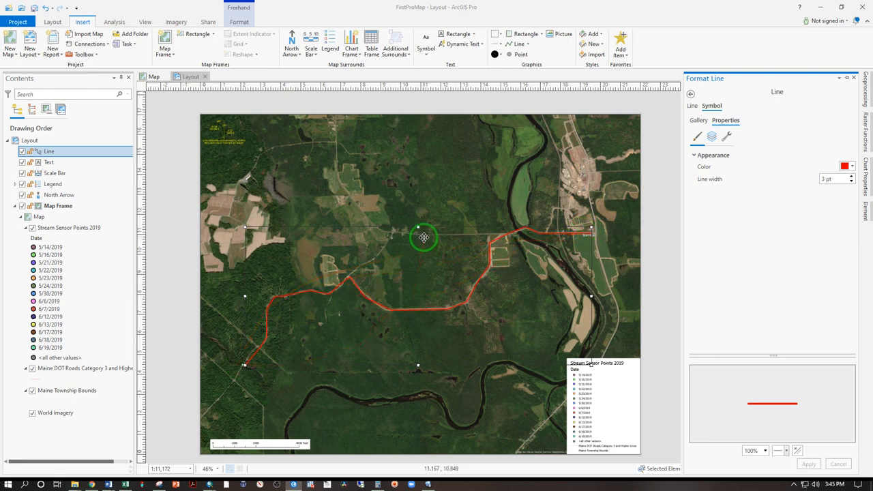
pyautogui.click(533, 44)
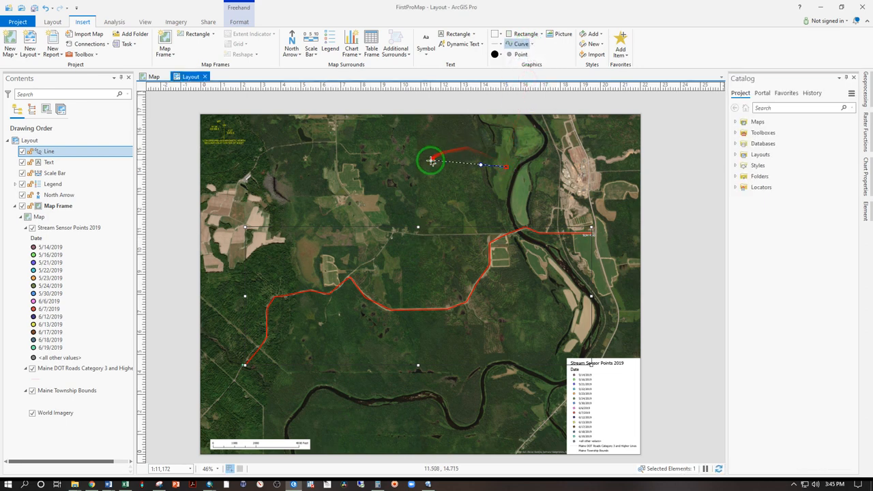
pyautogui.moveTo(432, 162); pyautogui.dragTo(356, 130)
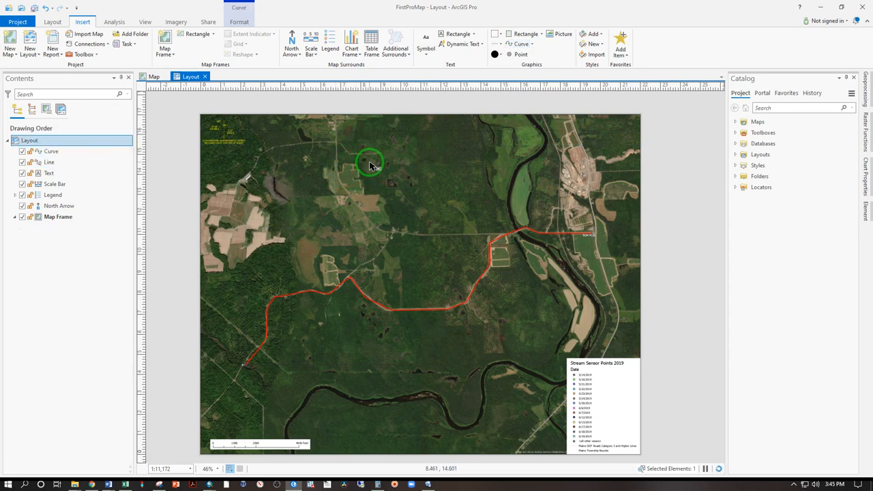
pyautogui.click(527, 34)
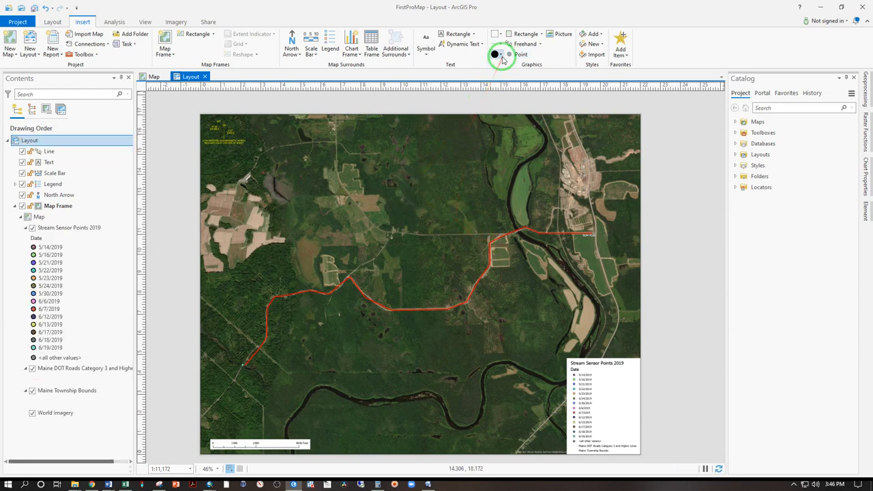
pyautogui.click(504, 54)
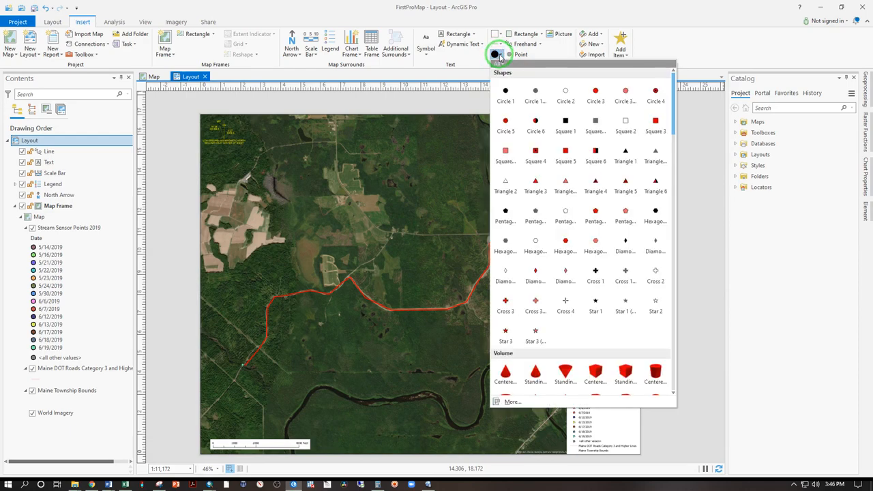
pyautogui.click(508, 54)
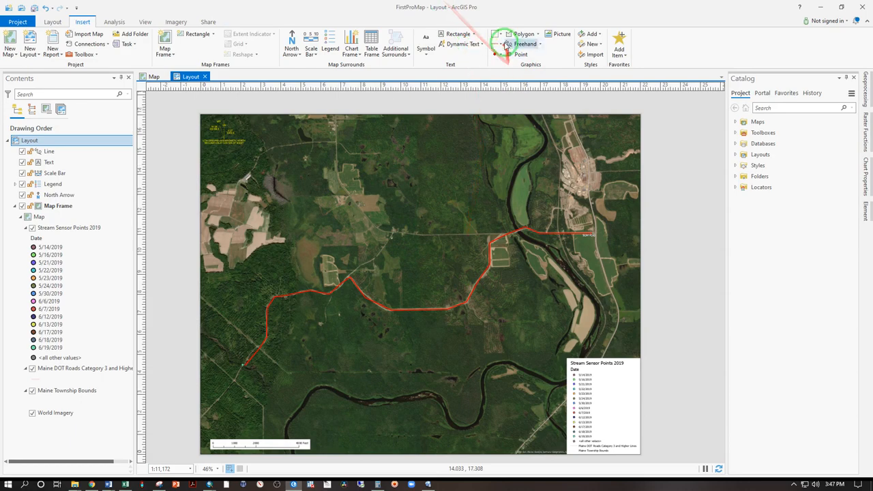
pyautogui.click(498, 34)
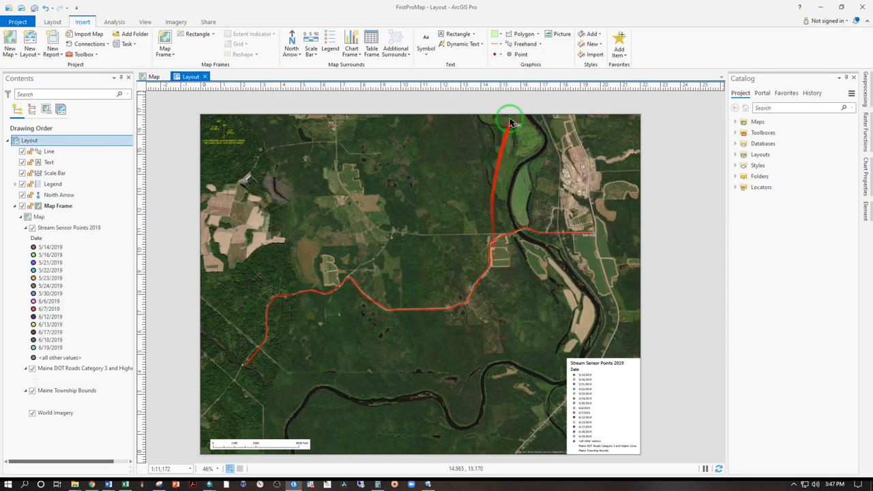
# Step: Insert the pine-needle photo from Downloads and size it as an inset in the map's top-right corner
pyautogui.click(560, 33)
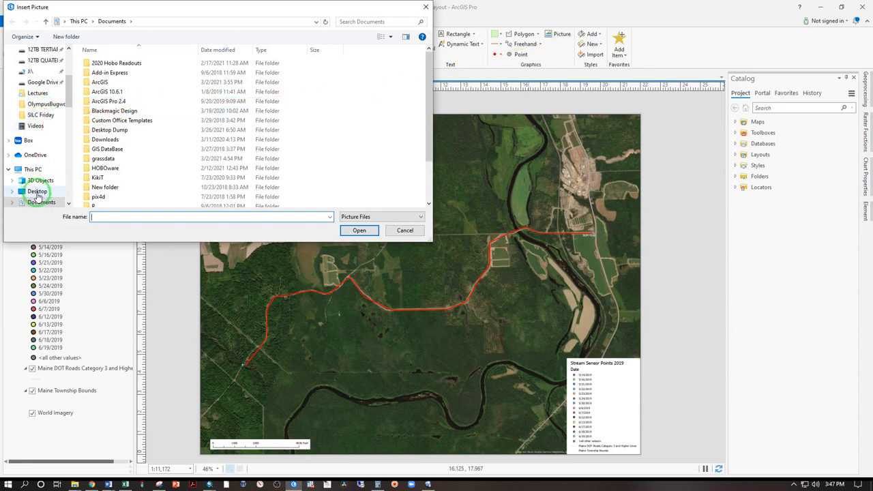
pyautogui.click(40, 169)
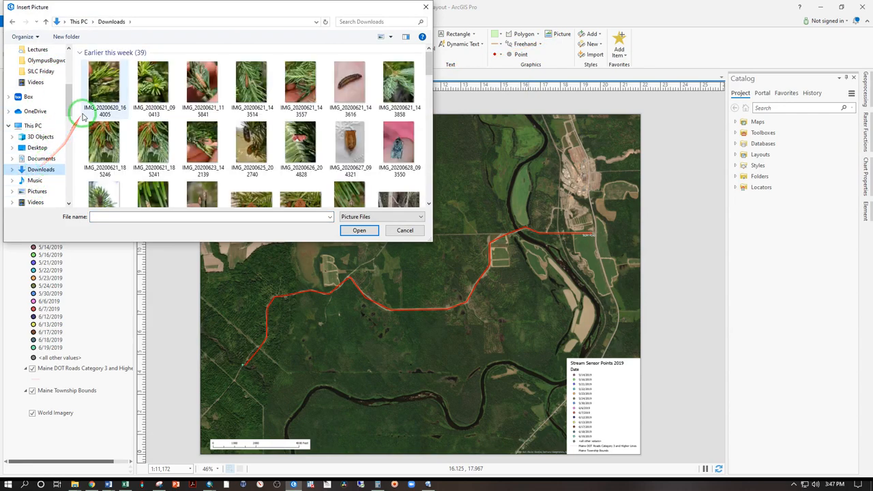
pyautogui.click(404, 230)
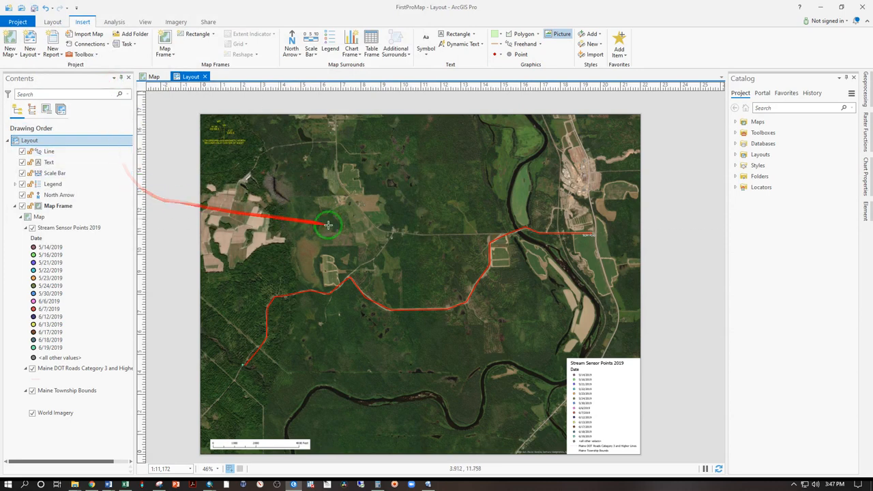
pyautogui.moveTo(328, 226); pyautogui.dragTo(595, 182)
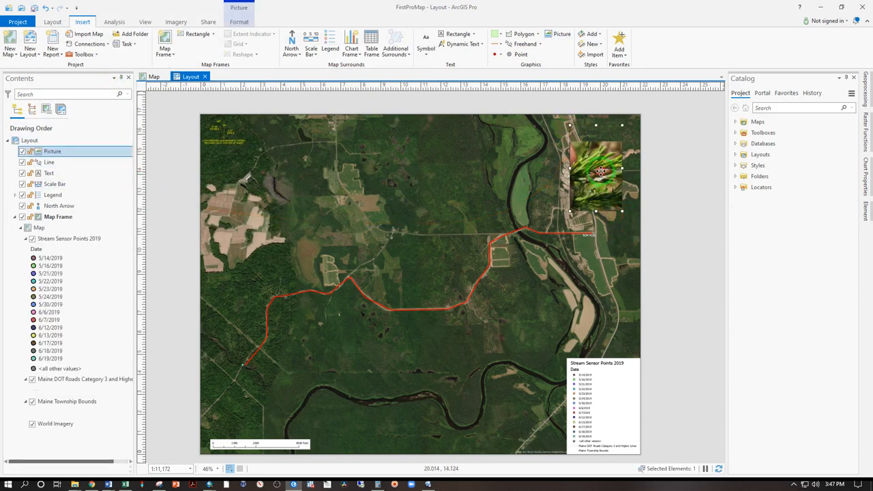
pyautogui.moveTo(598, 170); pyautogui.dragTo(231, 217)
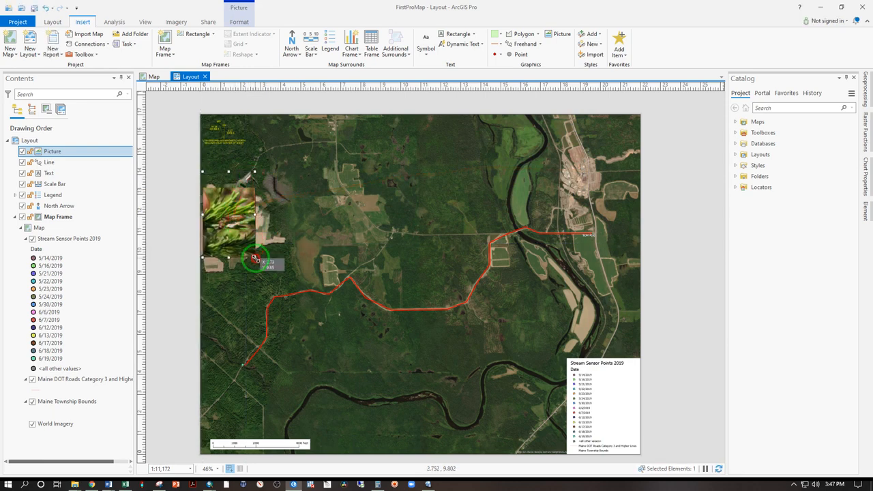
pyautogui.moveTo(256, 258); pyautogui.dragTo(246, 281)
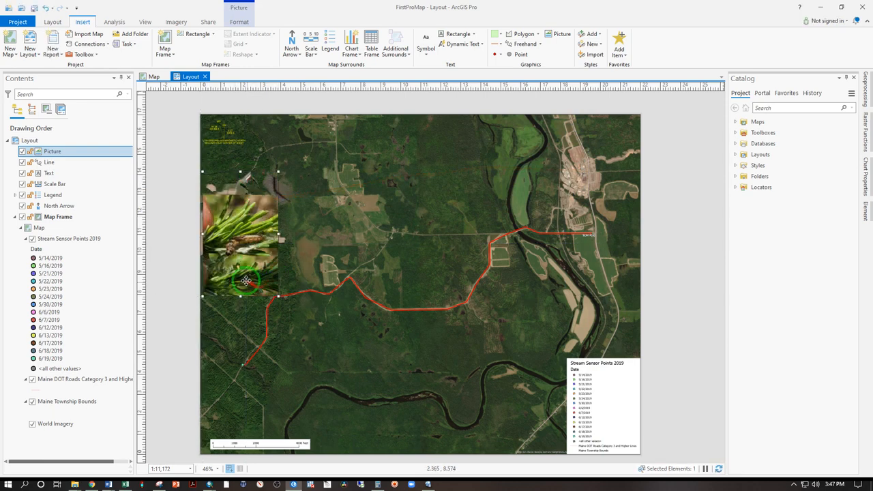
pyautogui.moveTo(246, 281); pyautogui.dragTo(244, 174)
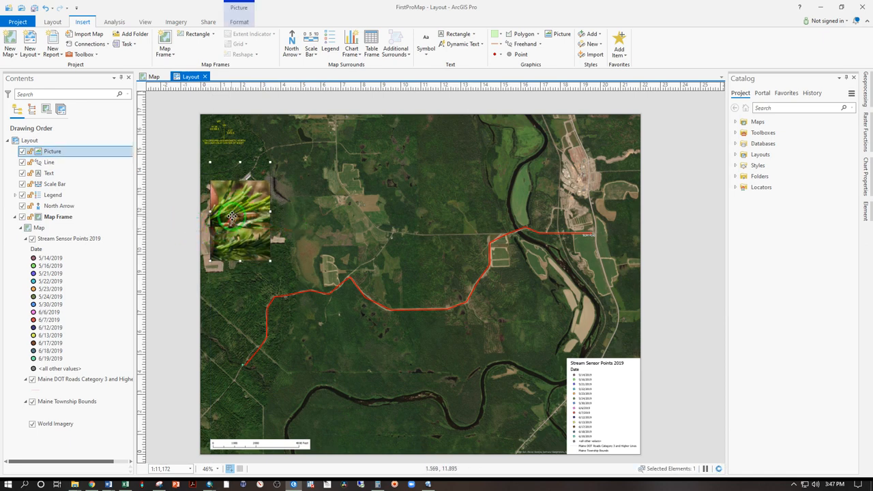
pyautogui.moveTo(240, 217); pyautogui.dragTo(612, 152)
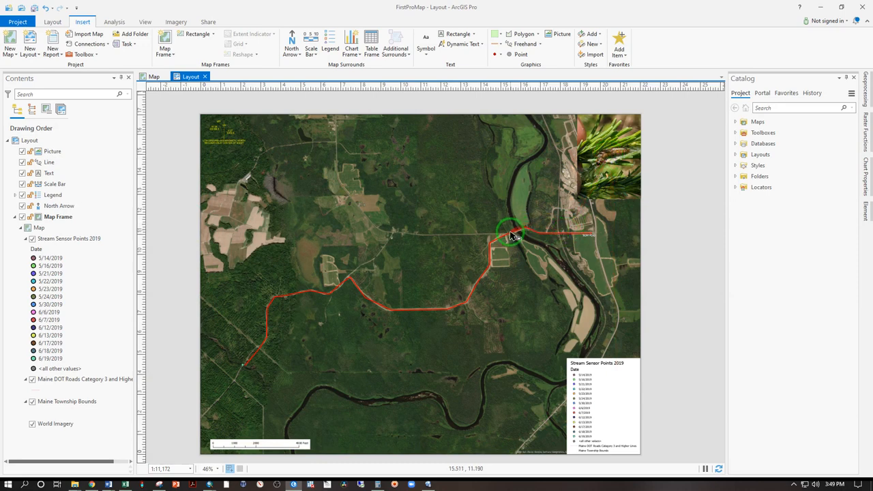
pyautogui.moveTo(582, 240)
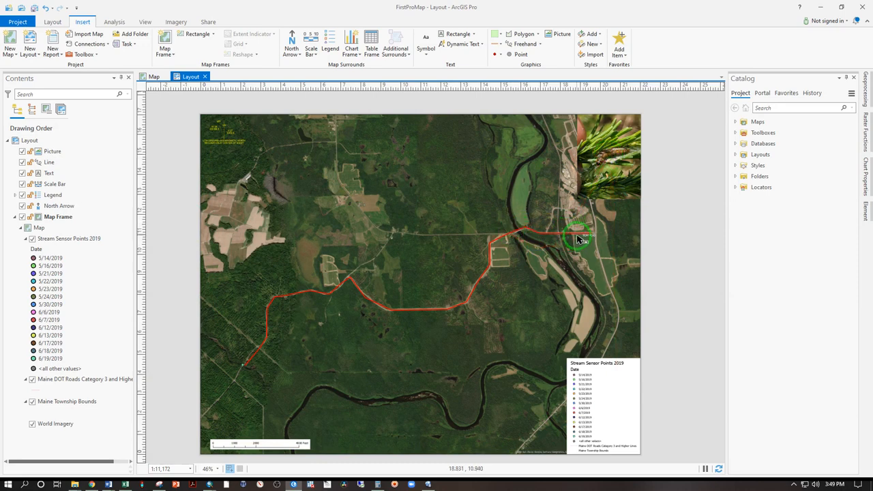
# Step: View Layout.pdf in Adobe Acrobat, checking the red route, 'Turn Here' label and inset photo
pyautogui.click(226, 22)
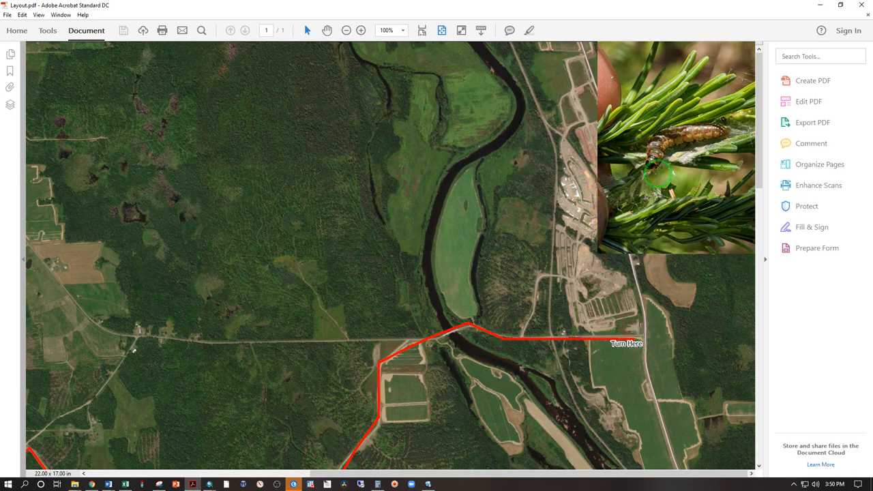
pyautogui.moveTo(658, 174); pyautogui.dragTo(533, 335)
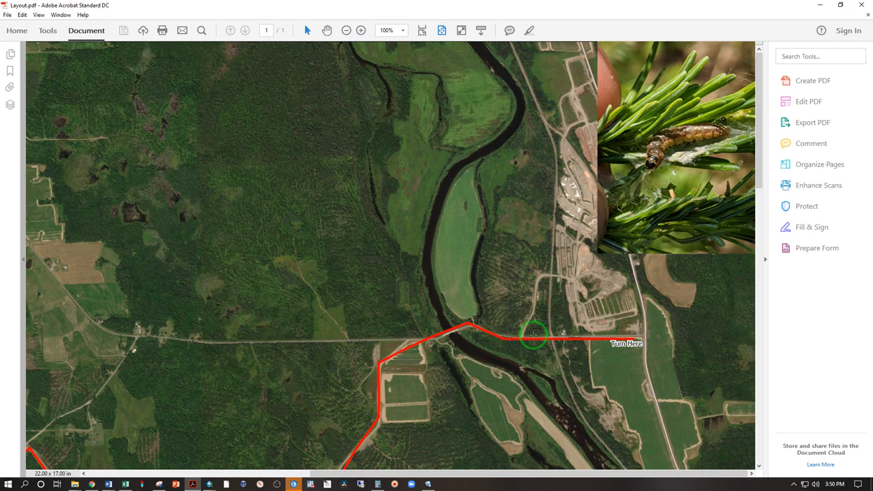
pyautogui.moveTo(535, 337); pyautogui.dragTo(598, 297)
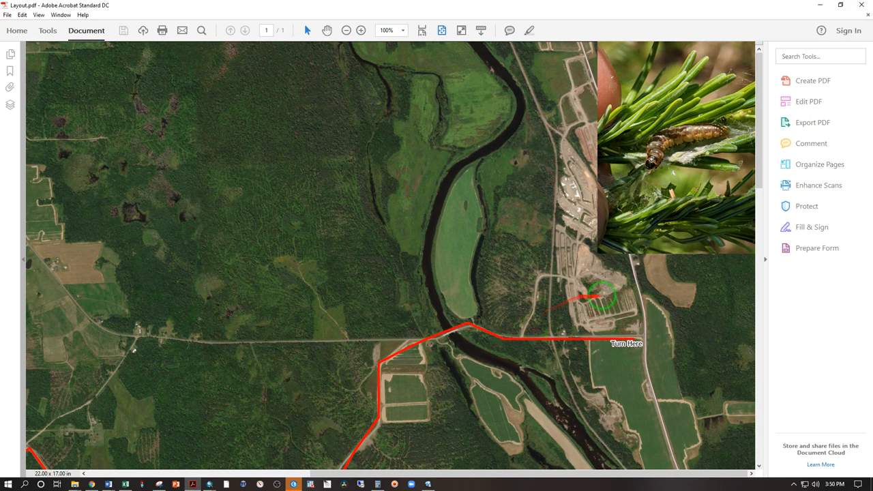
pyautogui.moveTo(599, 296); pyautogui.dragTo(519, 335)
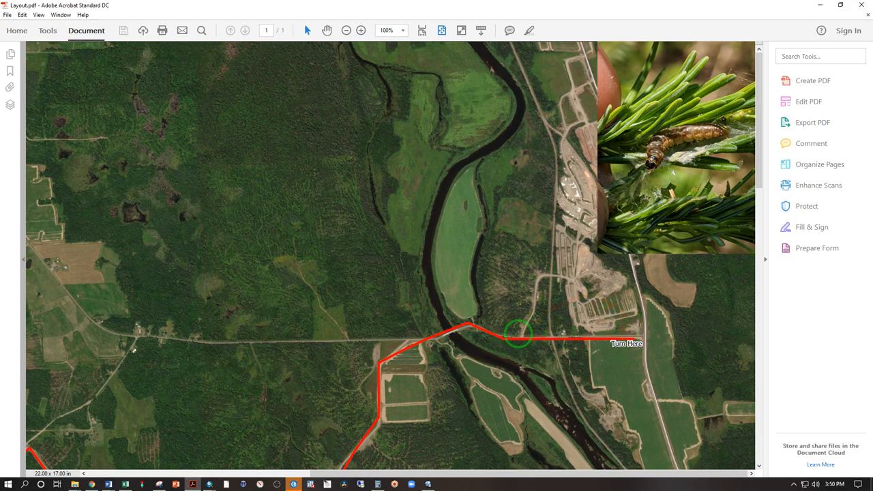
pyautogui.moveTo(518, 334); pyautogui.dragTo(396, 355)
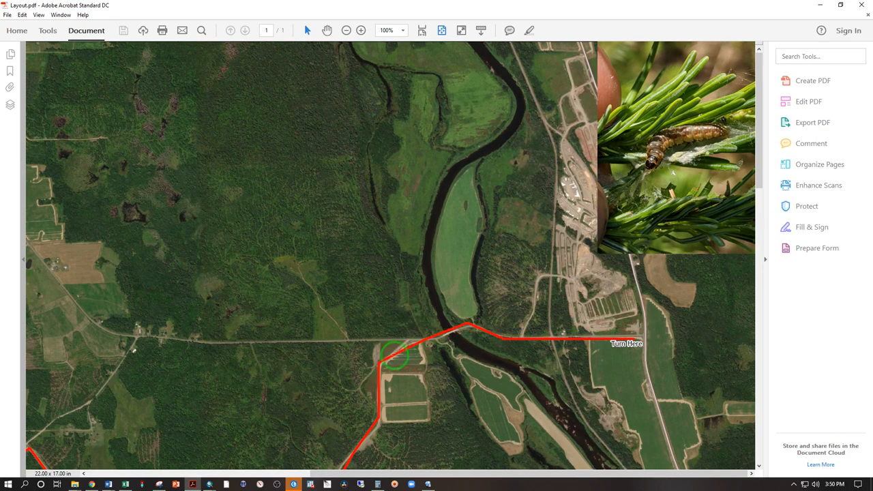
pyautogui.moveTo(395, 354); pyautogui.dragTo(634, 181)
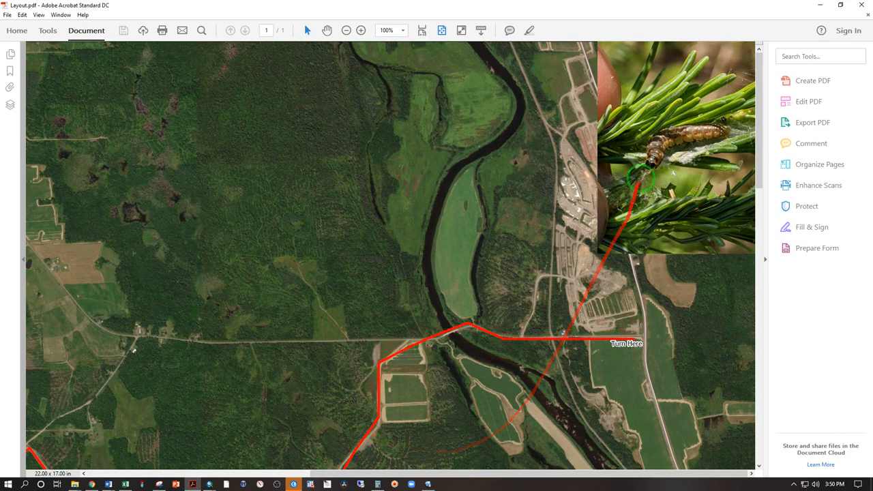